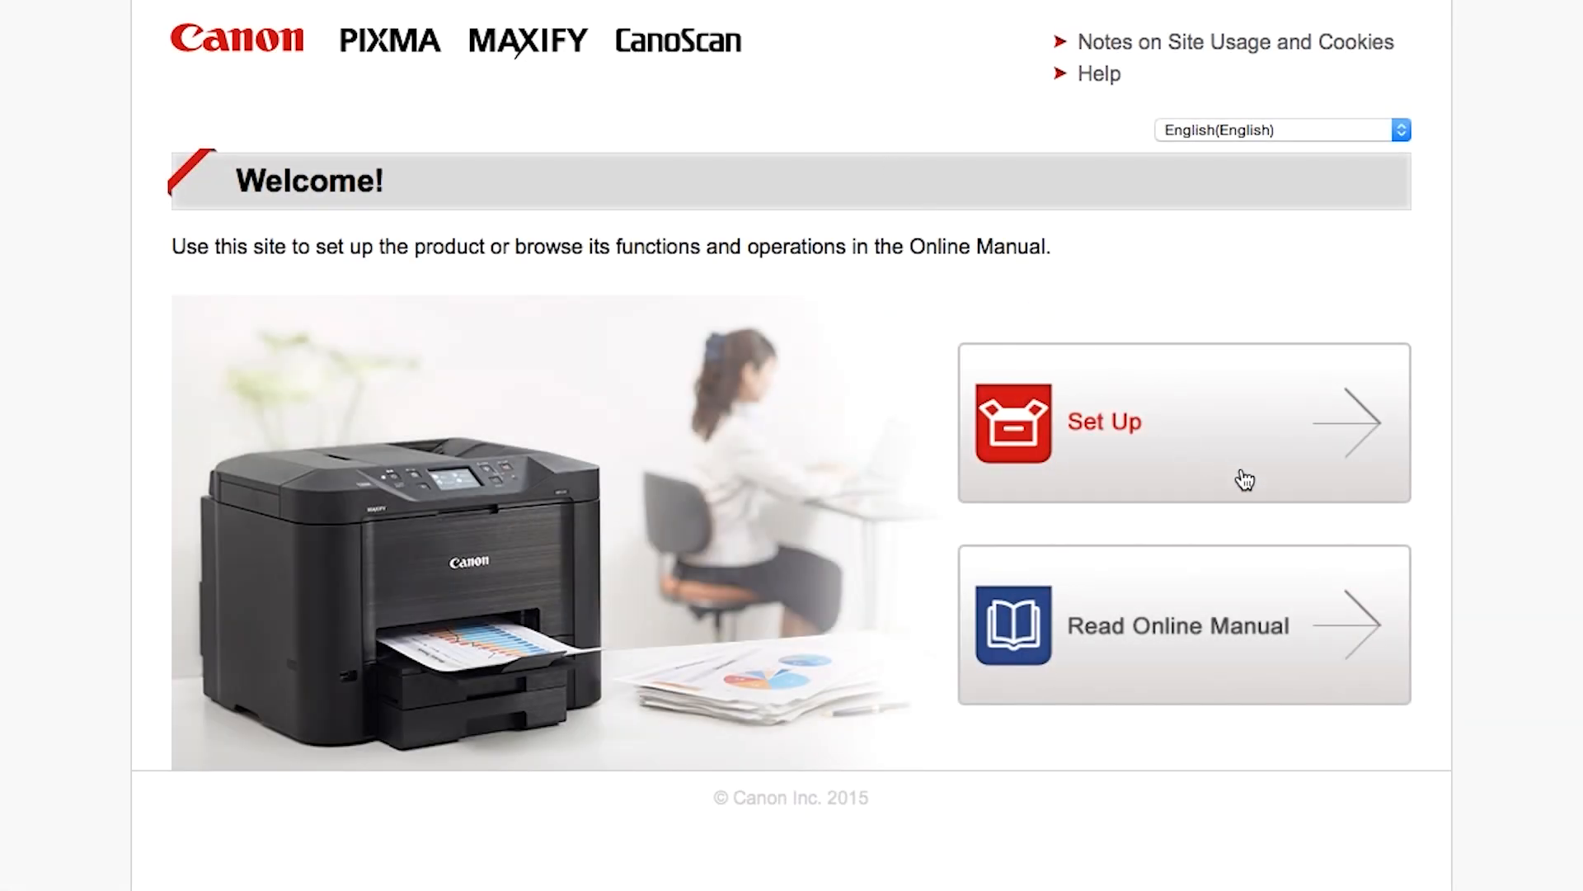
Start Canon product setup for U.S.A. region and the PIXMA MG2920 model.
click(1183, 423)
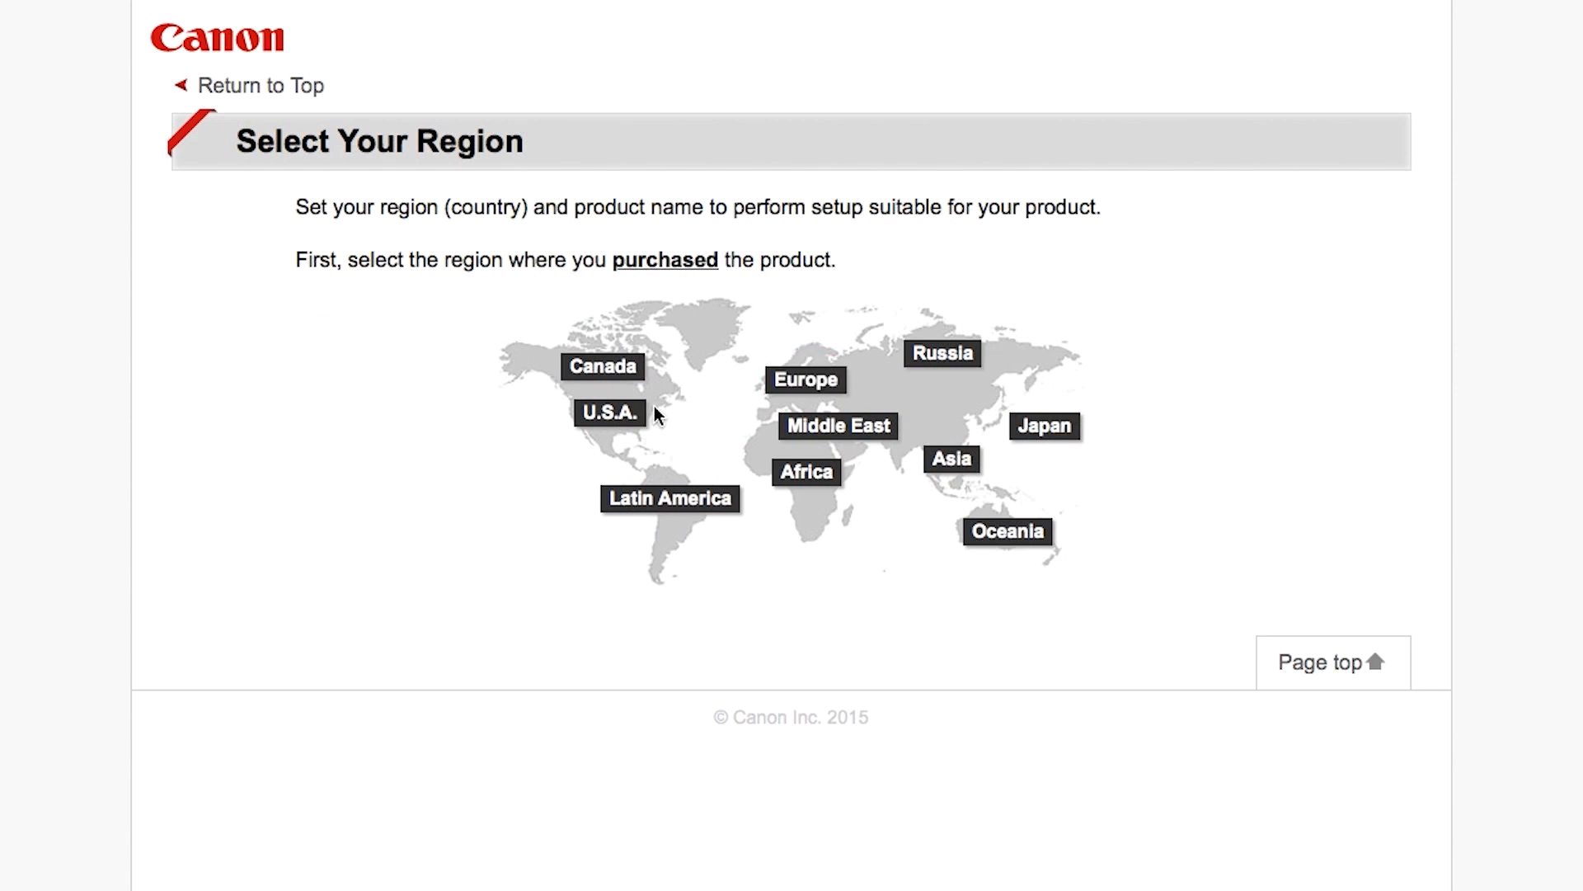
click(607, 413)
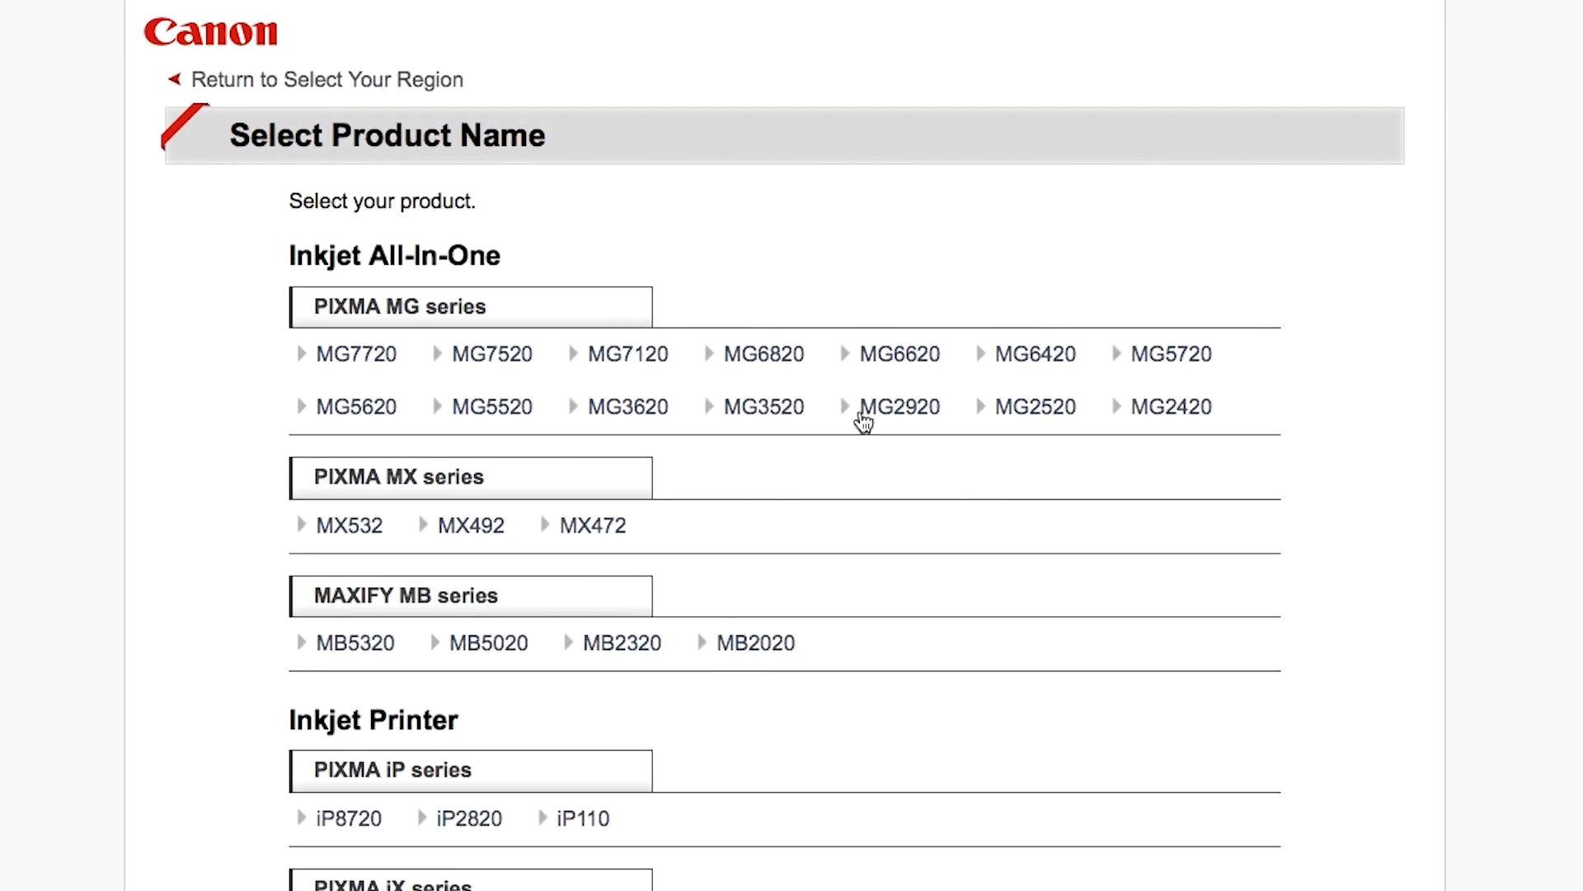
click(903, 406)
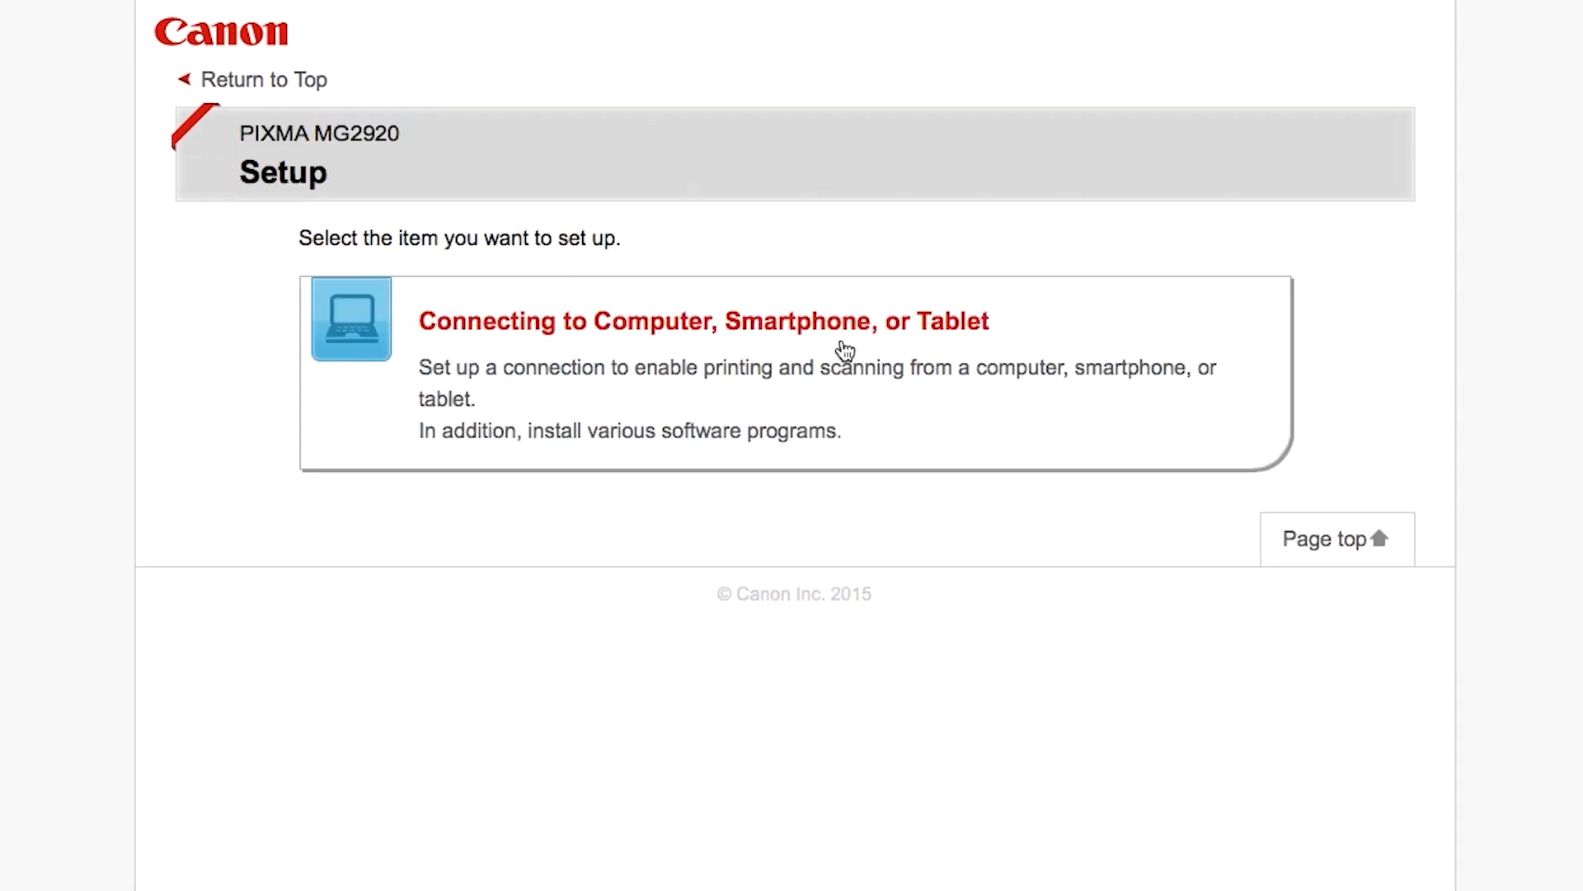
Choose Connecting to Computer with Mac OS and start the setup software download.
click(704, 322)
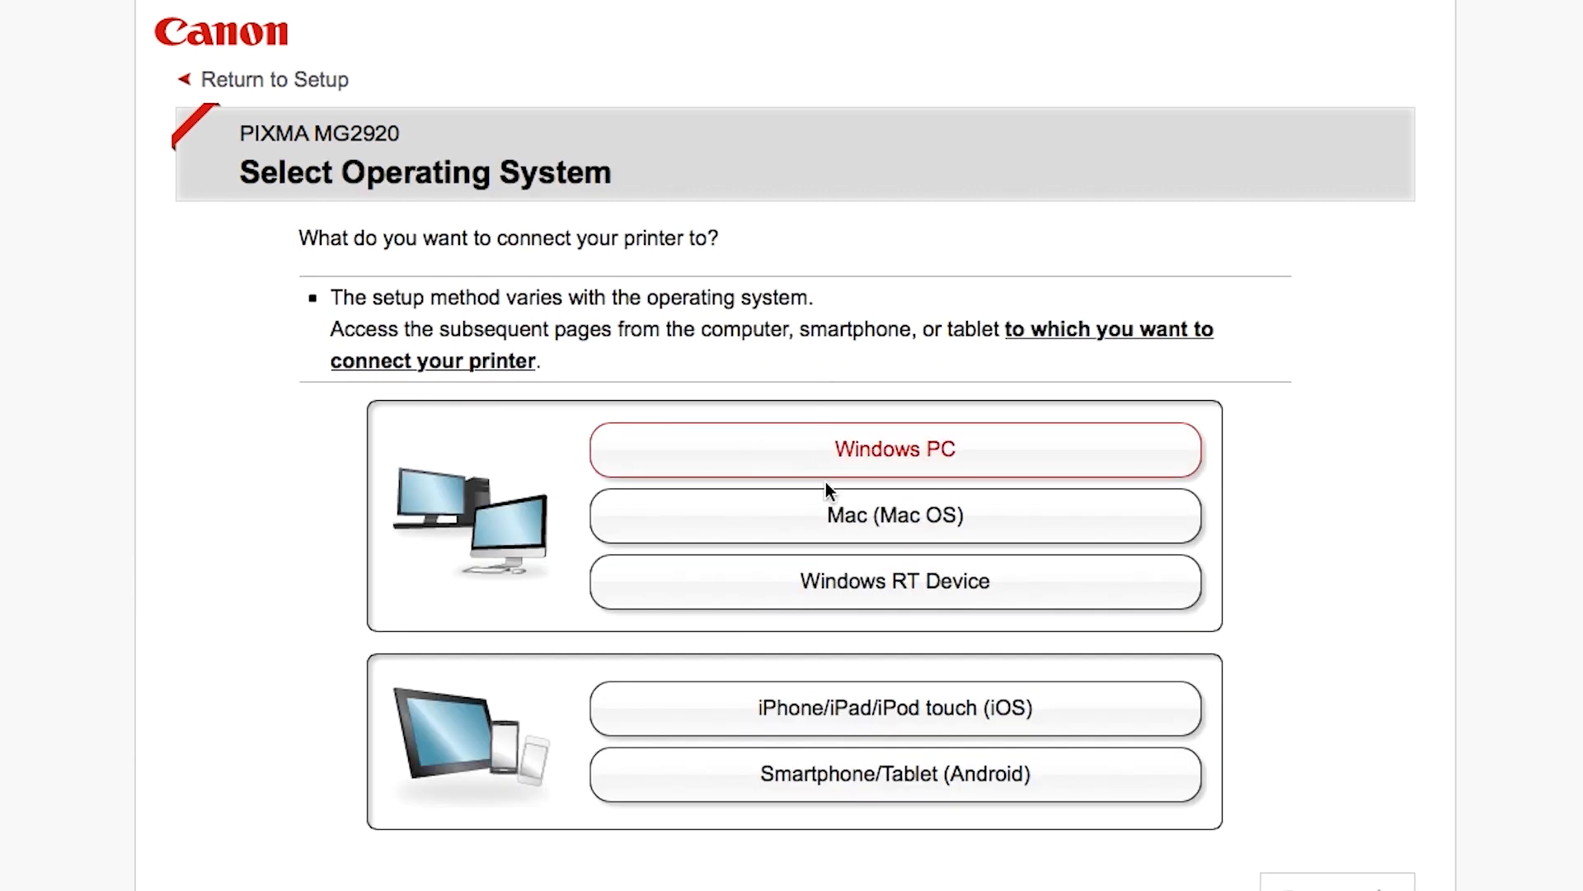
click(894, 517)
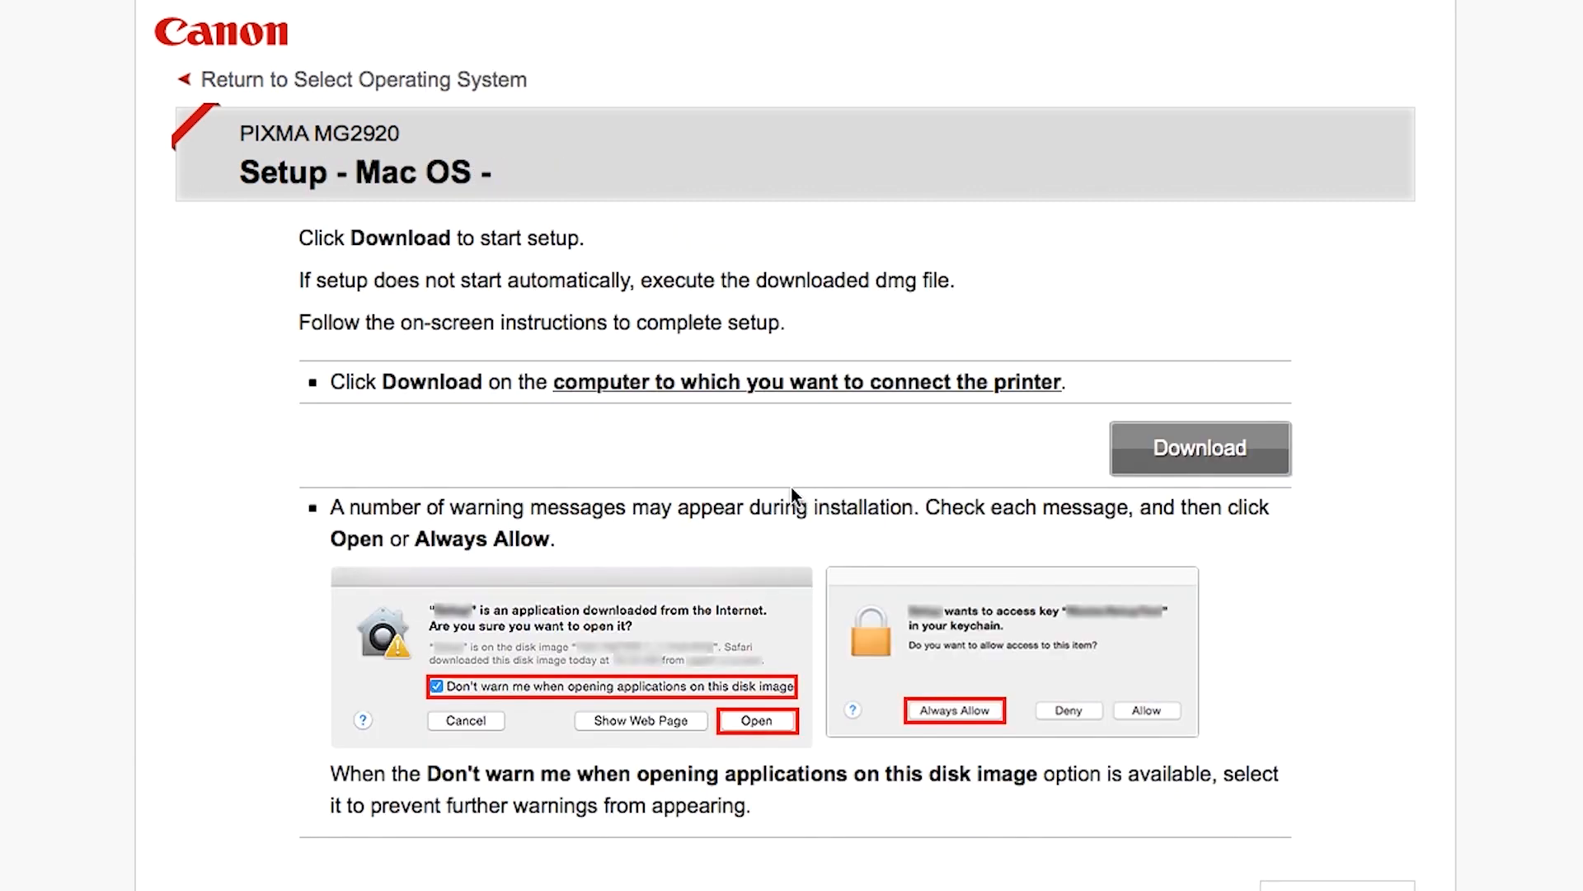
click(1199, 448)
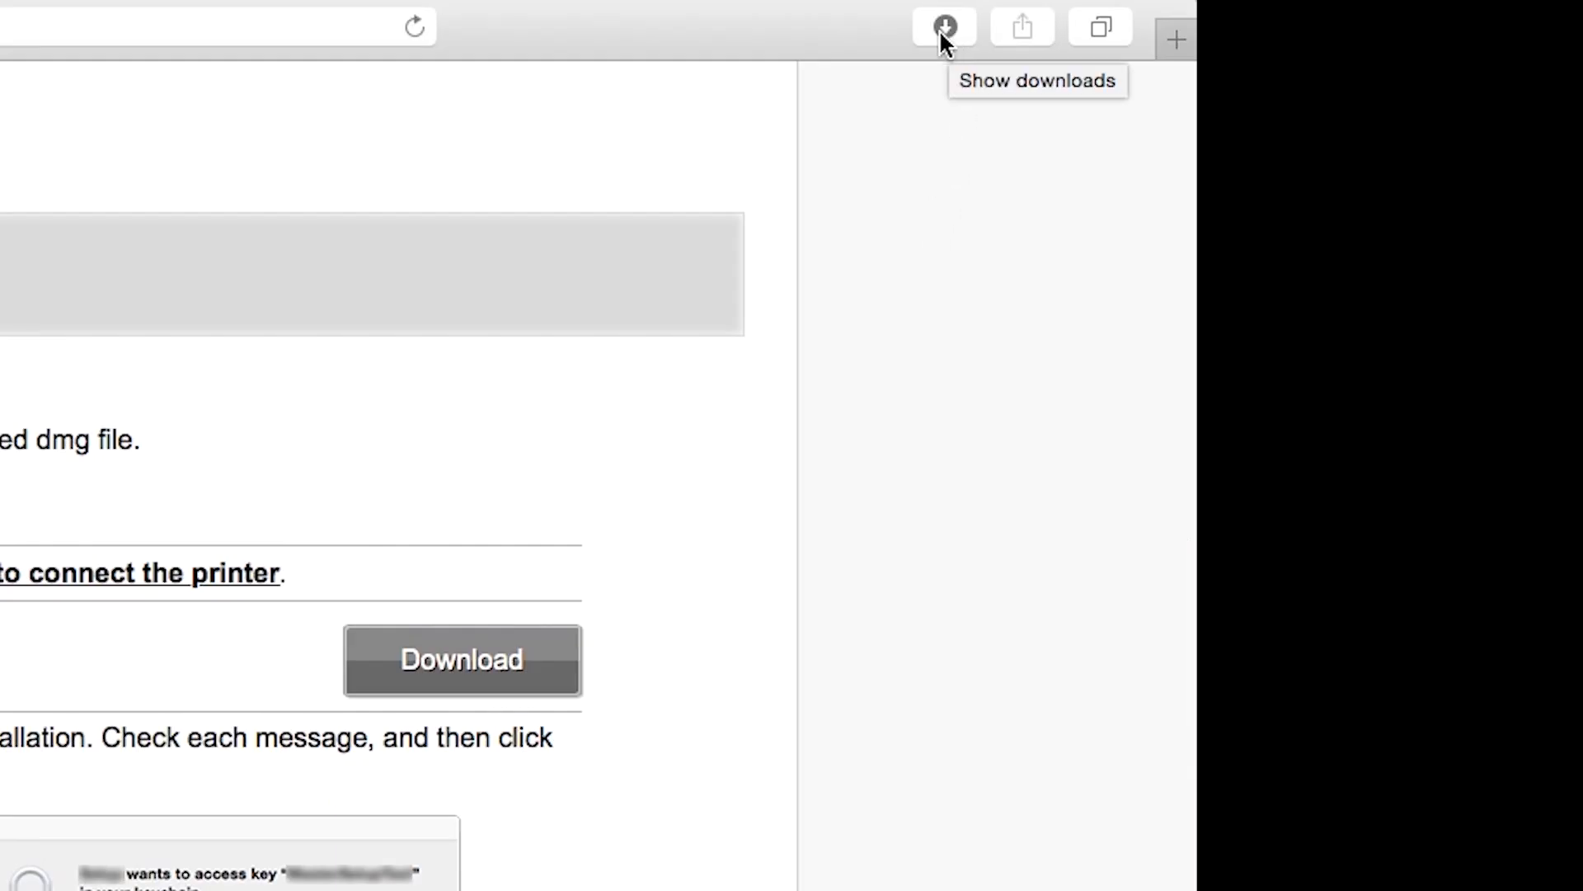
Open the downloaded MG2920 setup disk image and allow its Setup application to launch.
click(942, 27)
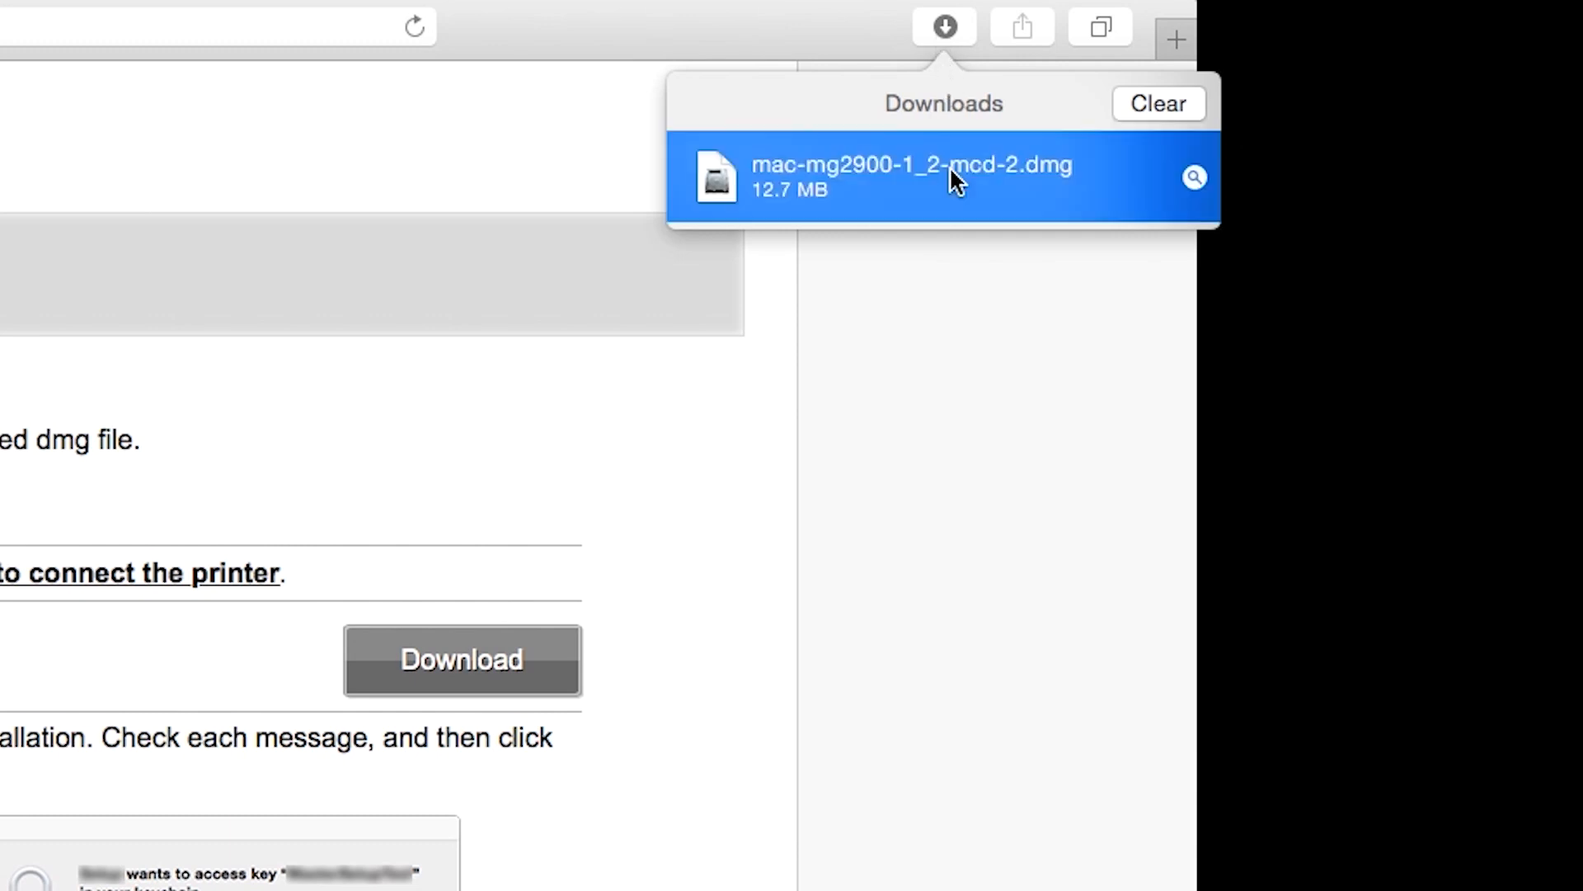
double_click(912, 176)
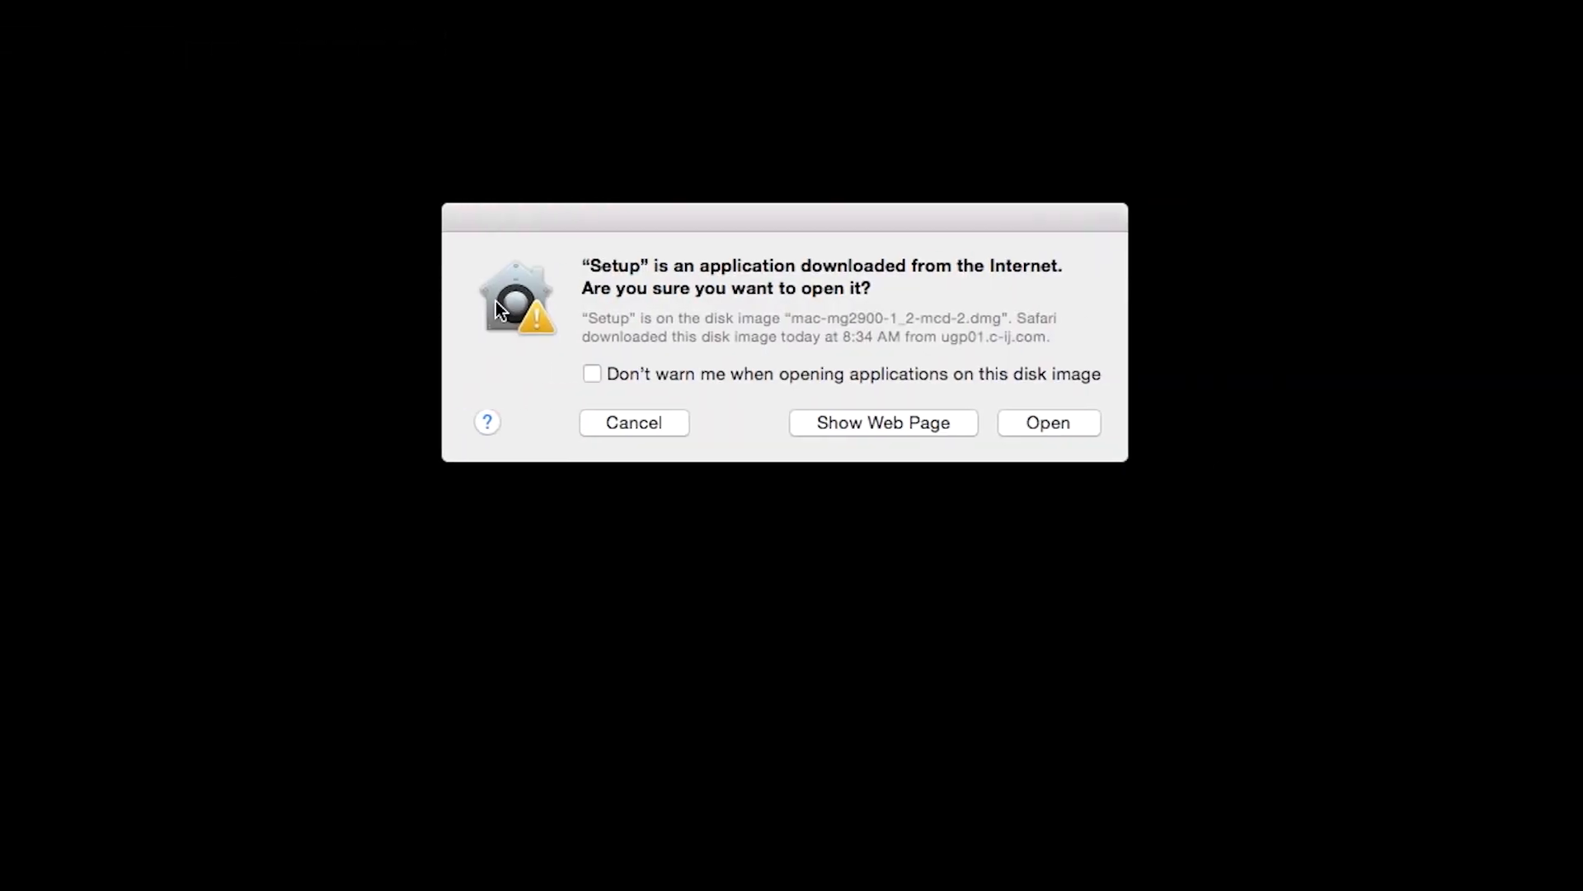
click(1048, 423)
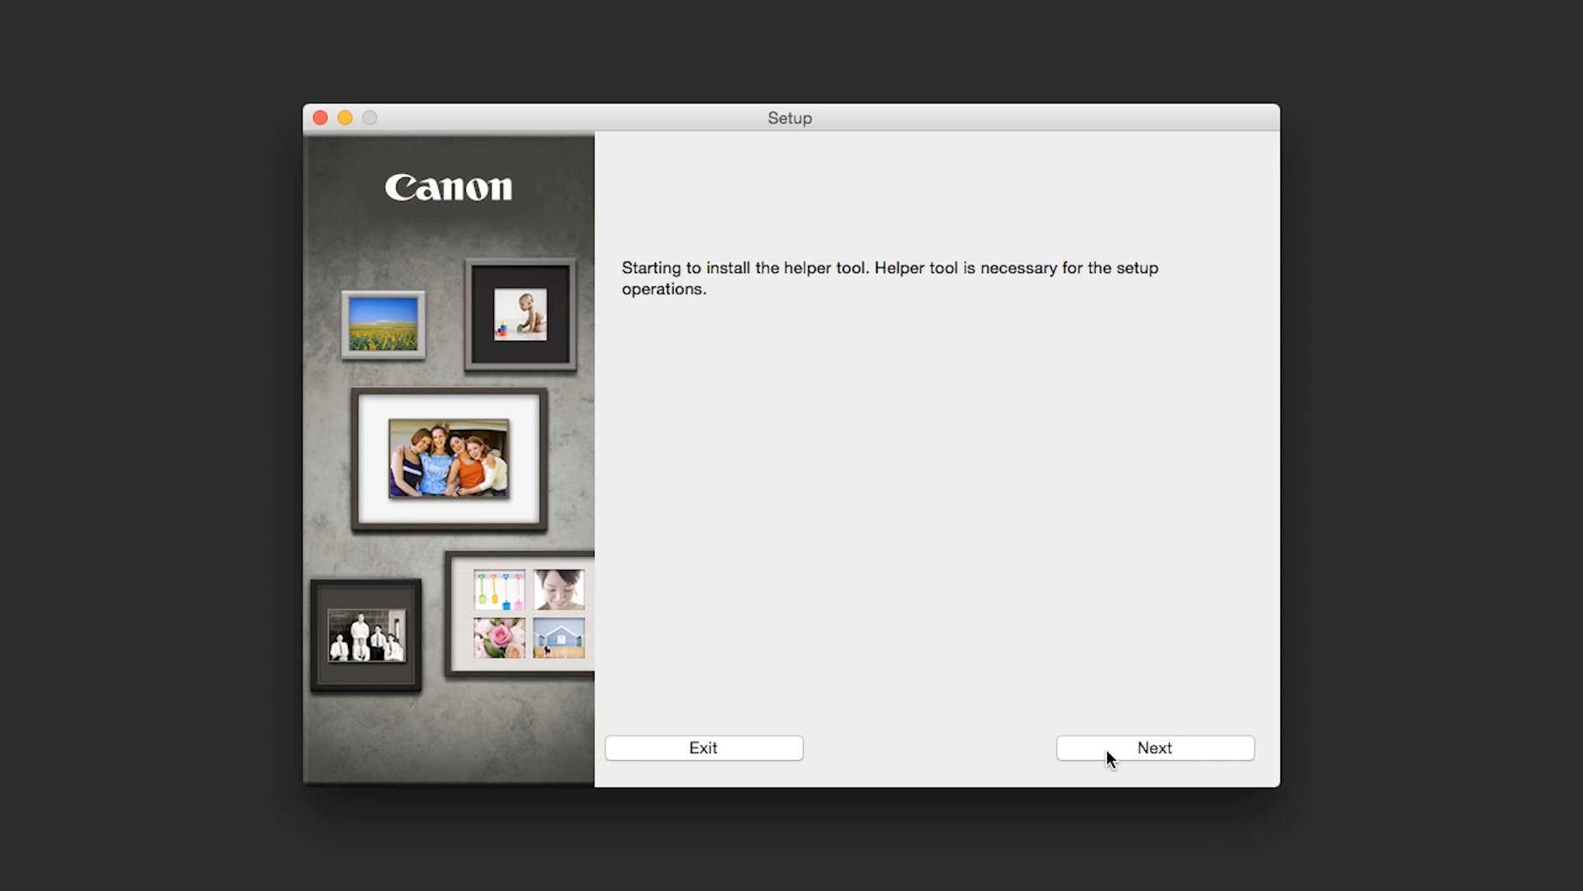
Authorize and install the helper tool, then continue past the software installation overview.
click(1155, 747)
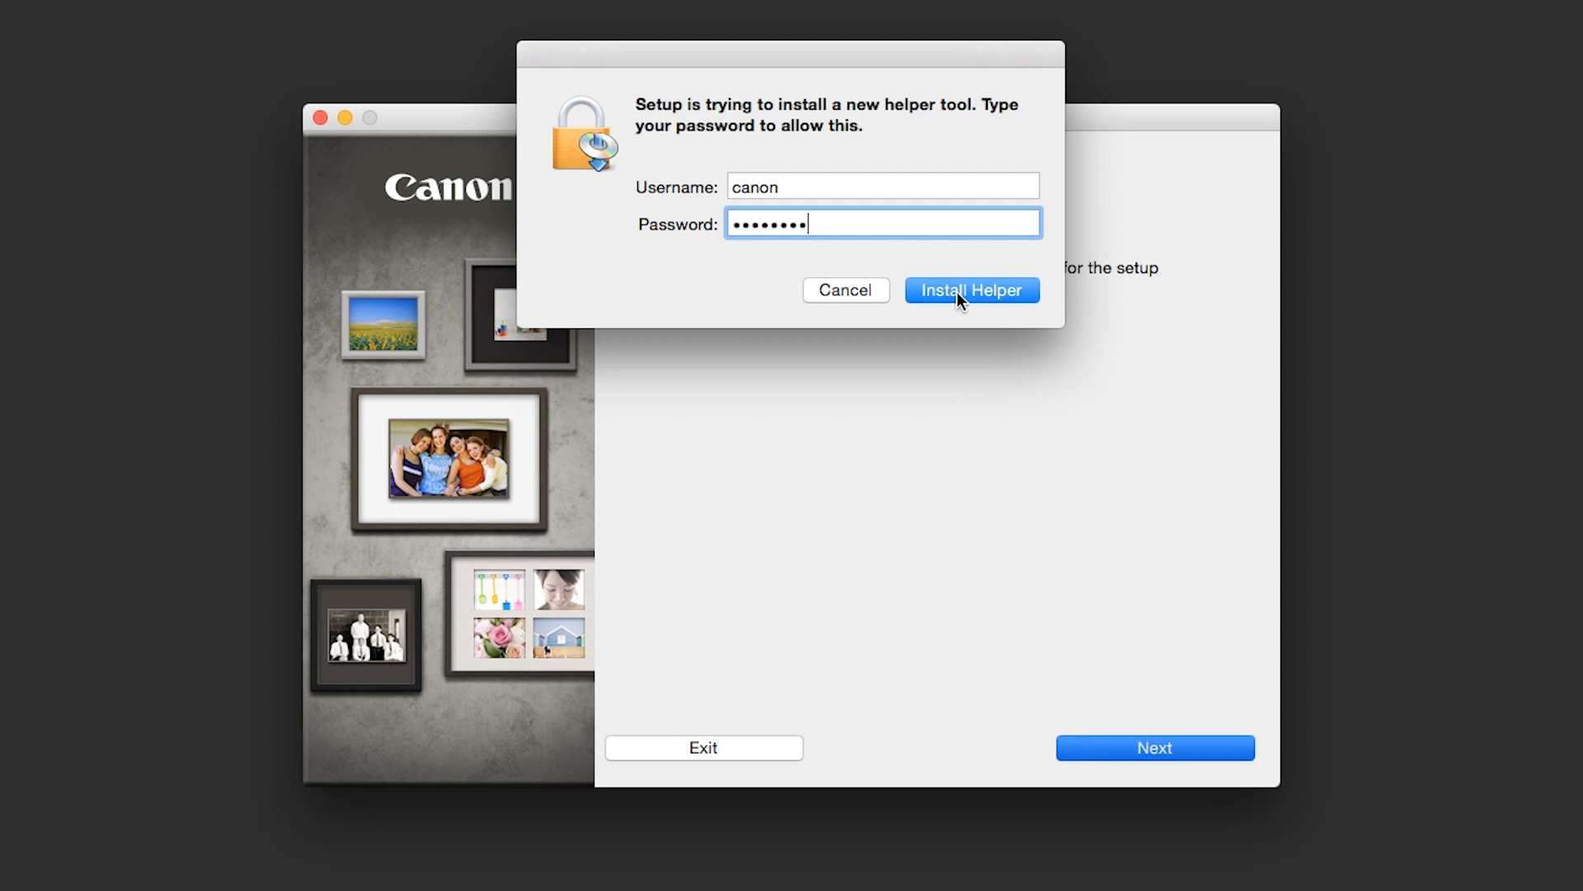
click(970, 290)
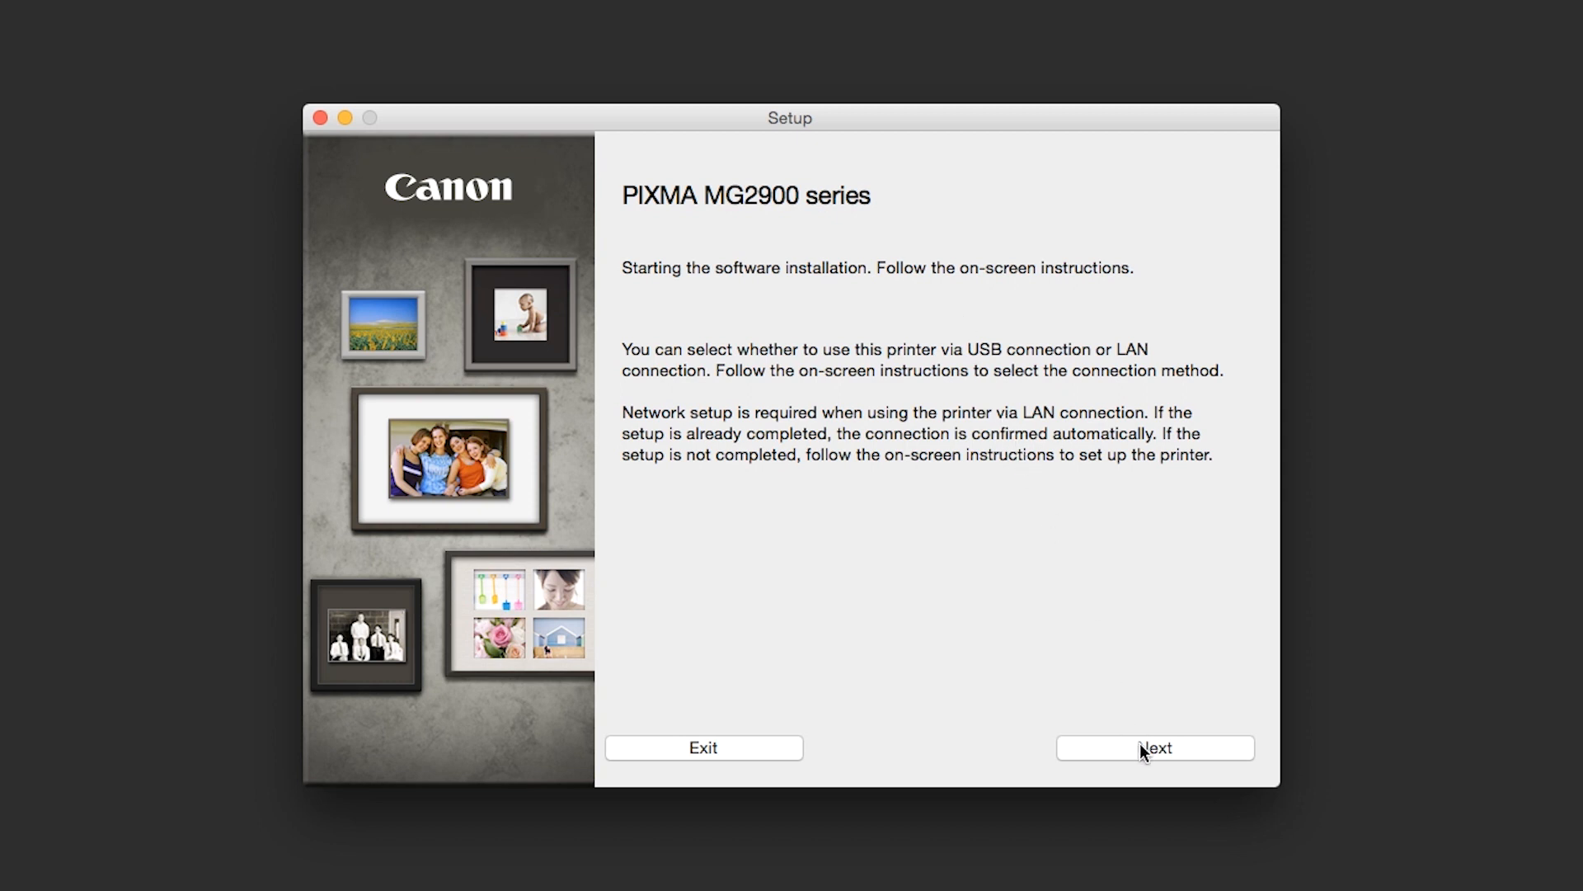
click(1155, 747)
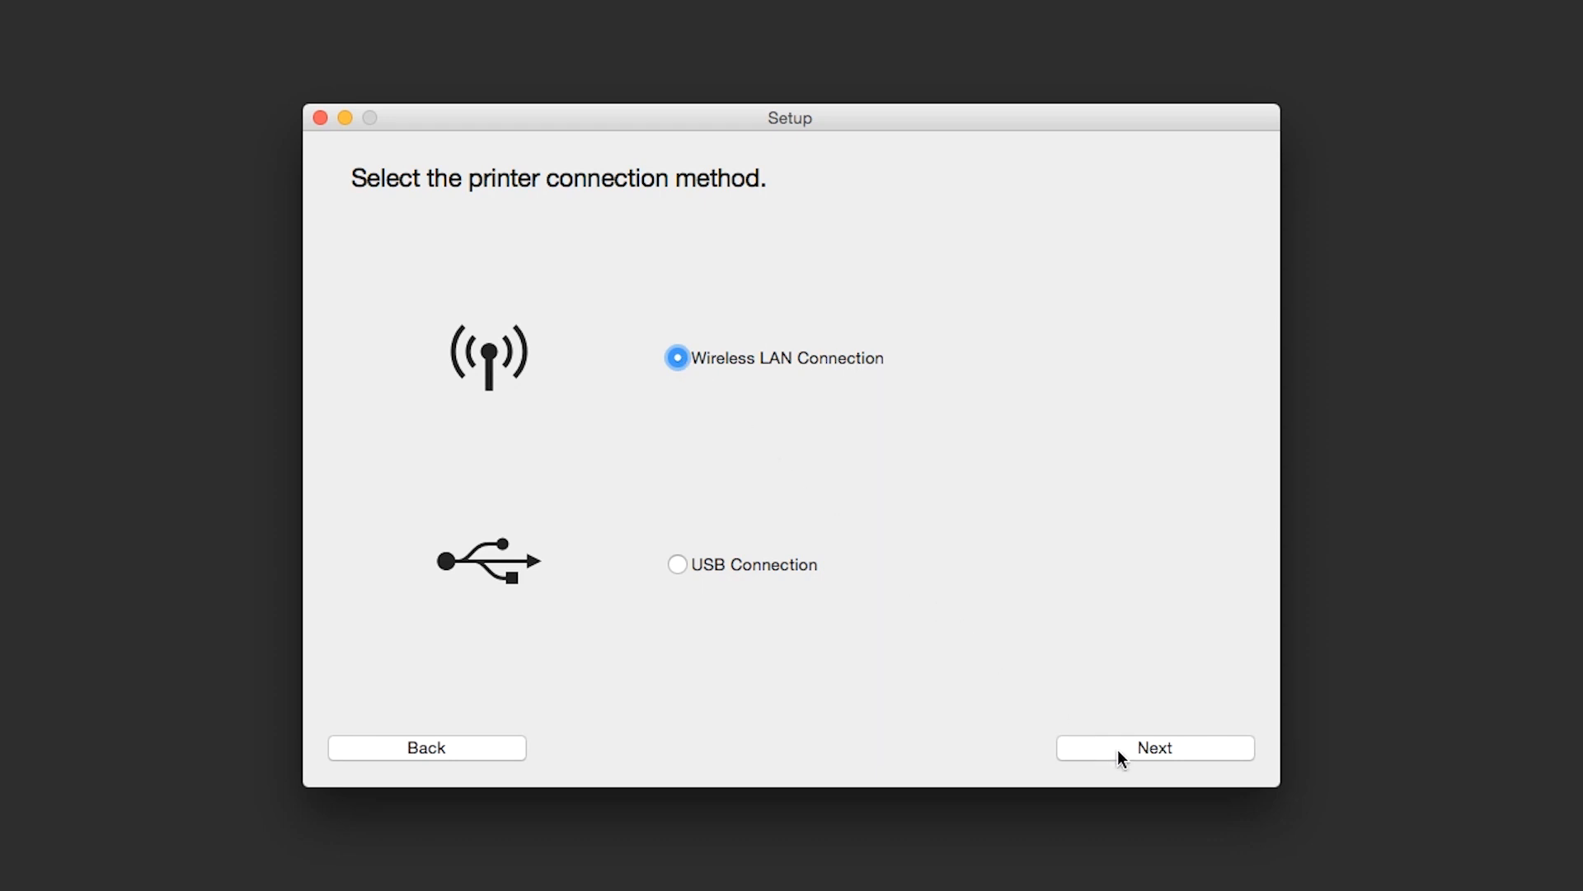
Choose Wireless LAN with Access Point Connection, confirm the printer is on, and search the network.
click(1155, 747)
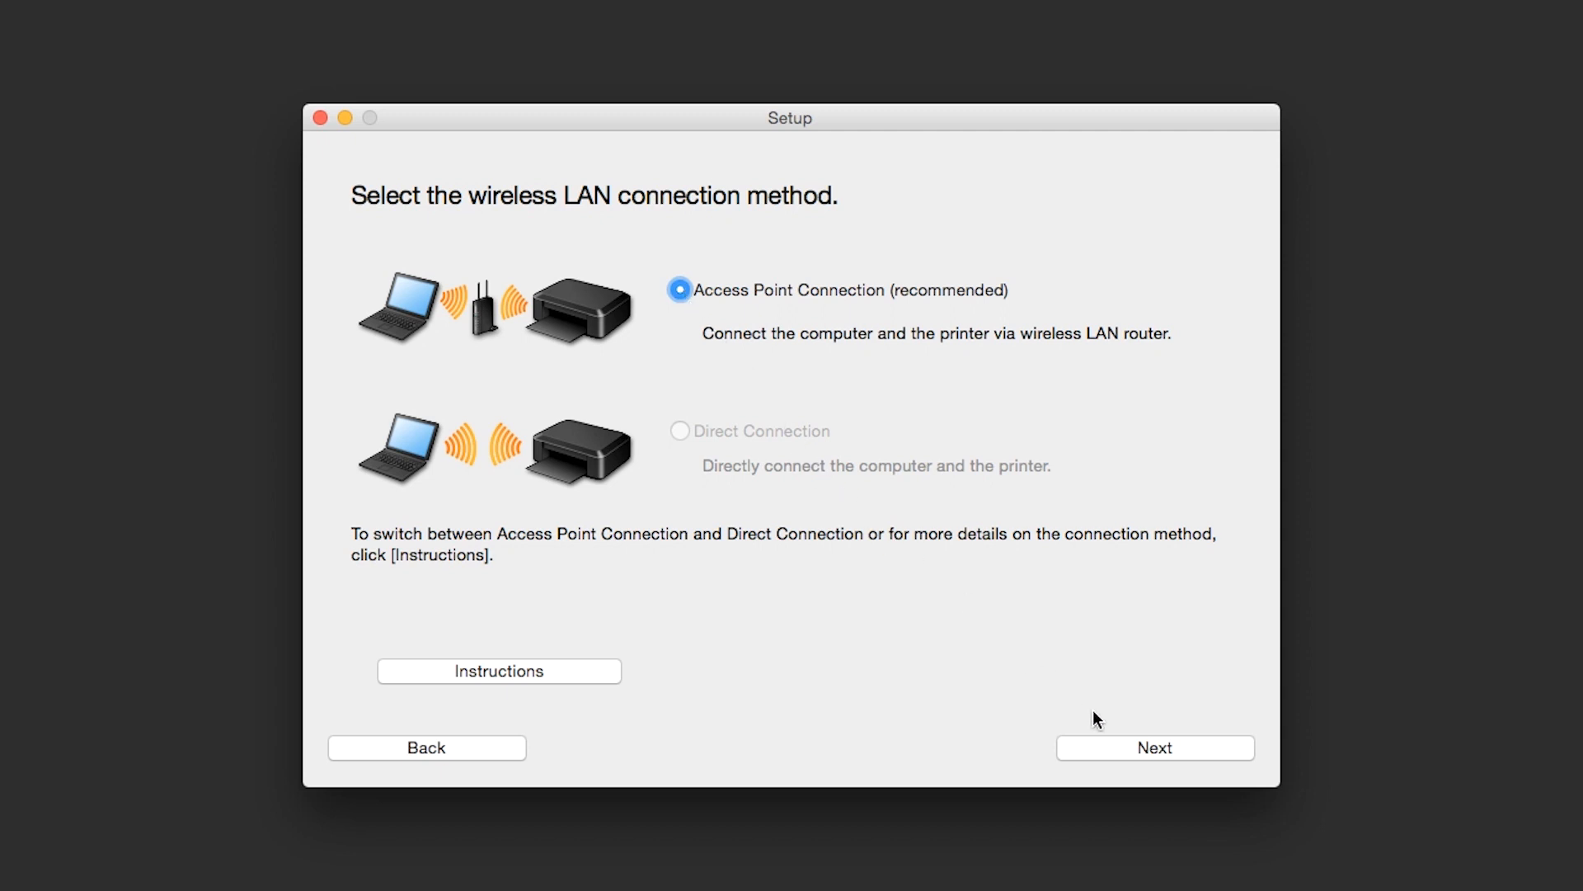
click(1154, 747)
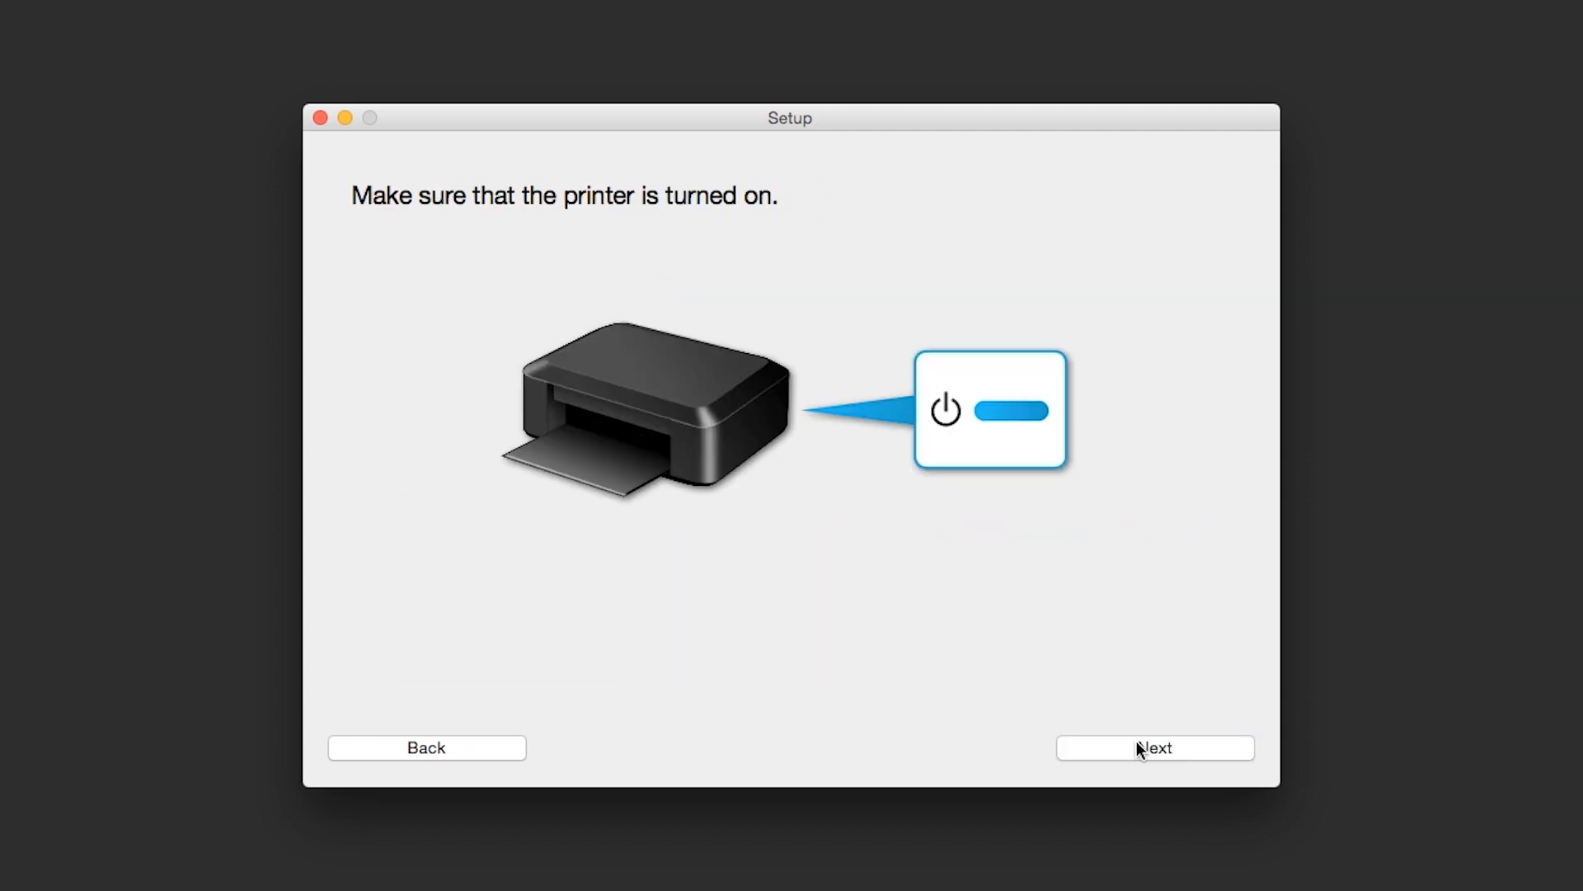
click(1155, 747)
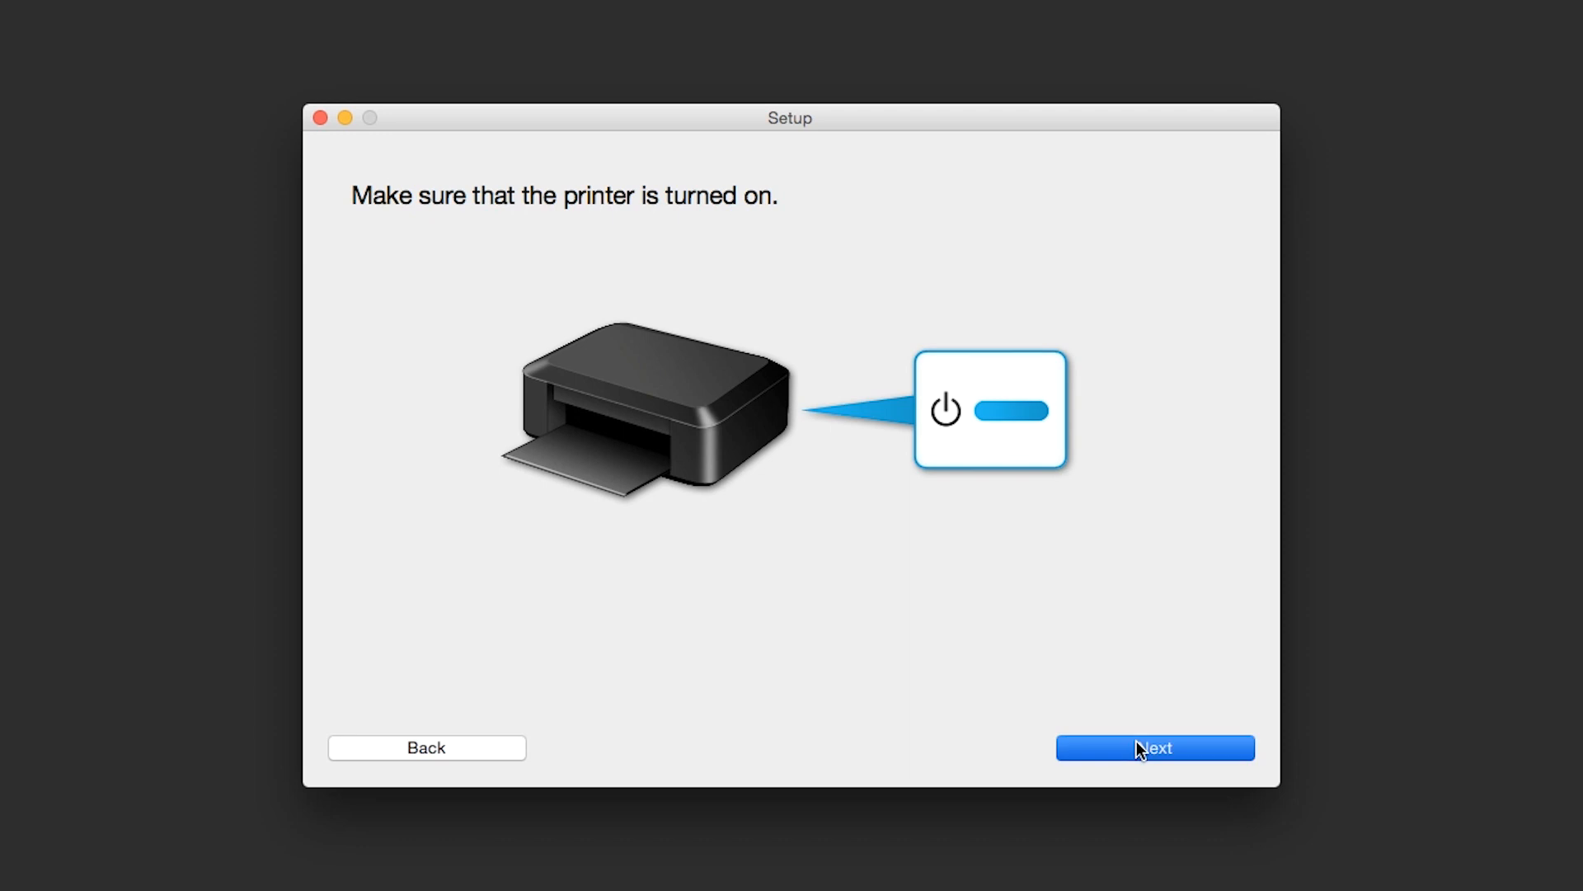
click(1154, 748)
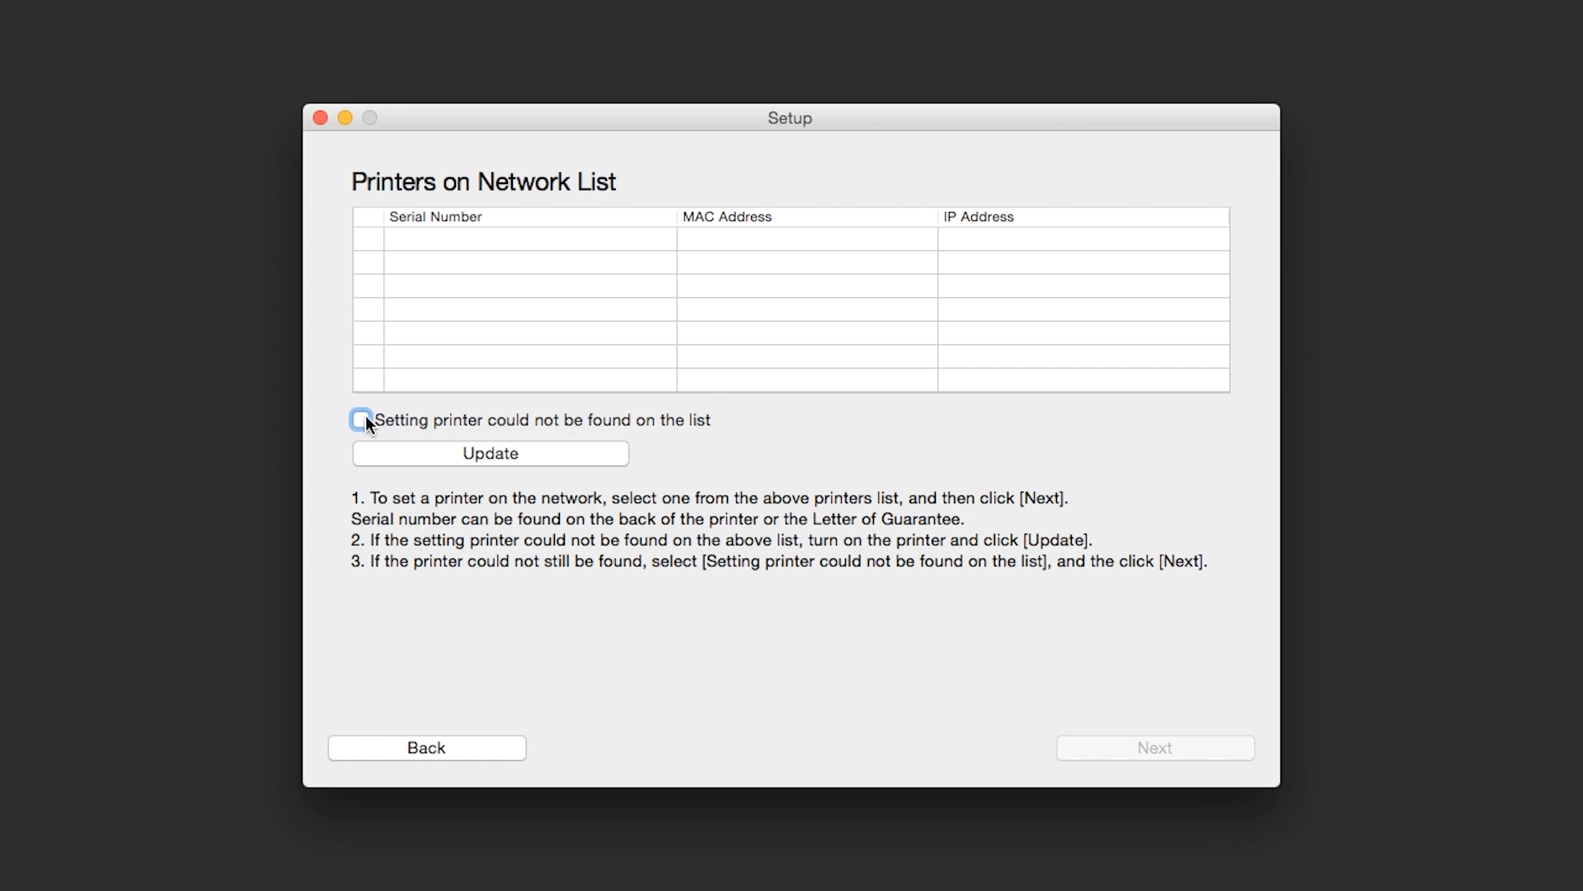
Report the printer as not found in the list and continue to the MG2900 Setup Guide.
click(362, 421)
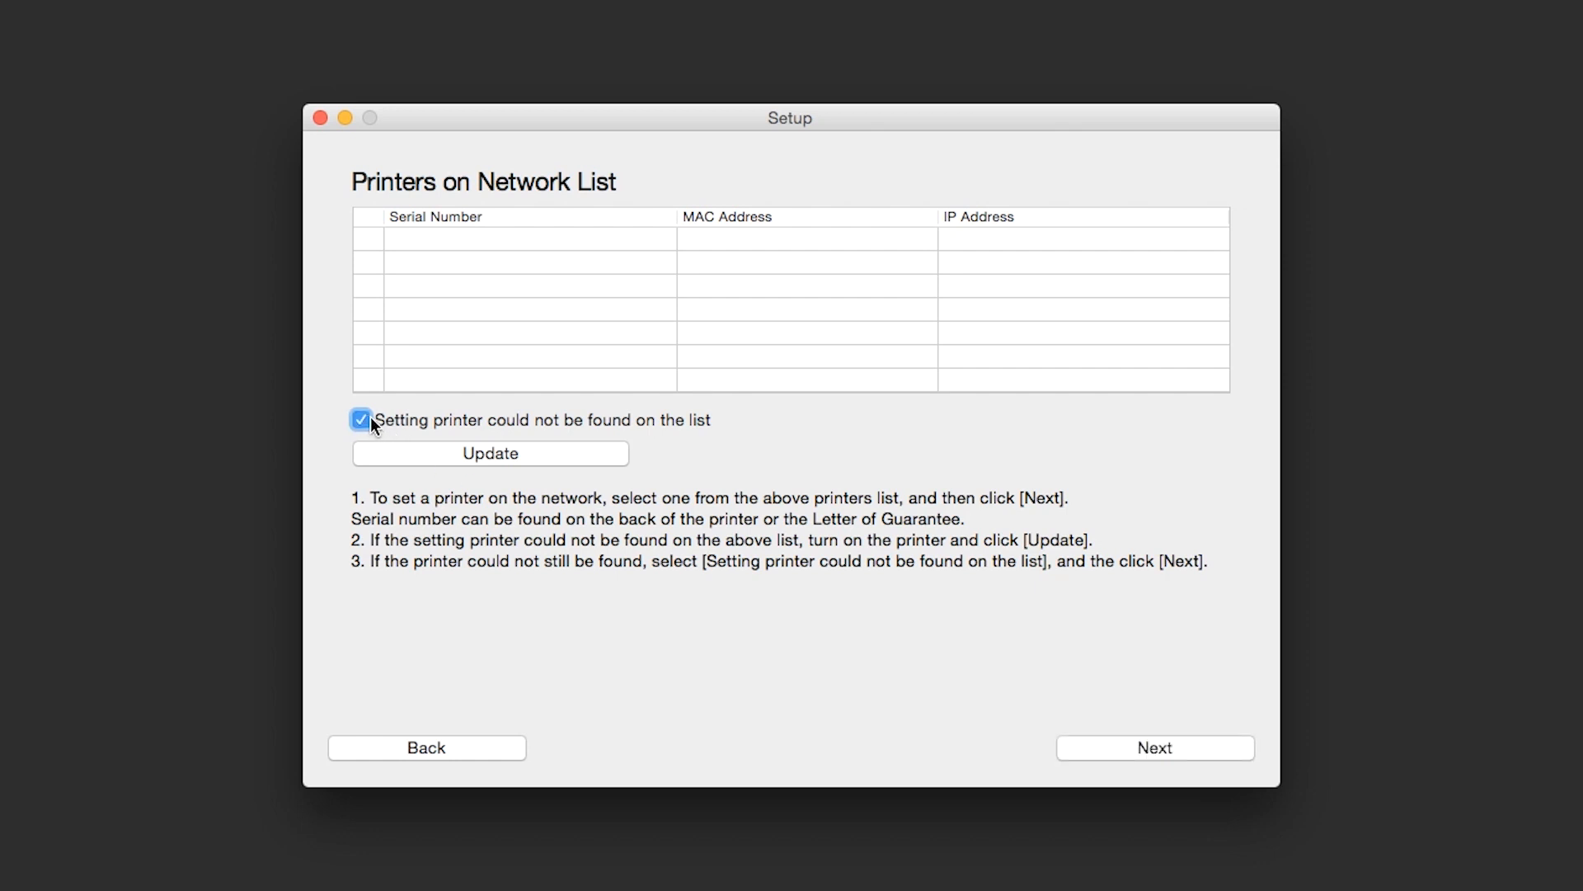
mouse_move(1037, 739)
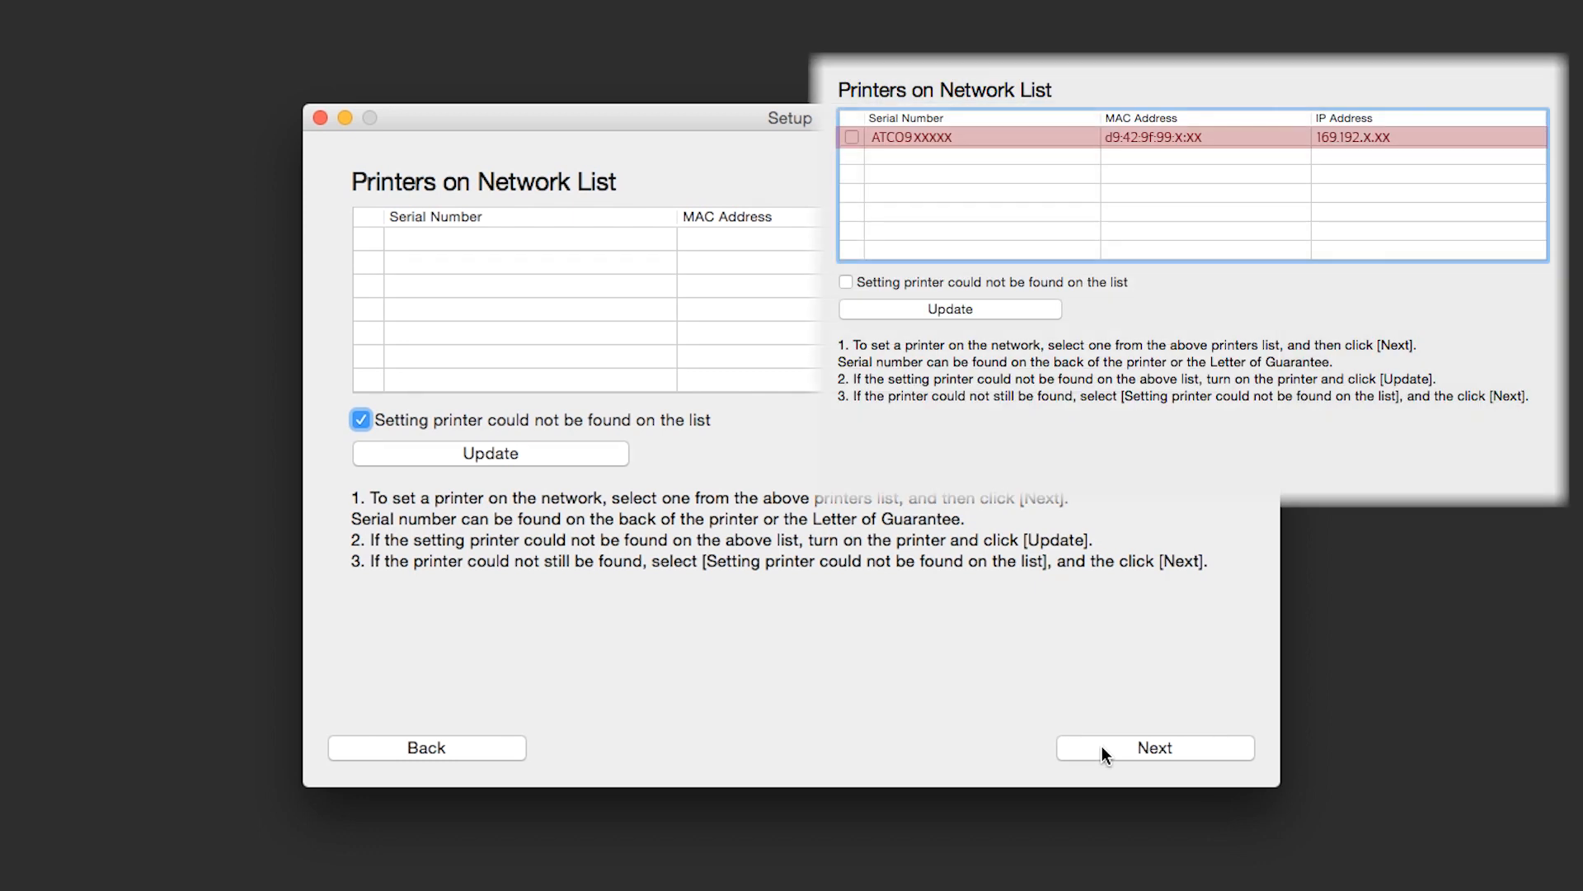
click(1155, 747)
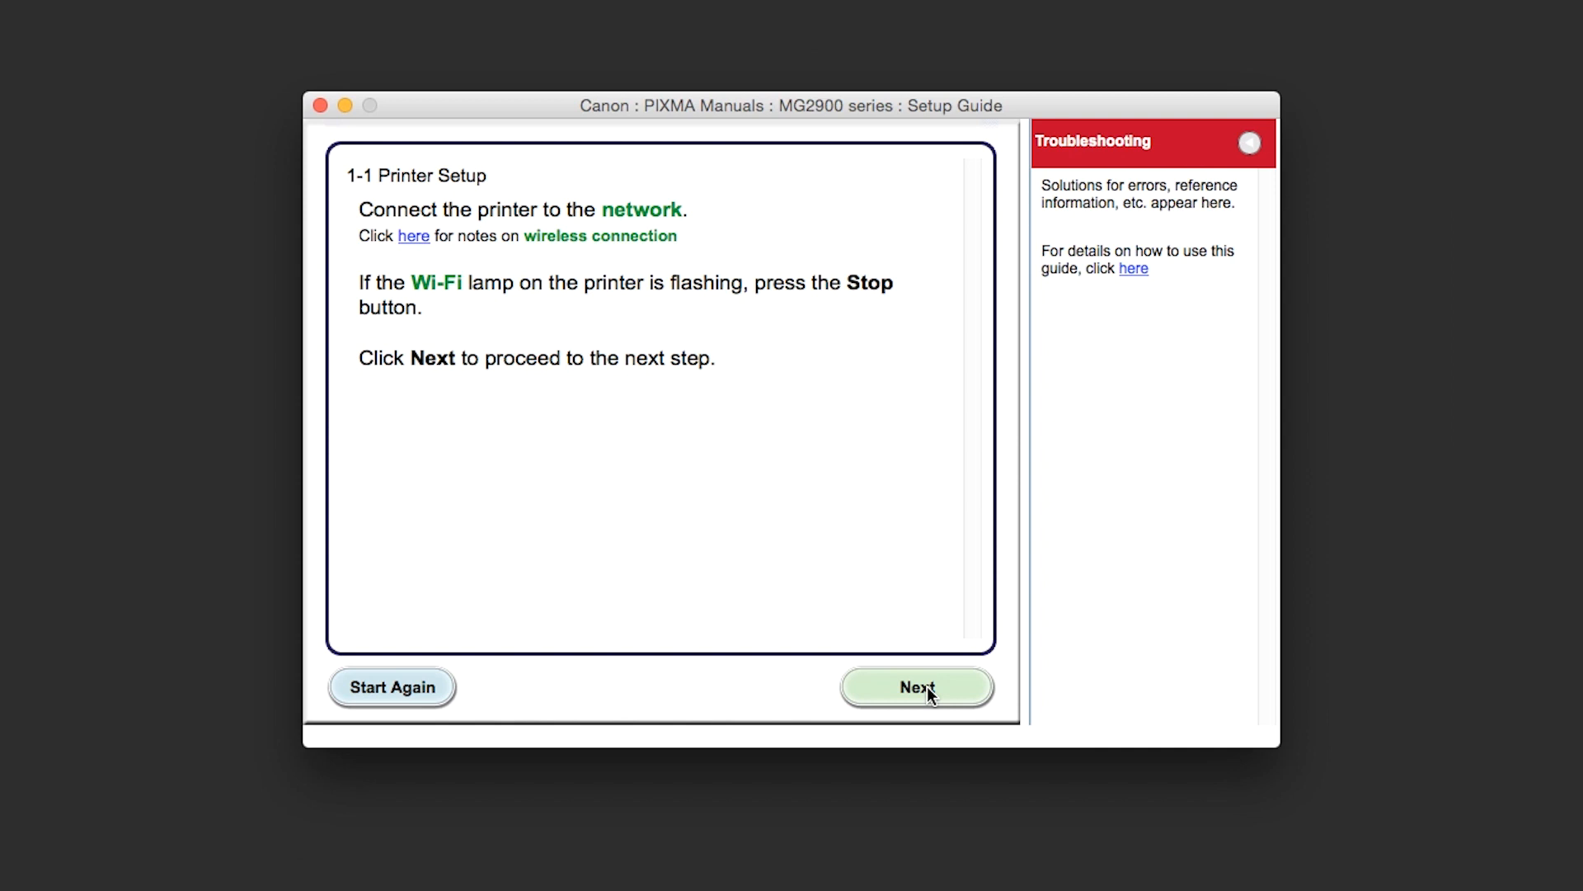
Carry out Cableless setup via the printer's Wi-Fi button until the connection is completed.
click(915, 686)
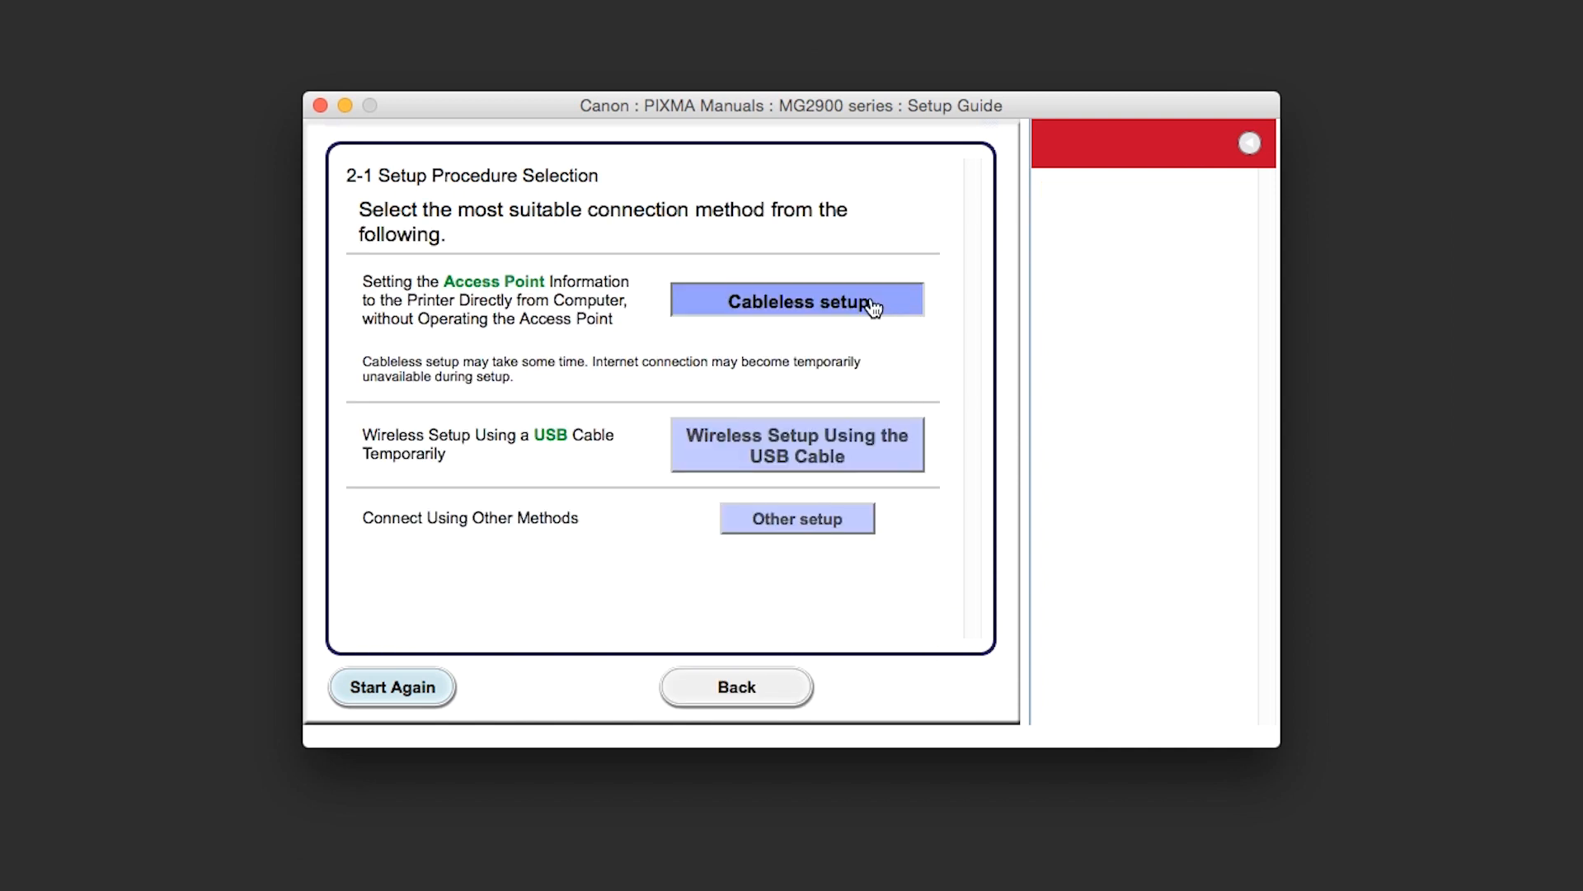
click(795, 300)
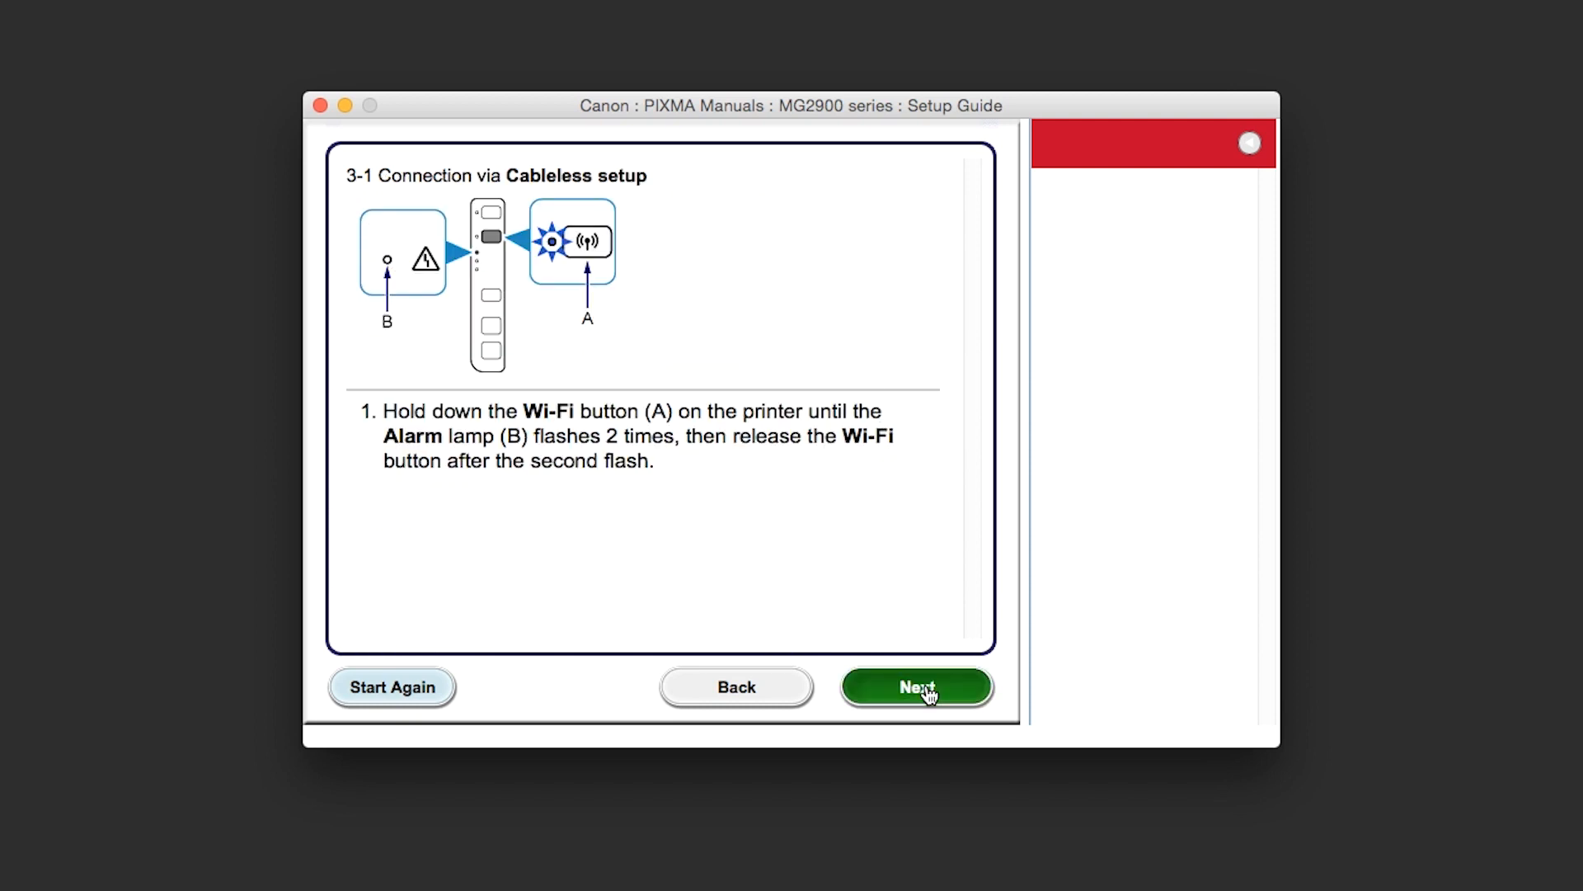
click(915, 686)
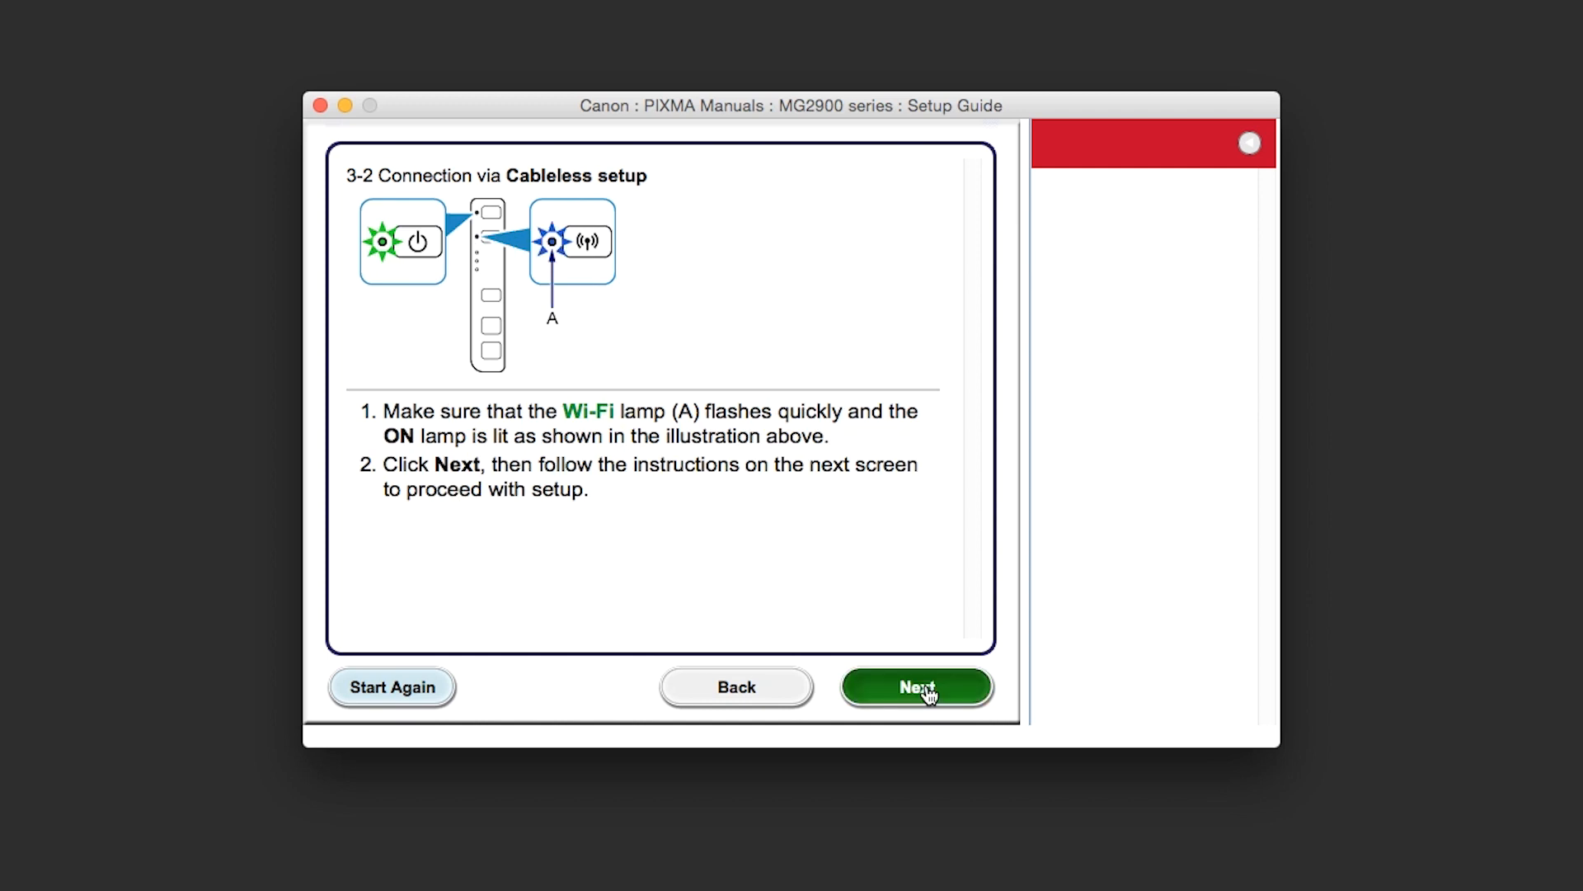
click(915, 687)
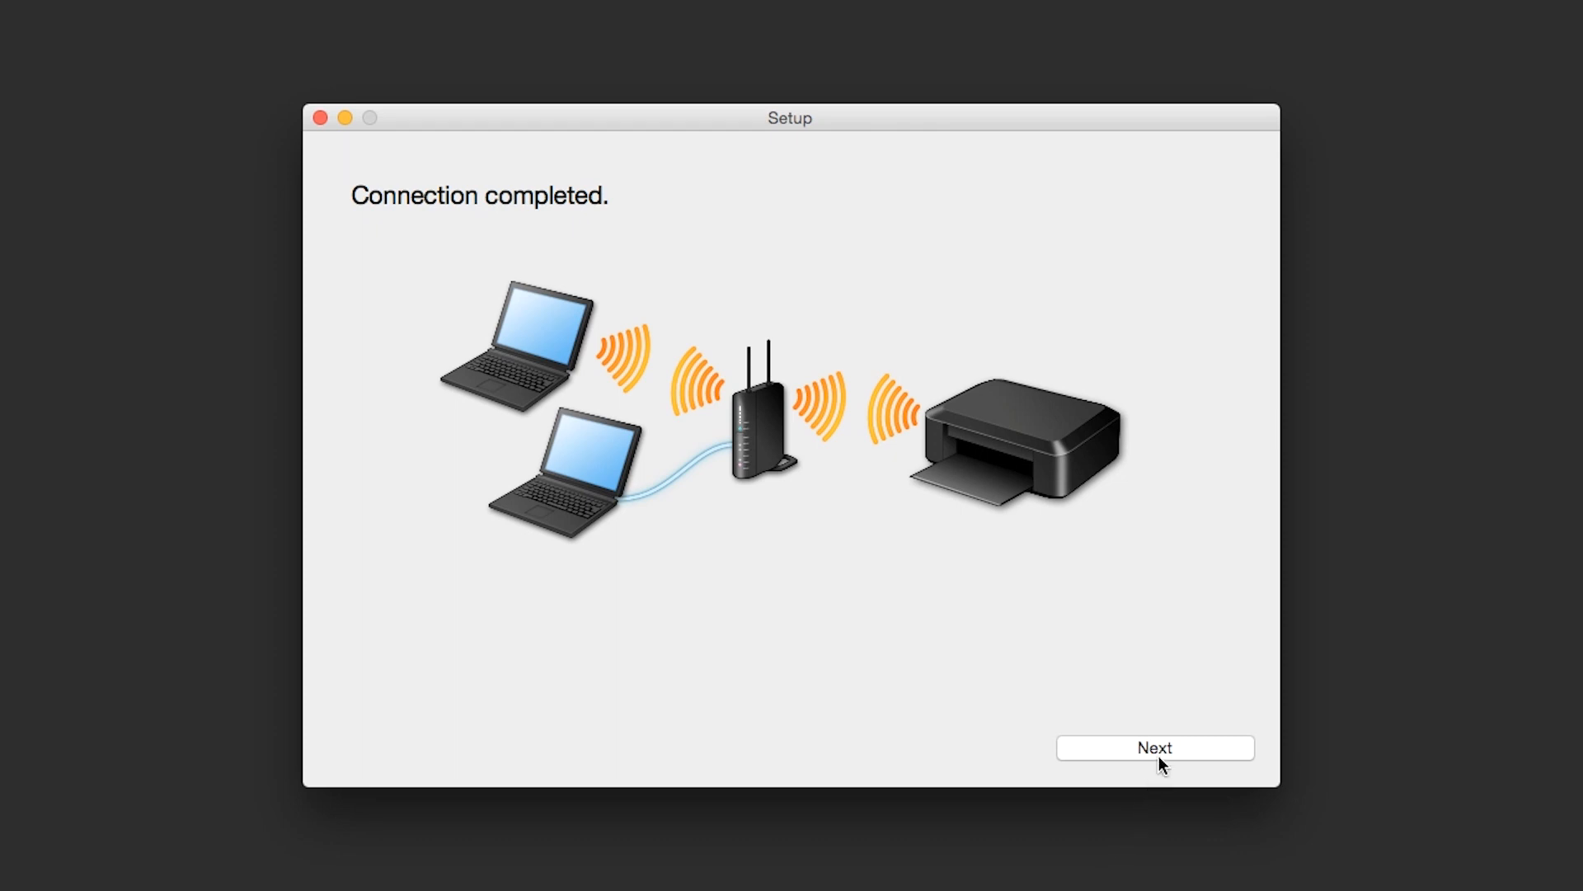
Confirm residence as USA, Canada, Latin America region and United States country.
click(1154, 747)
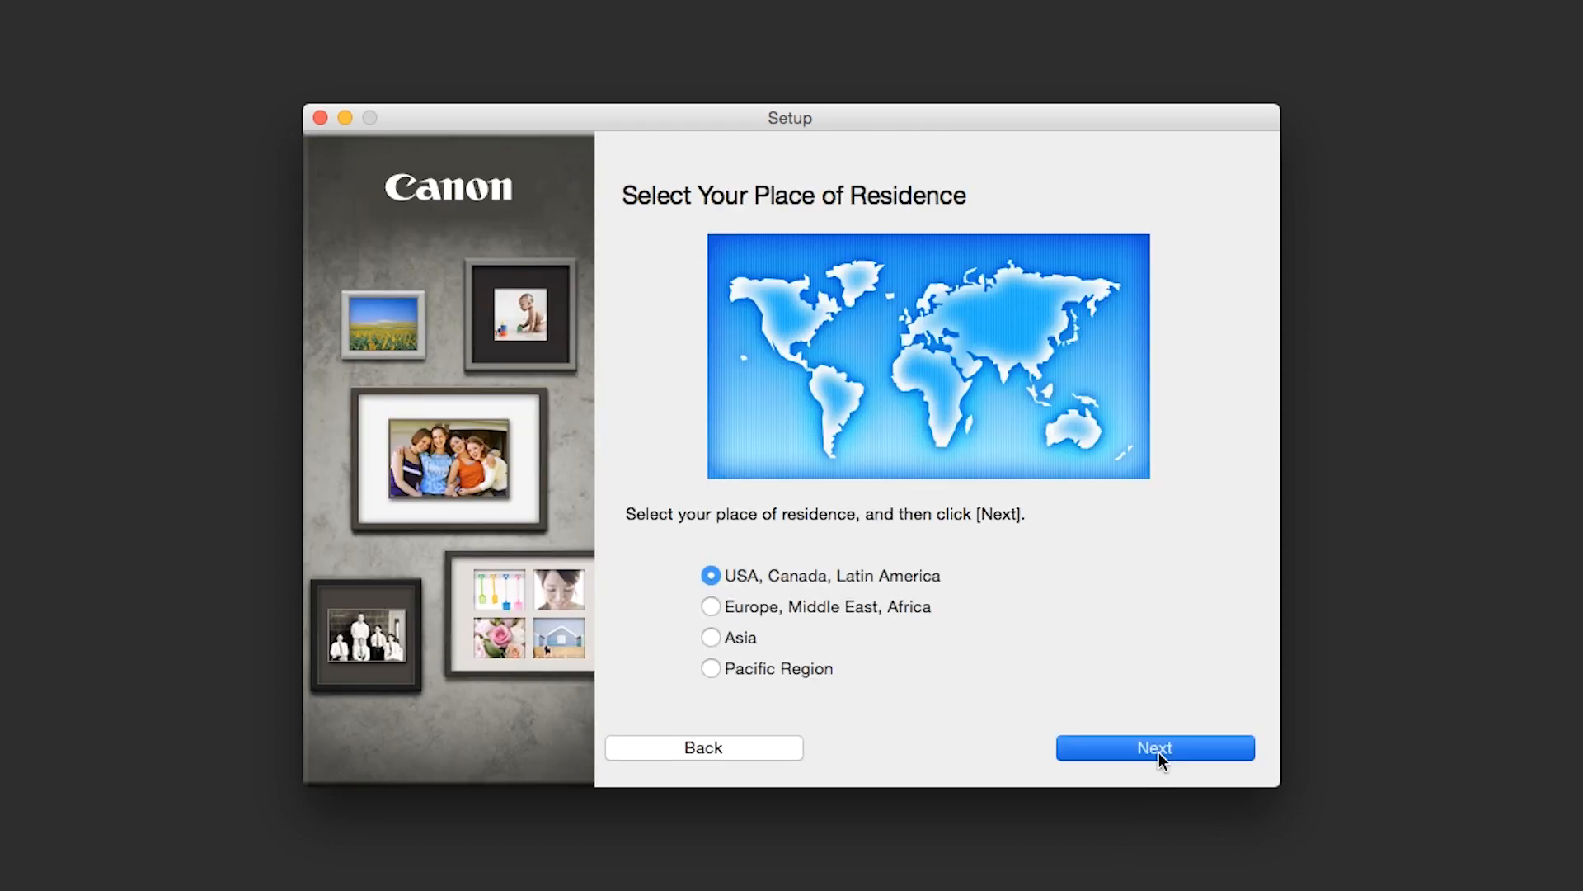
click(1154, 747)
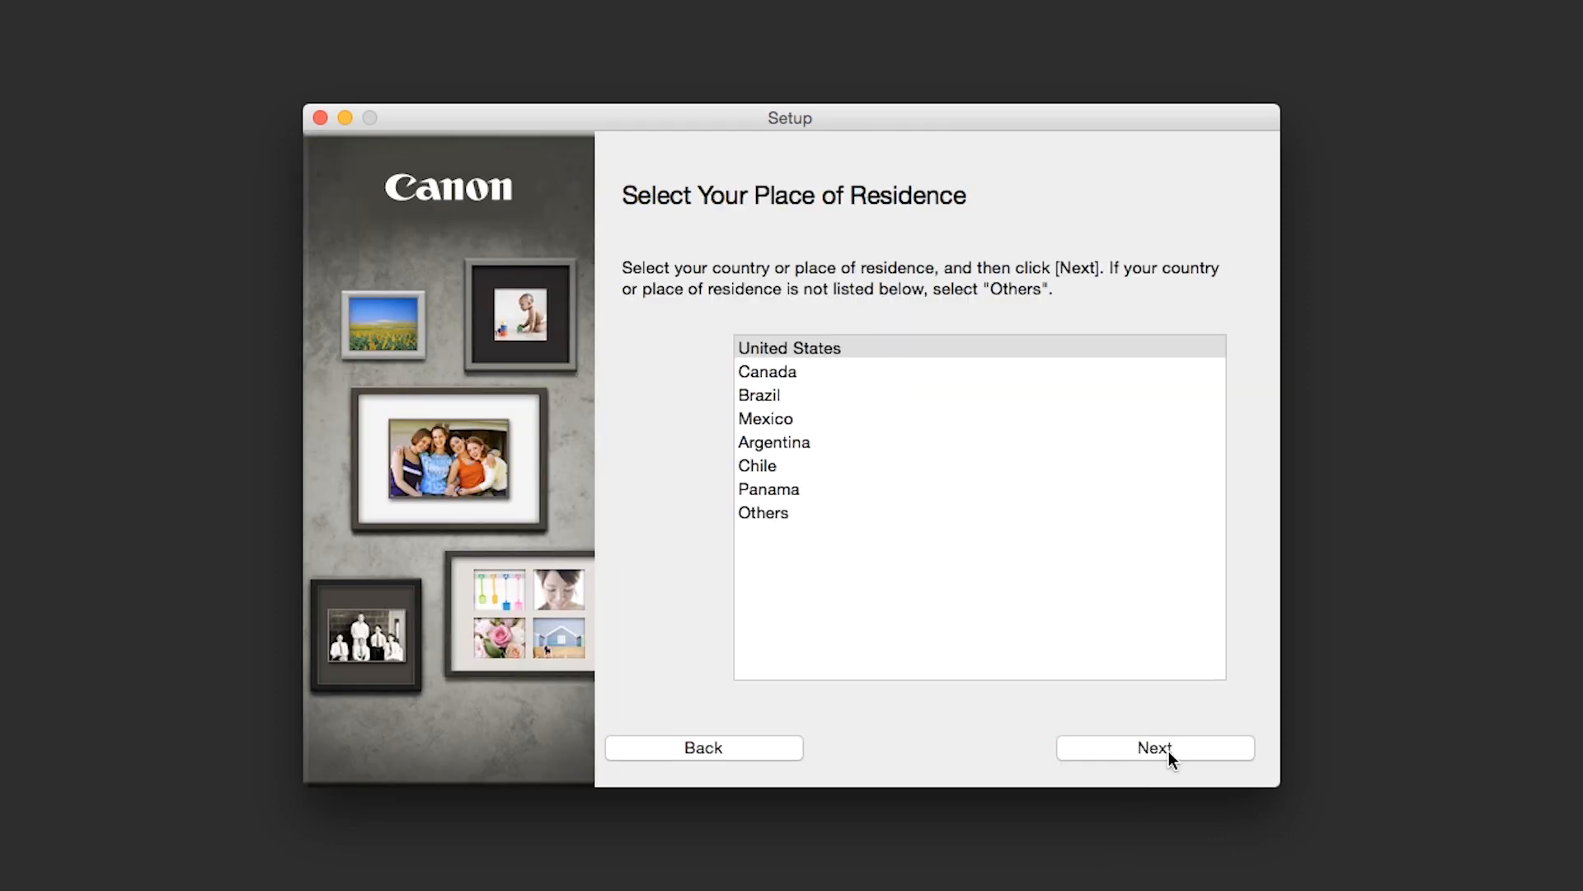
click(1154, 747)
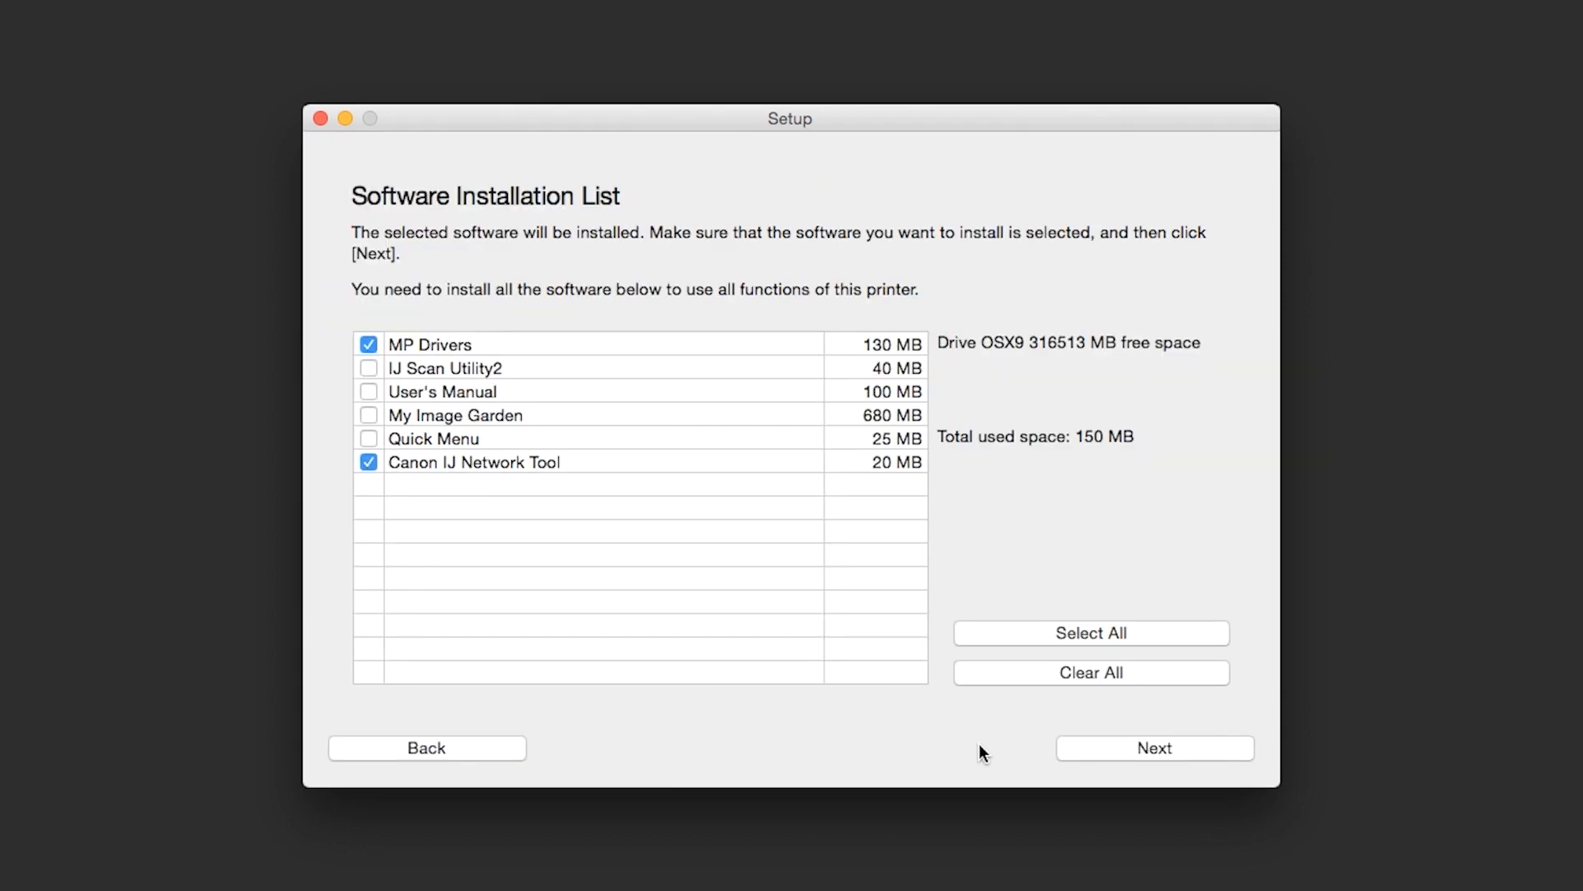
mouse_move(947, 723)
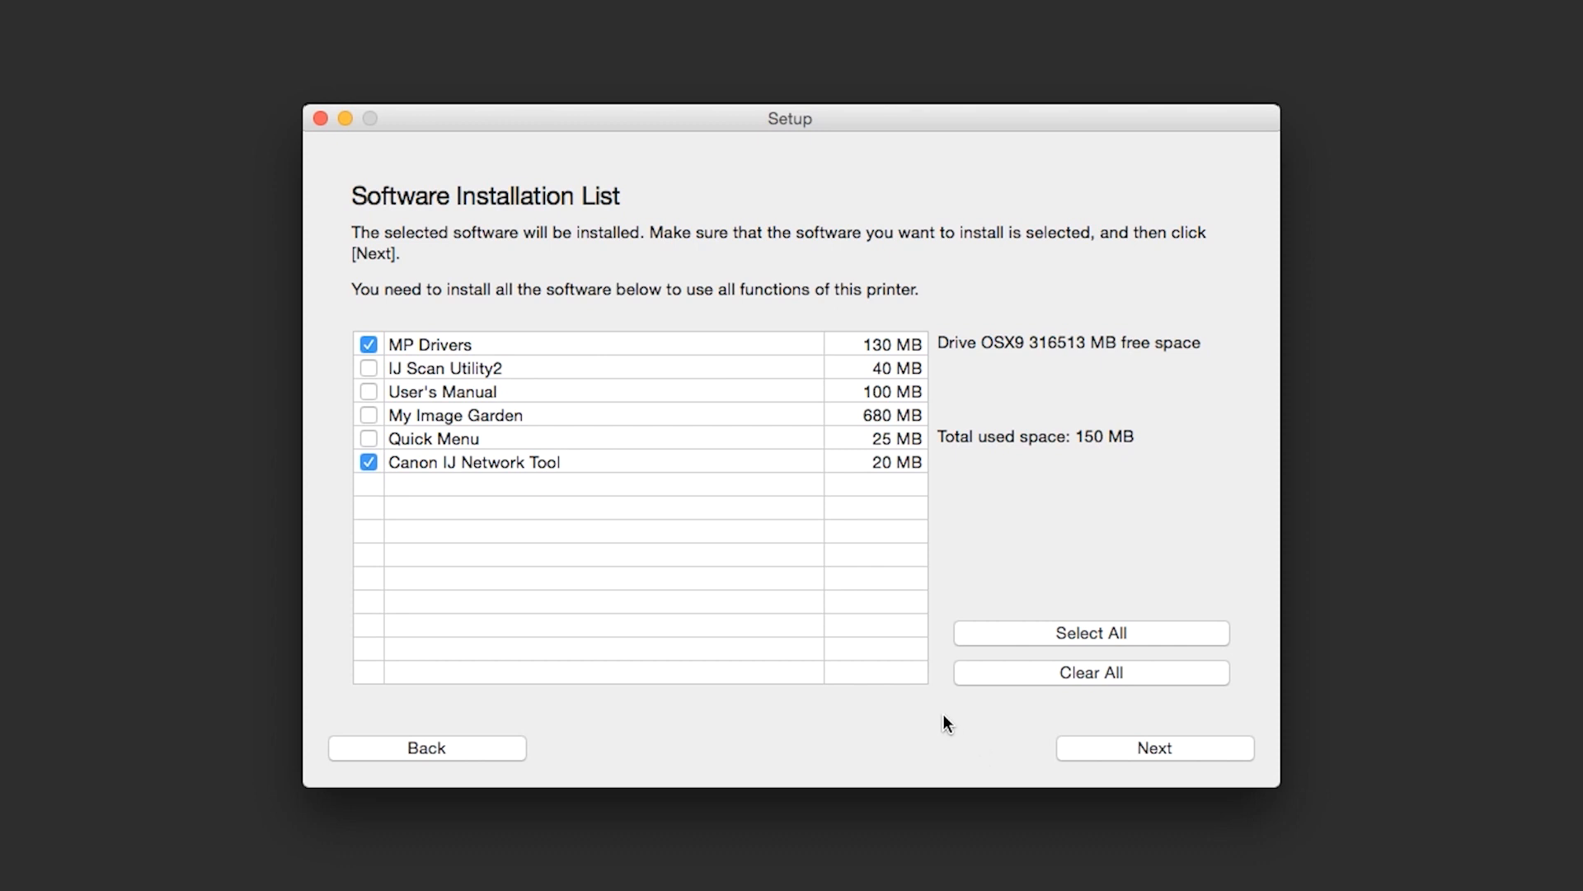
Include IJ Scan Utility2 and select all six software items, totalling 995 MB.
click(368, 367)
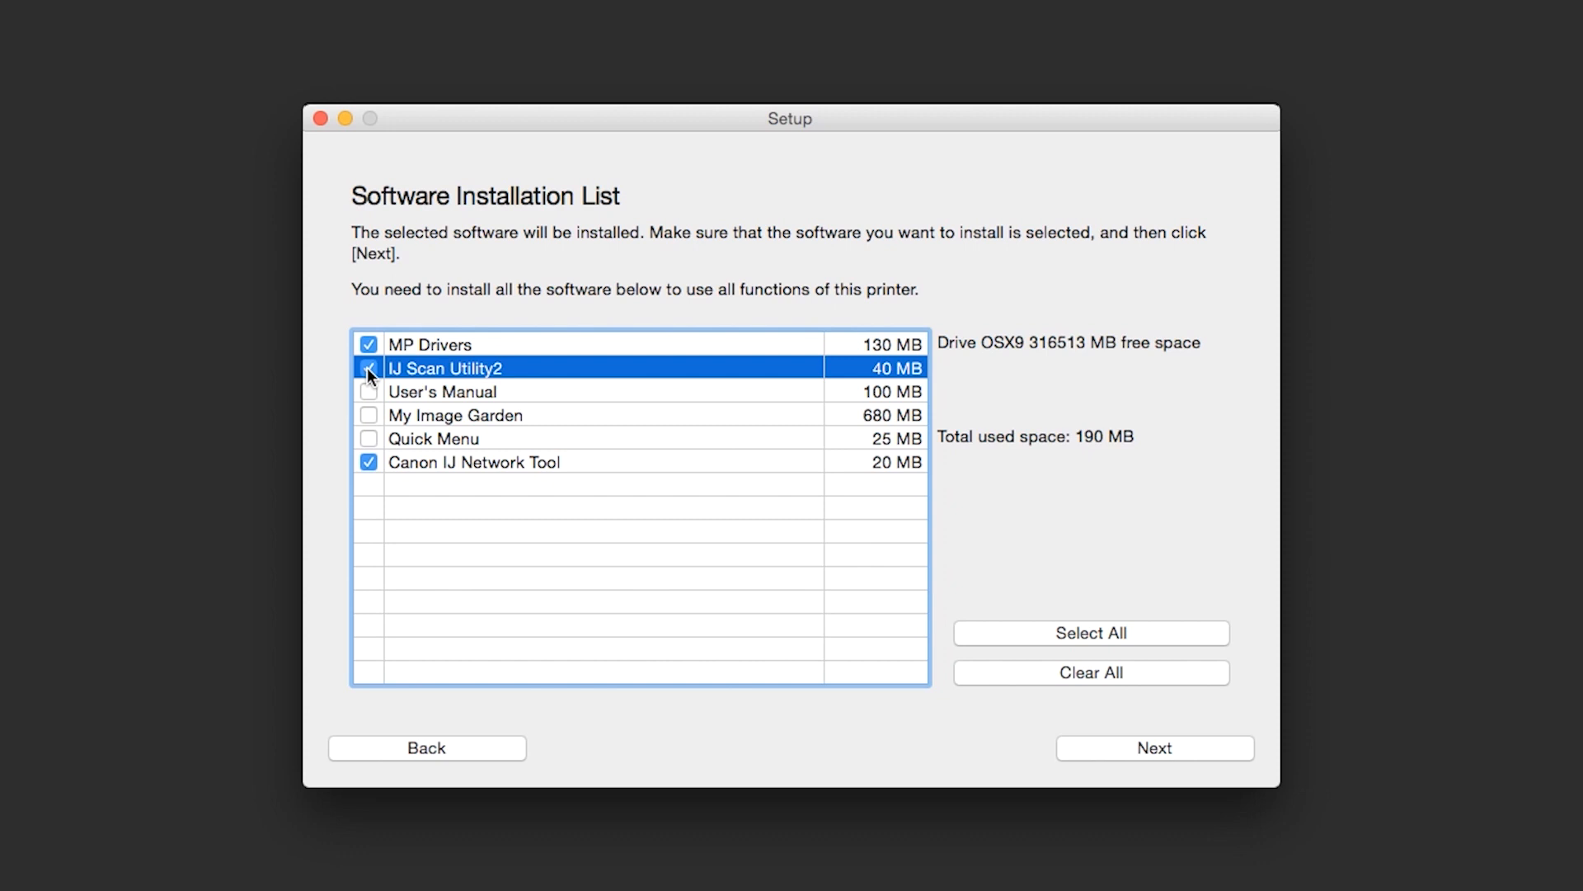
click(367, 366)
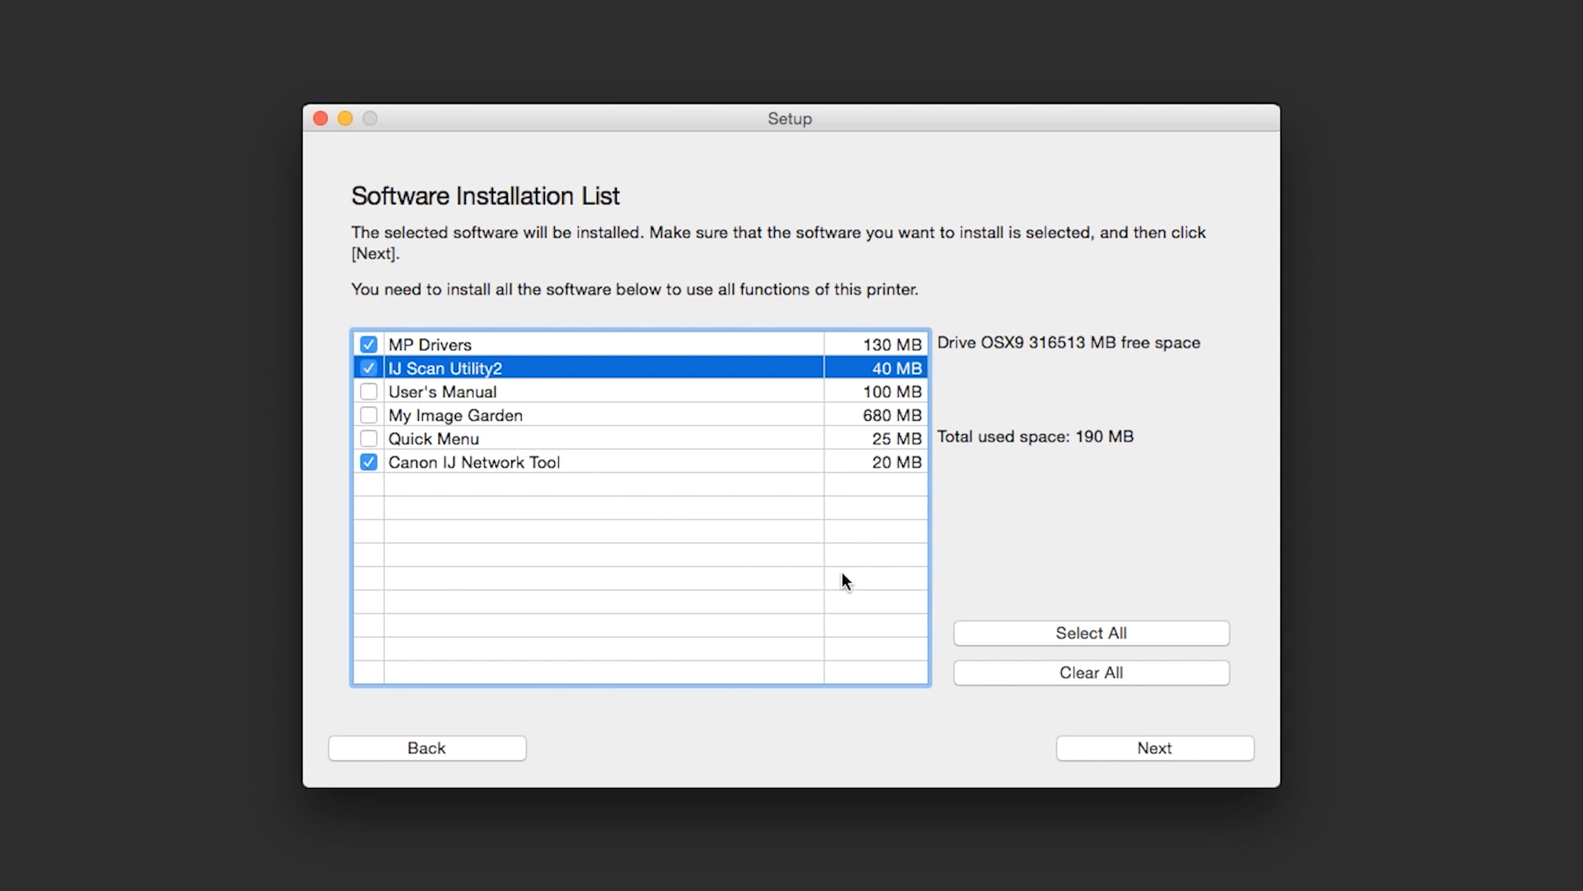
click(1090, 633)
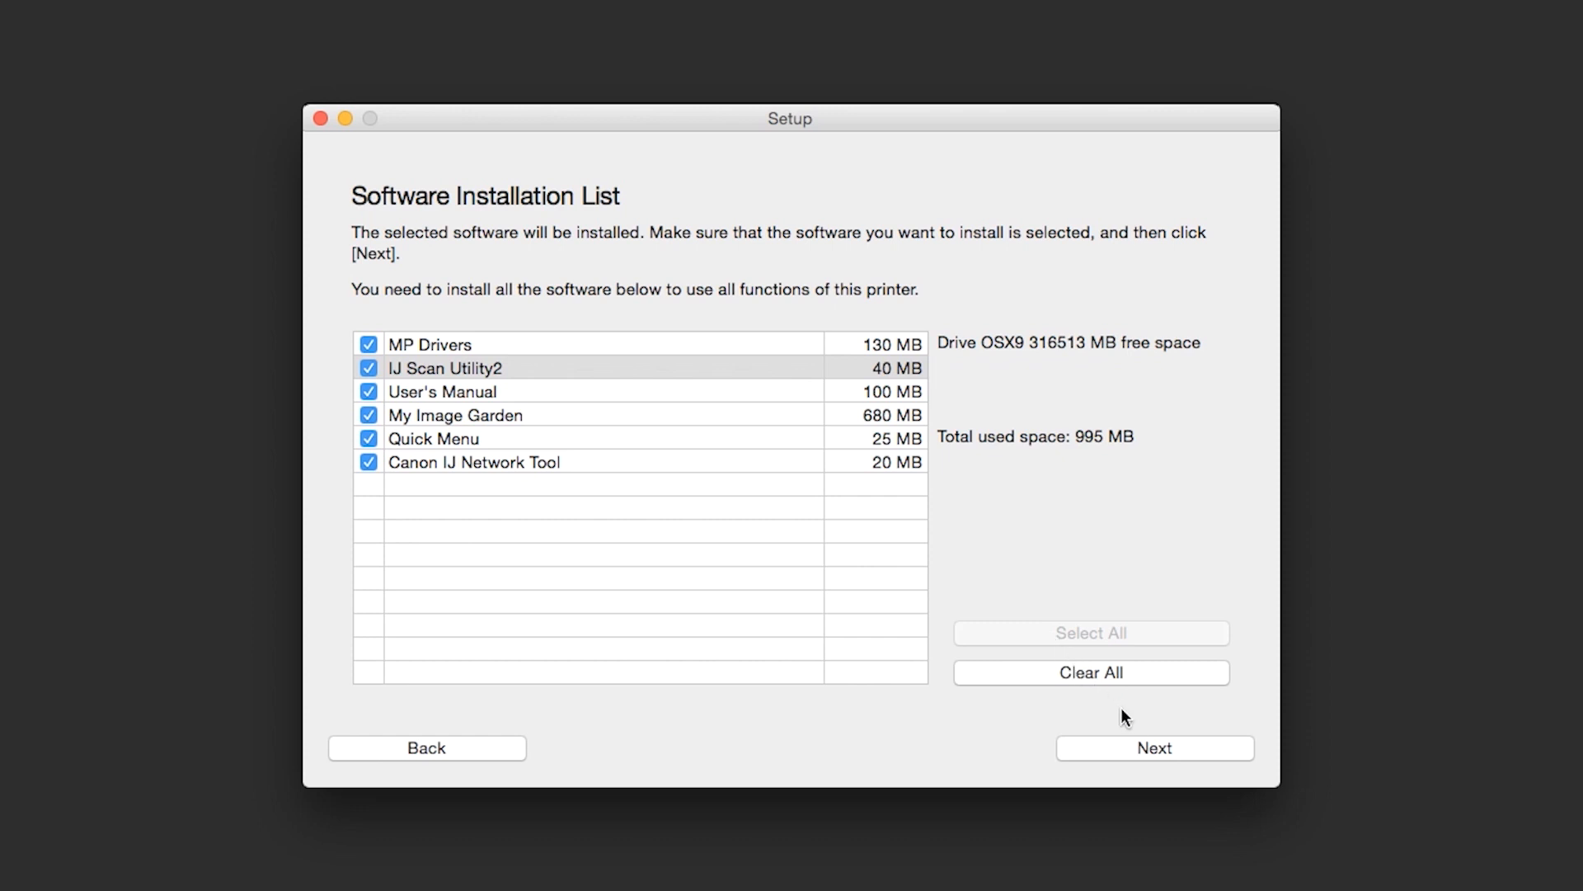
mouse_move(1155, 754)
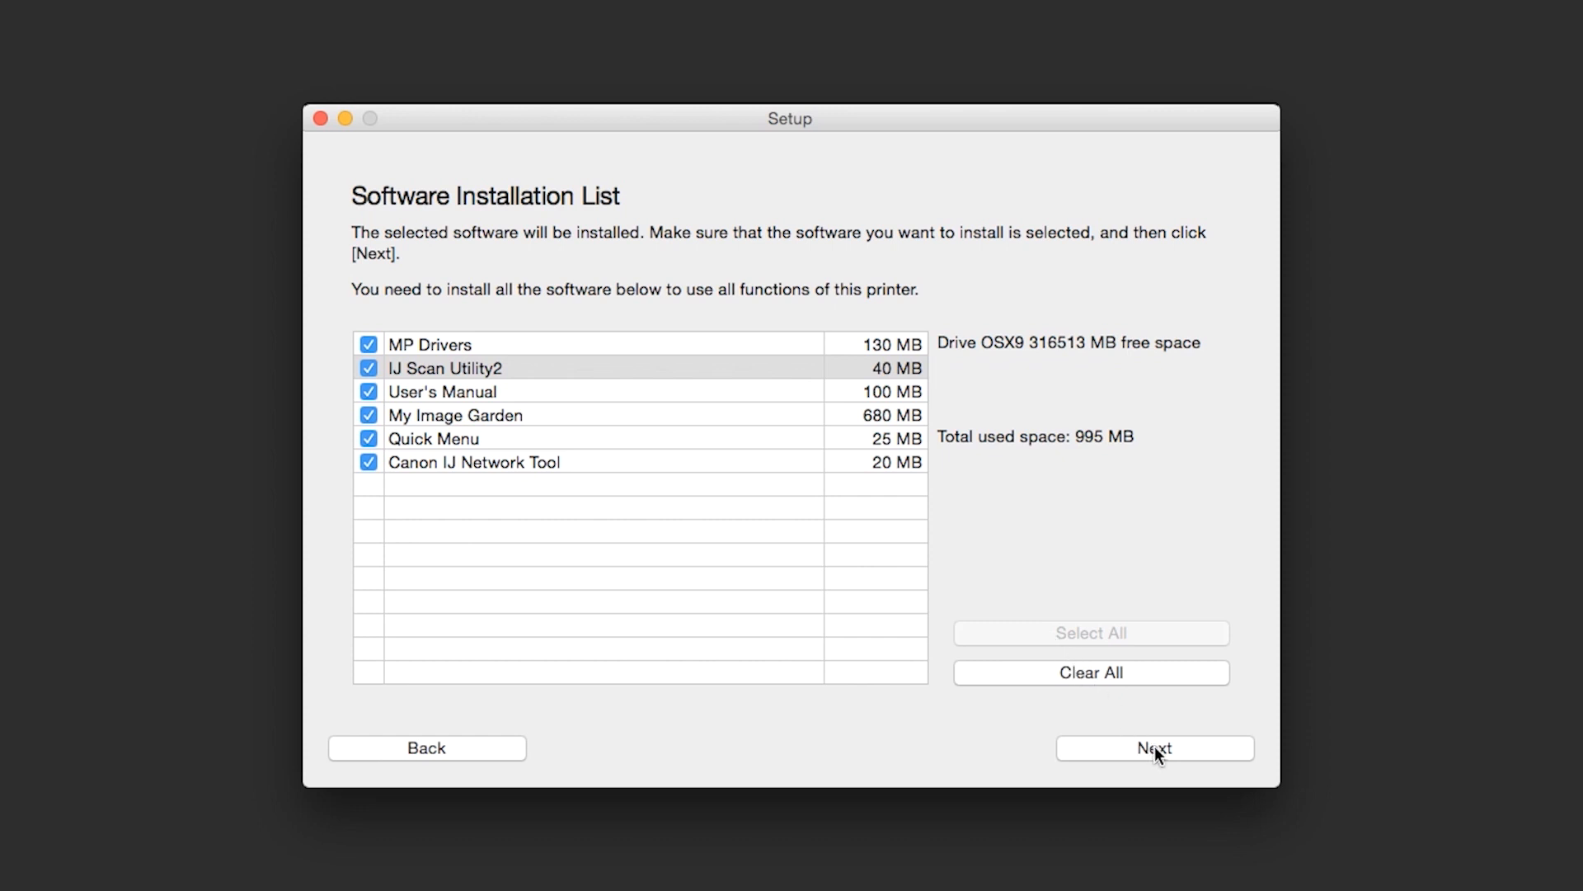
Accept the license agreement and let the software install up to the Add Printer step.
click(1155, 748)
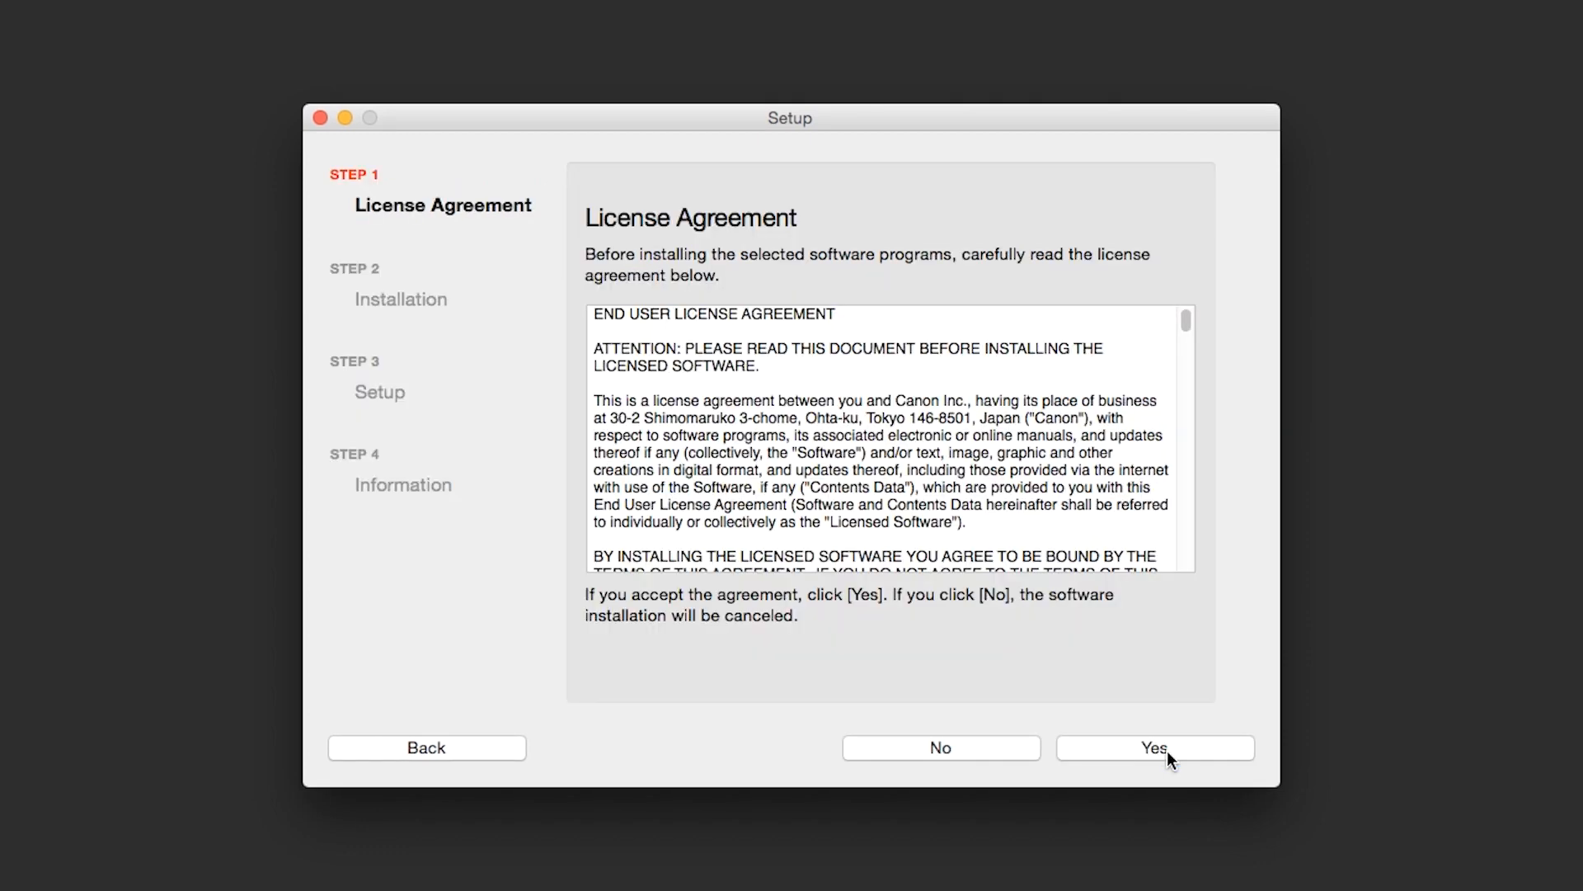
click(1154, 747)
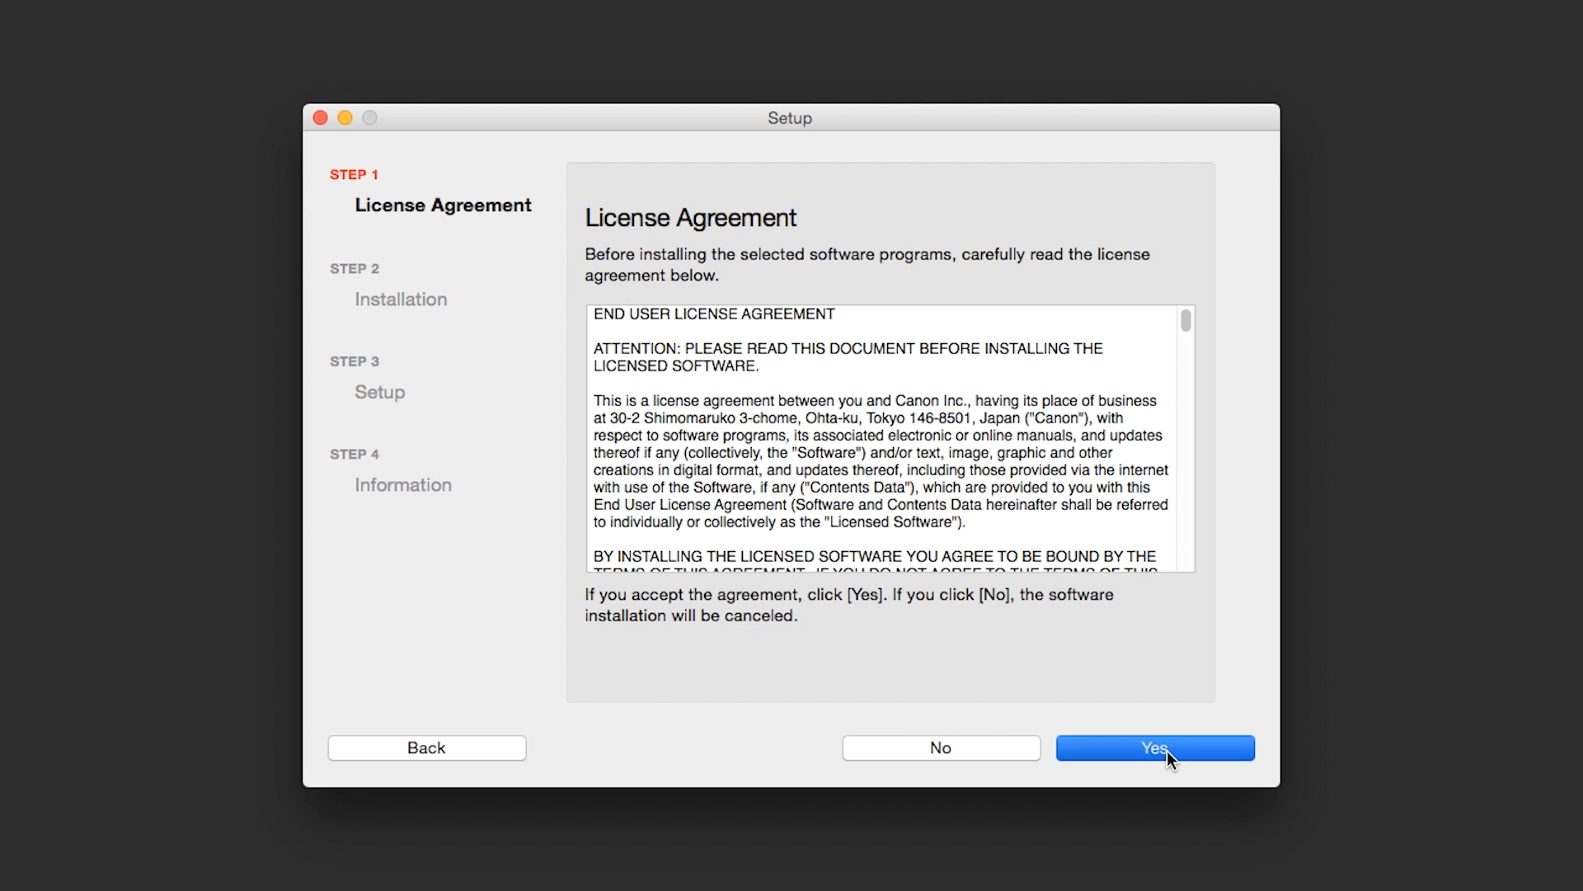
click(1155, 747)
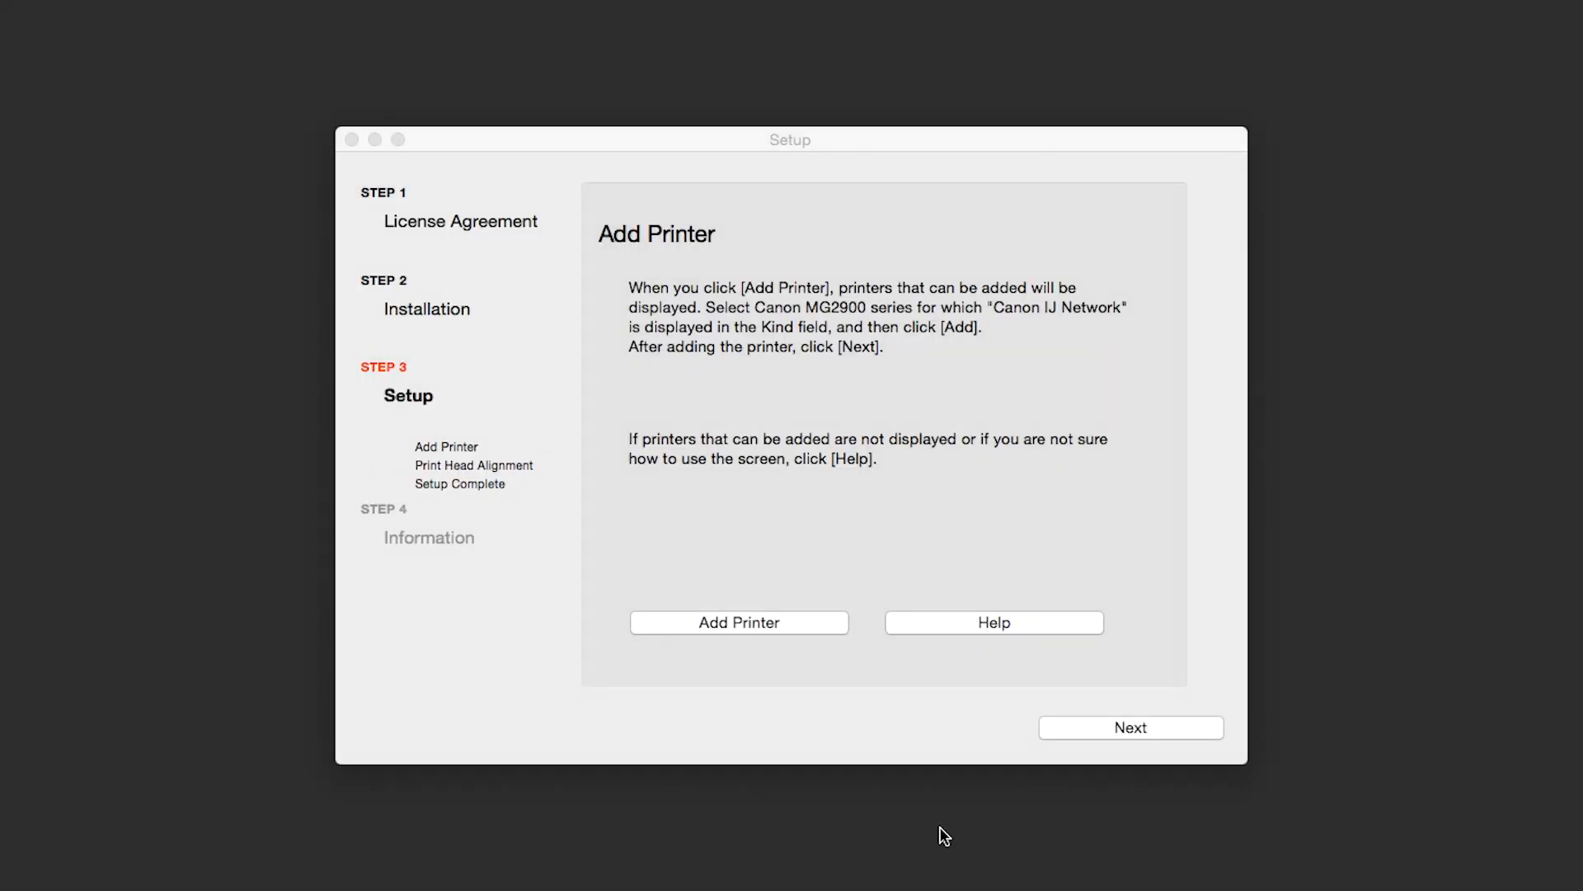
Add the Canon MG2900 series printer of kind Canon IJ Network to the Mac.
click(739, 622)
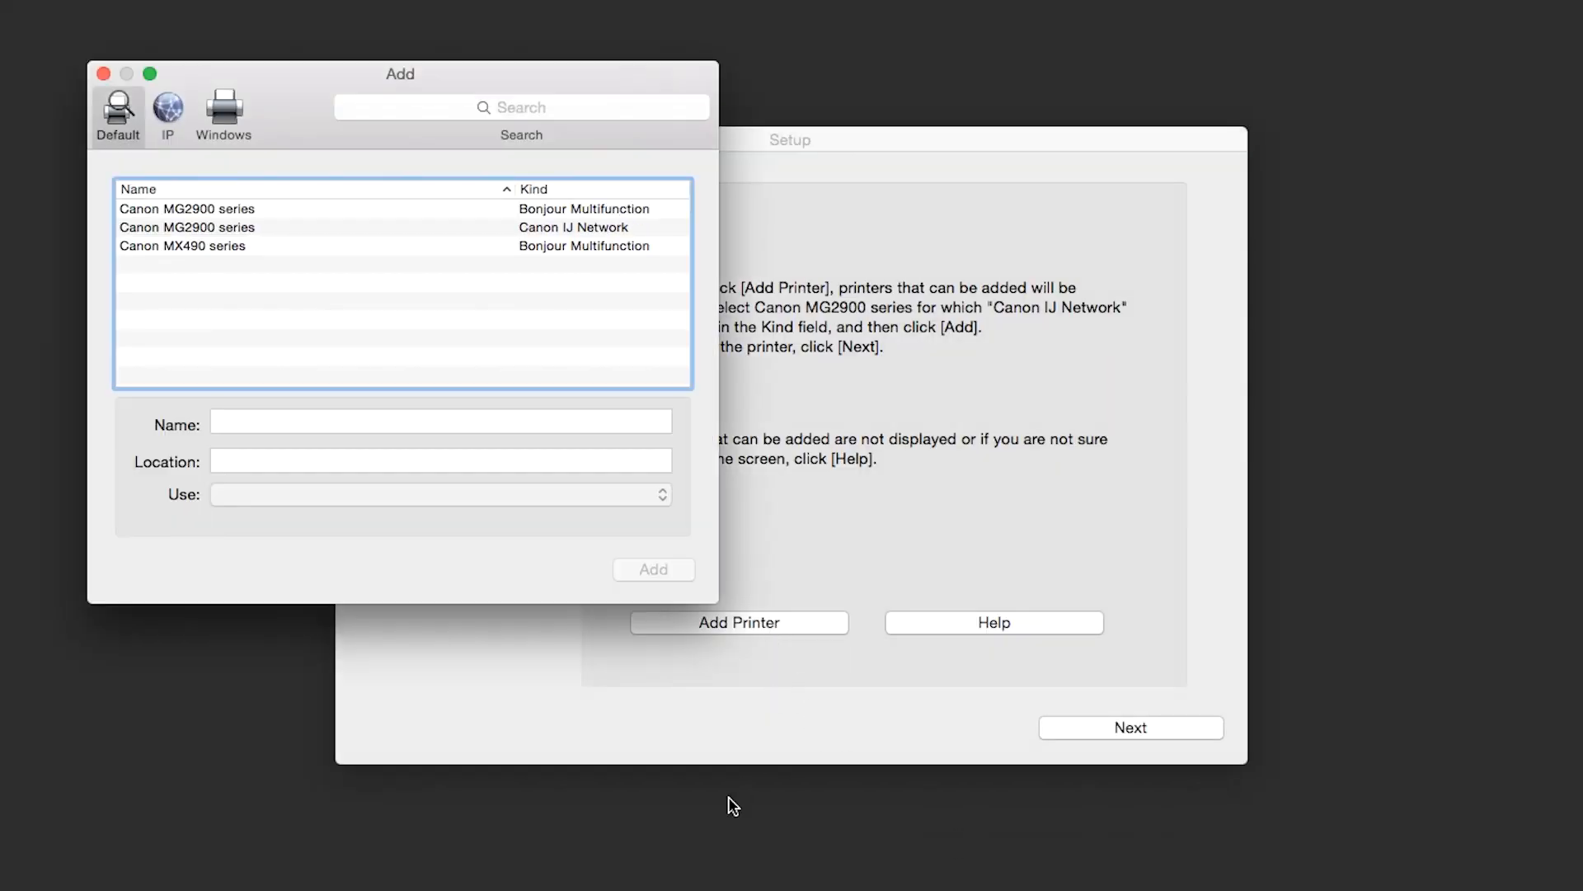
click(303, 228)
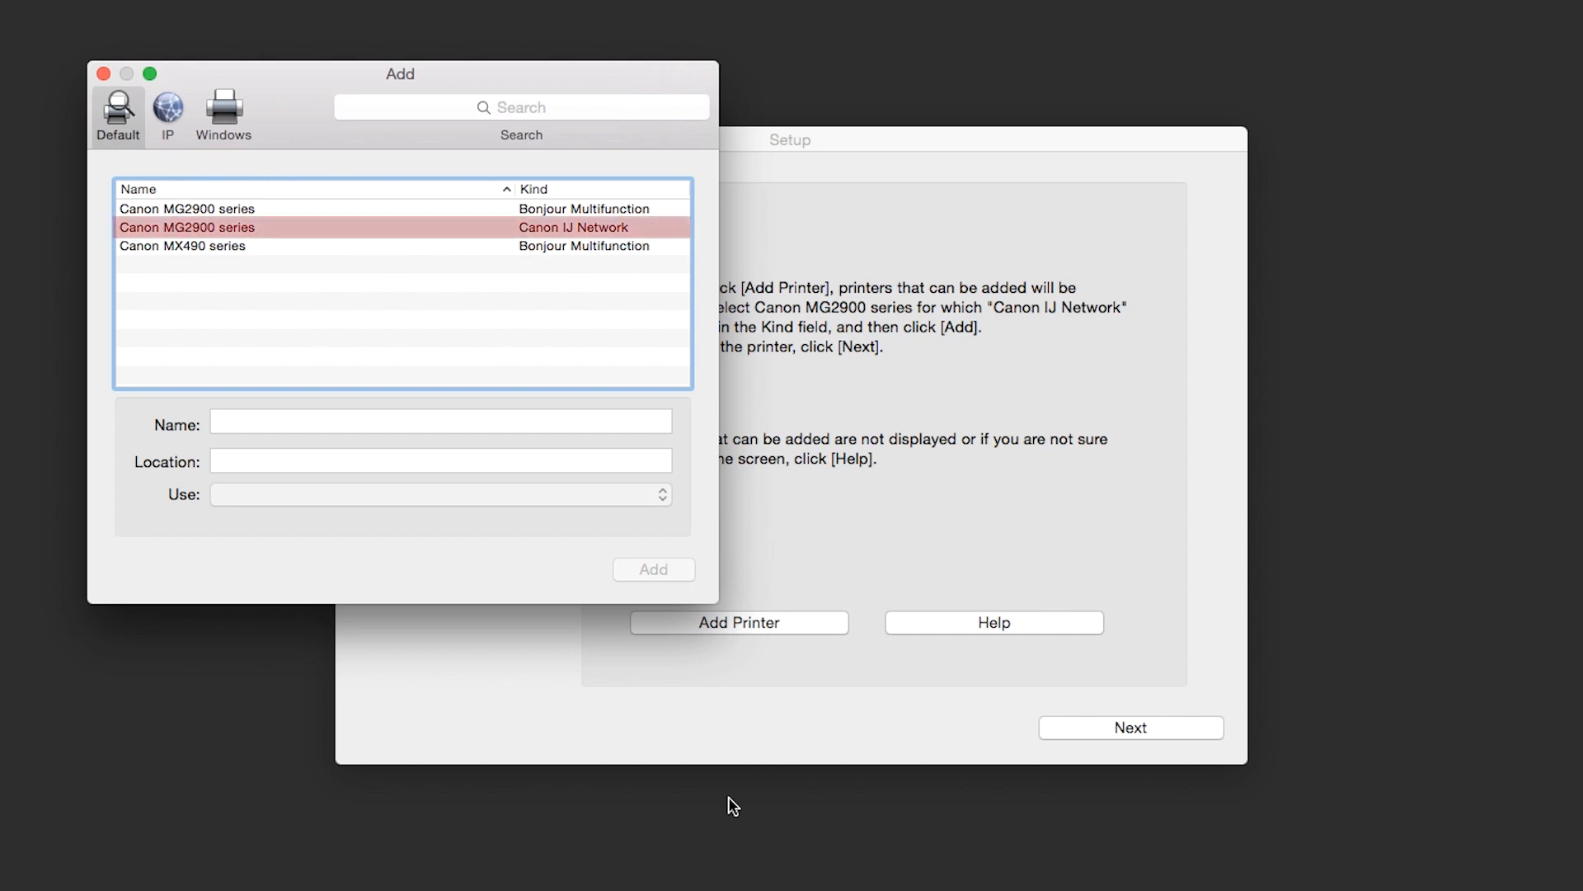
mouse_move(597, 220)
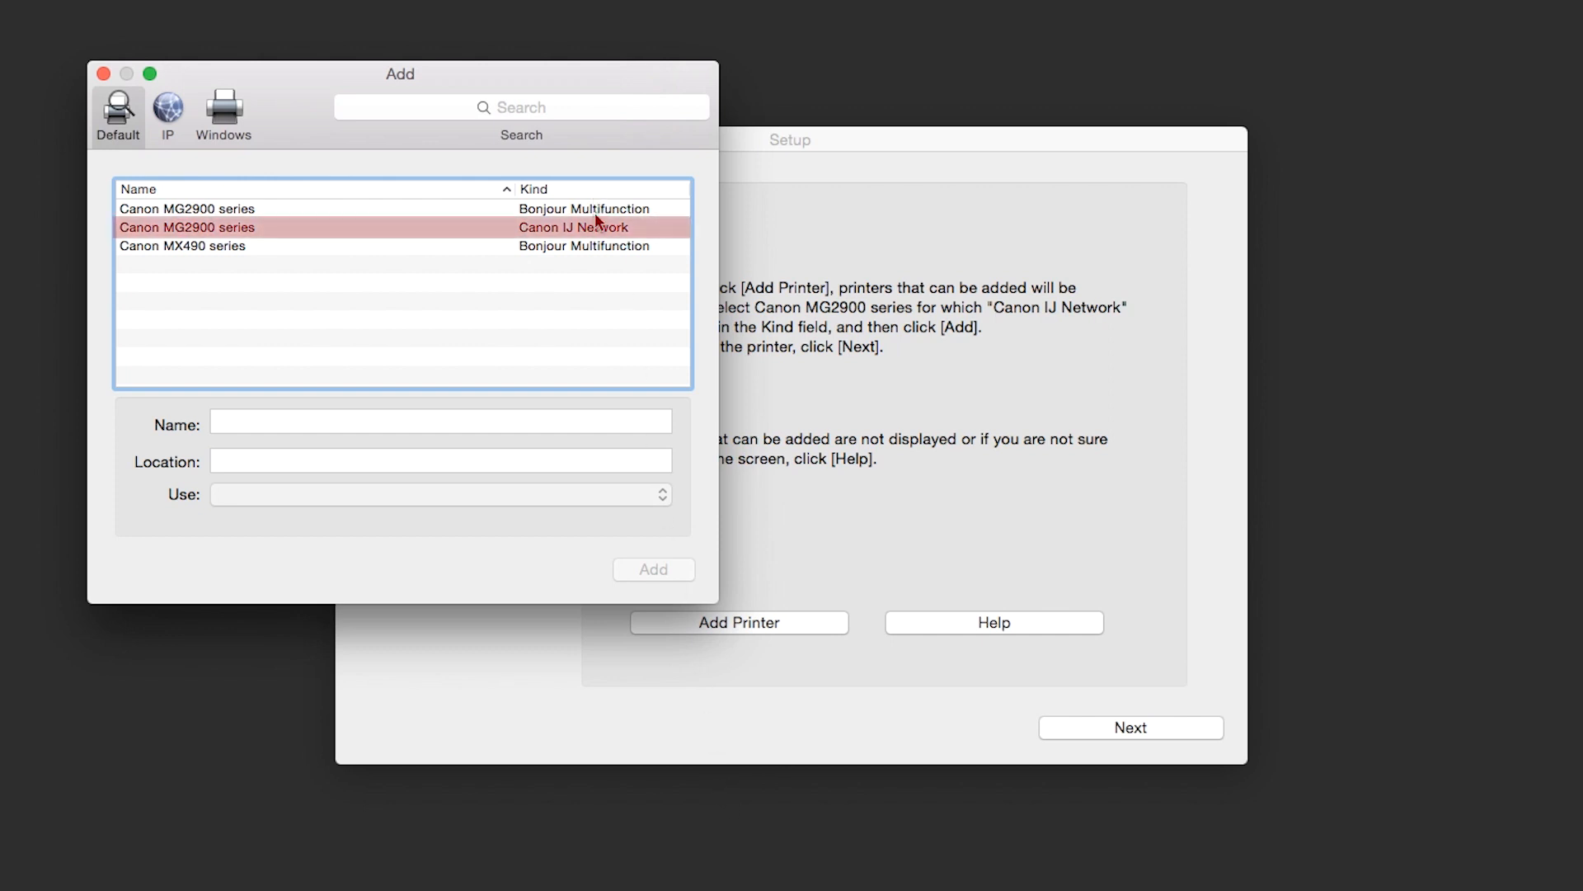
click(303, 226)
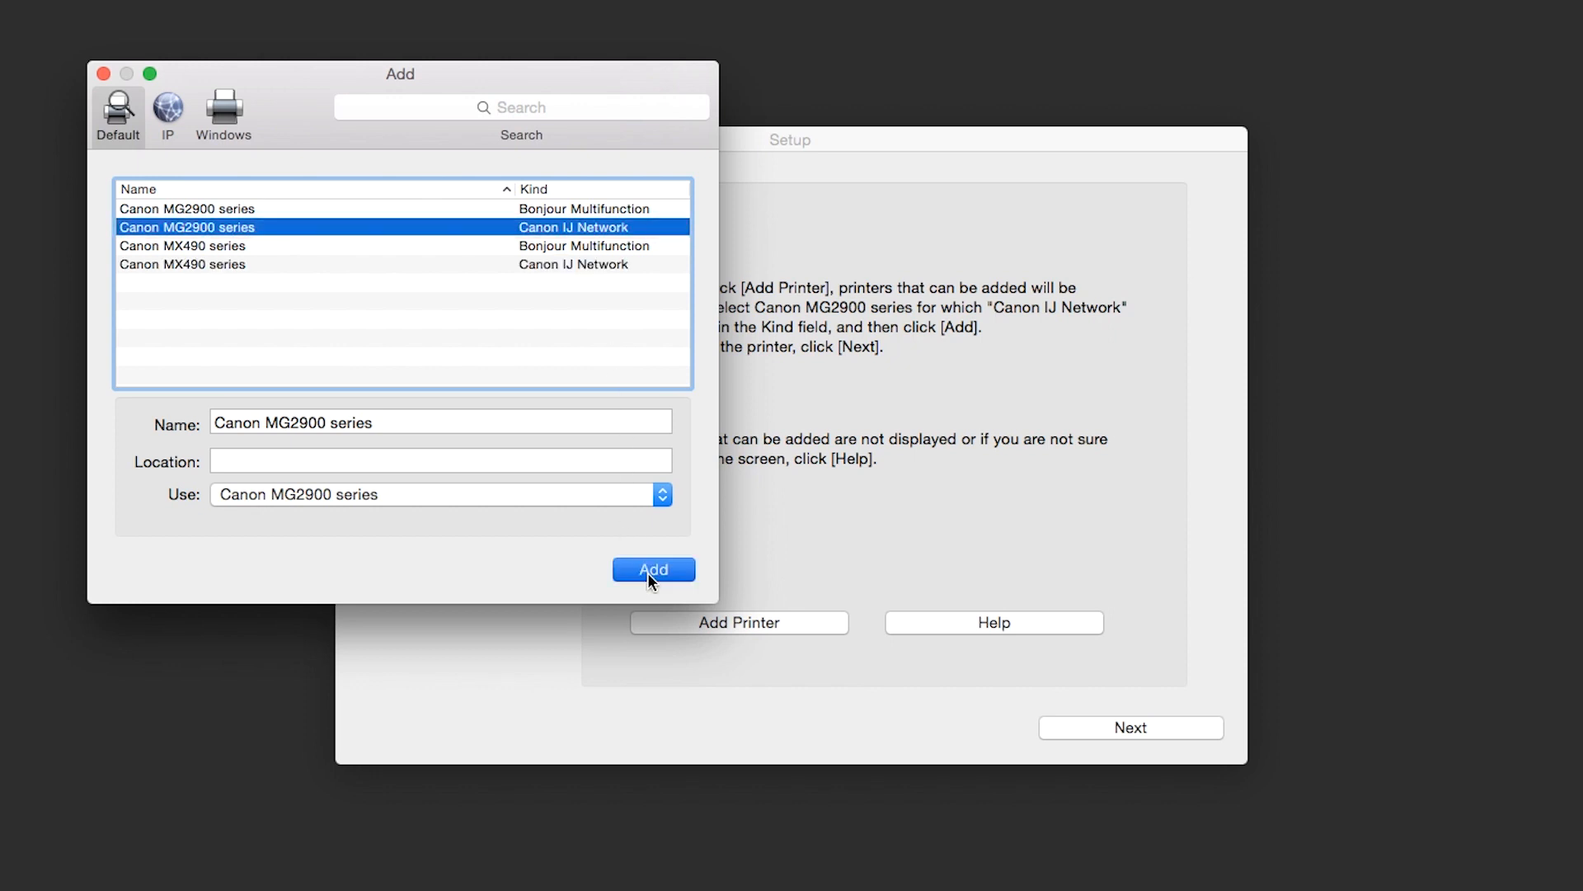
click(653, 569)
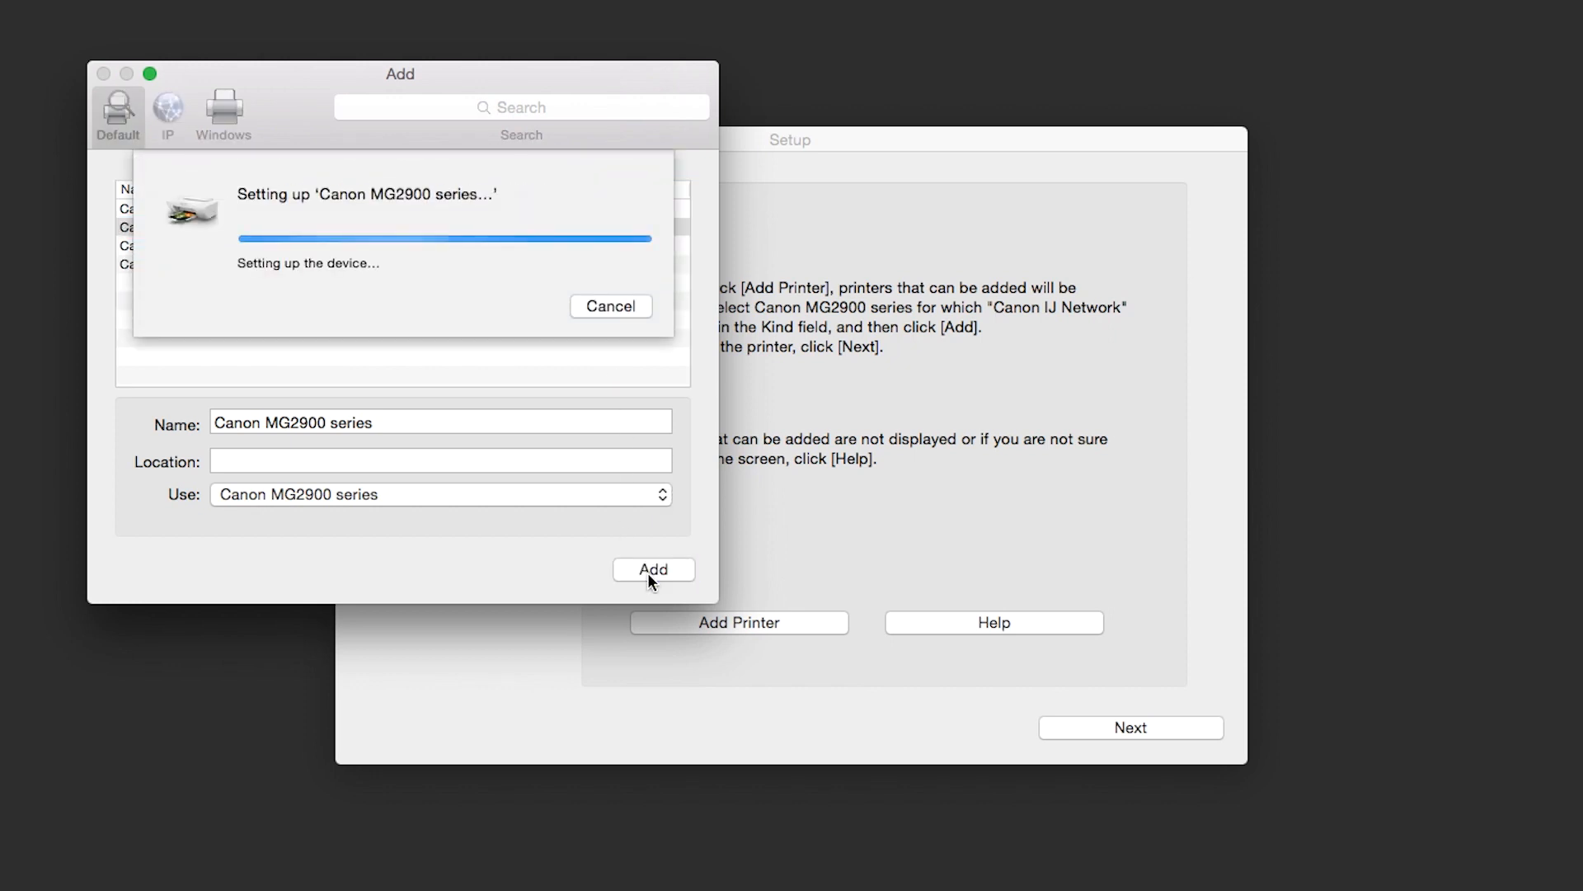
click(655, 569)
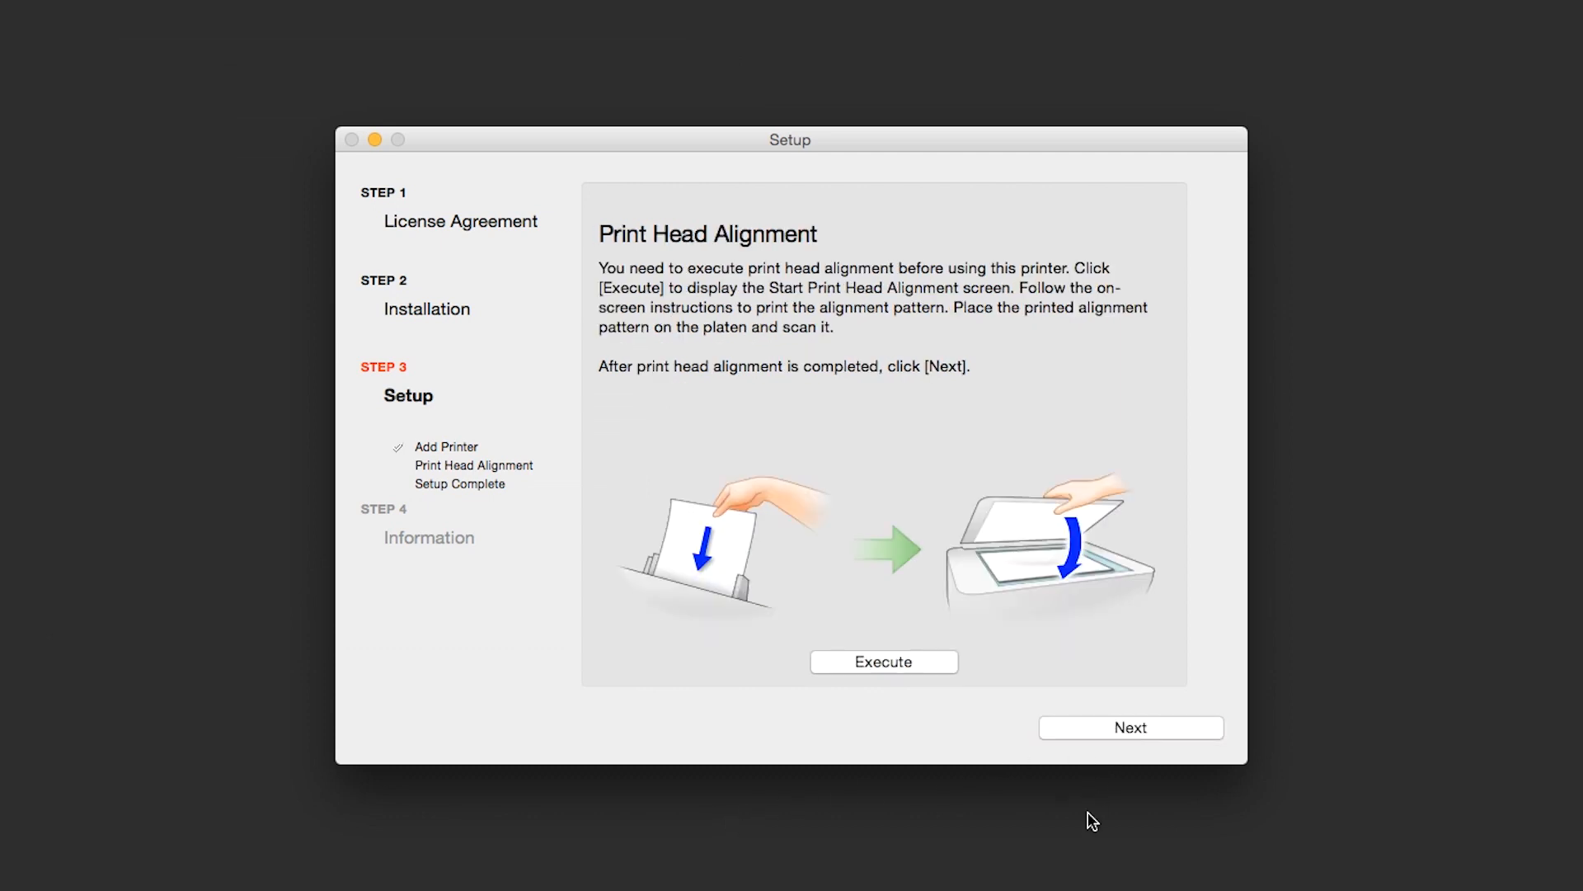
mouse_move(1086, 830)
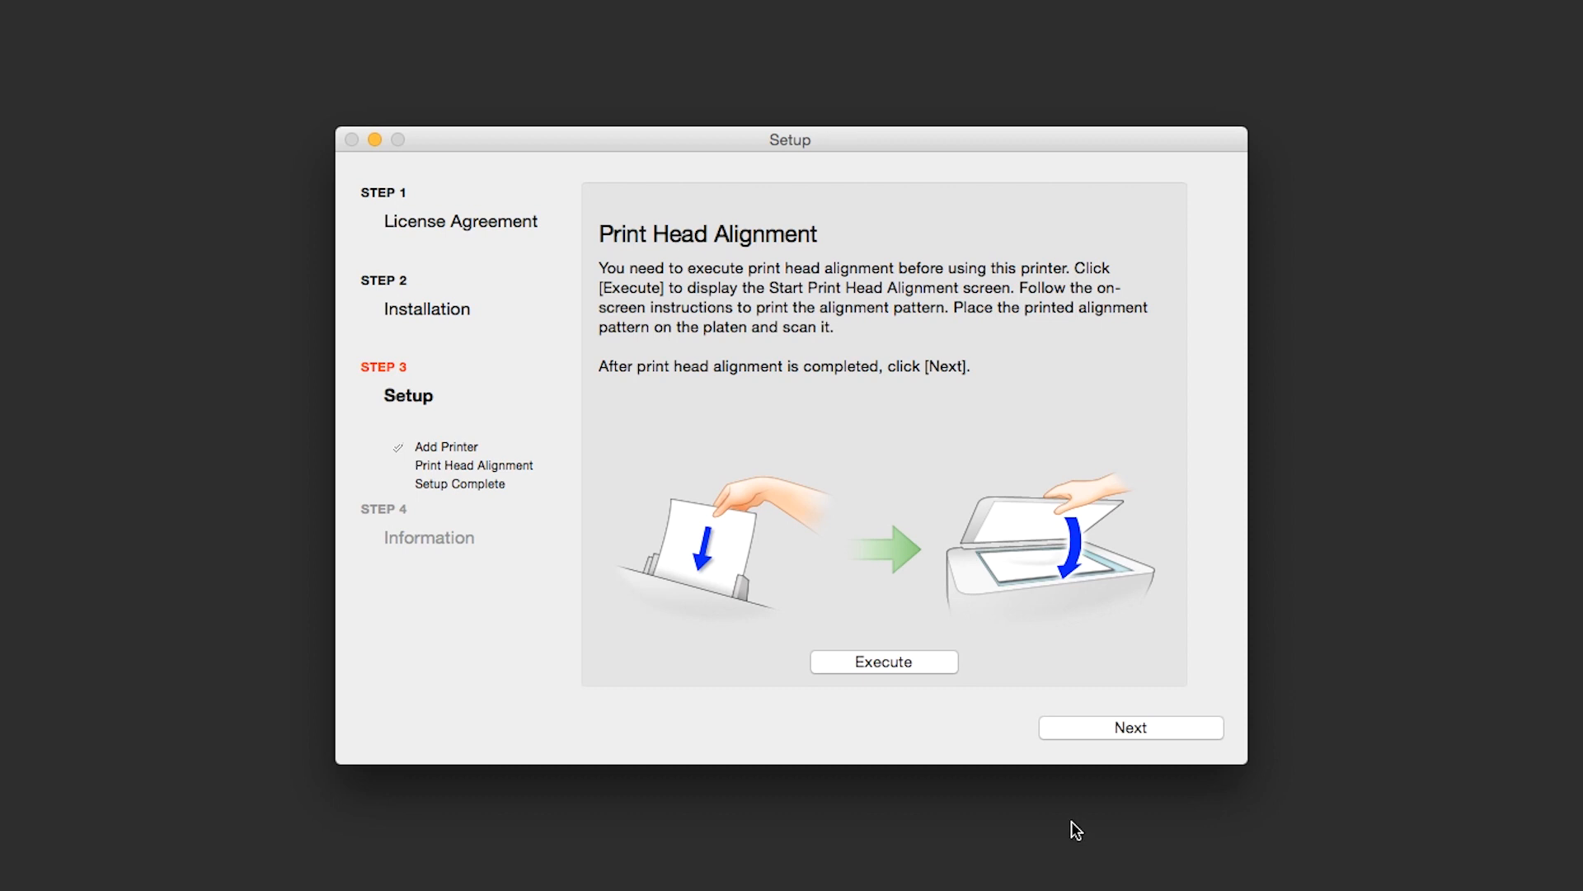
Pass Print Head Alignment to reach Setup Complete with the product ready to use.
click(884, 661)
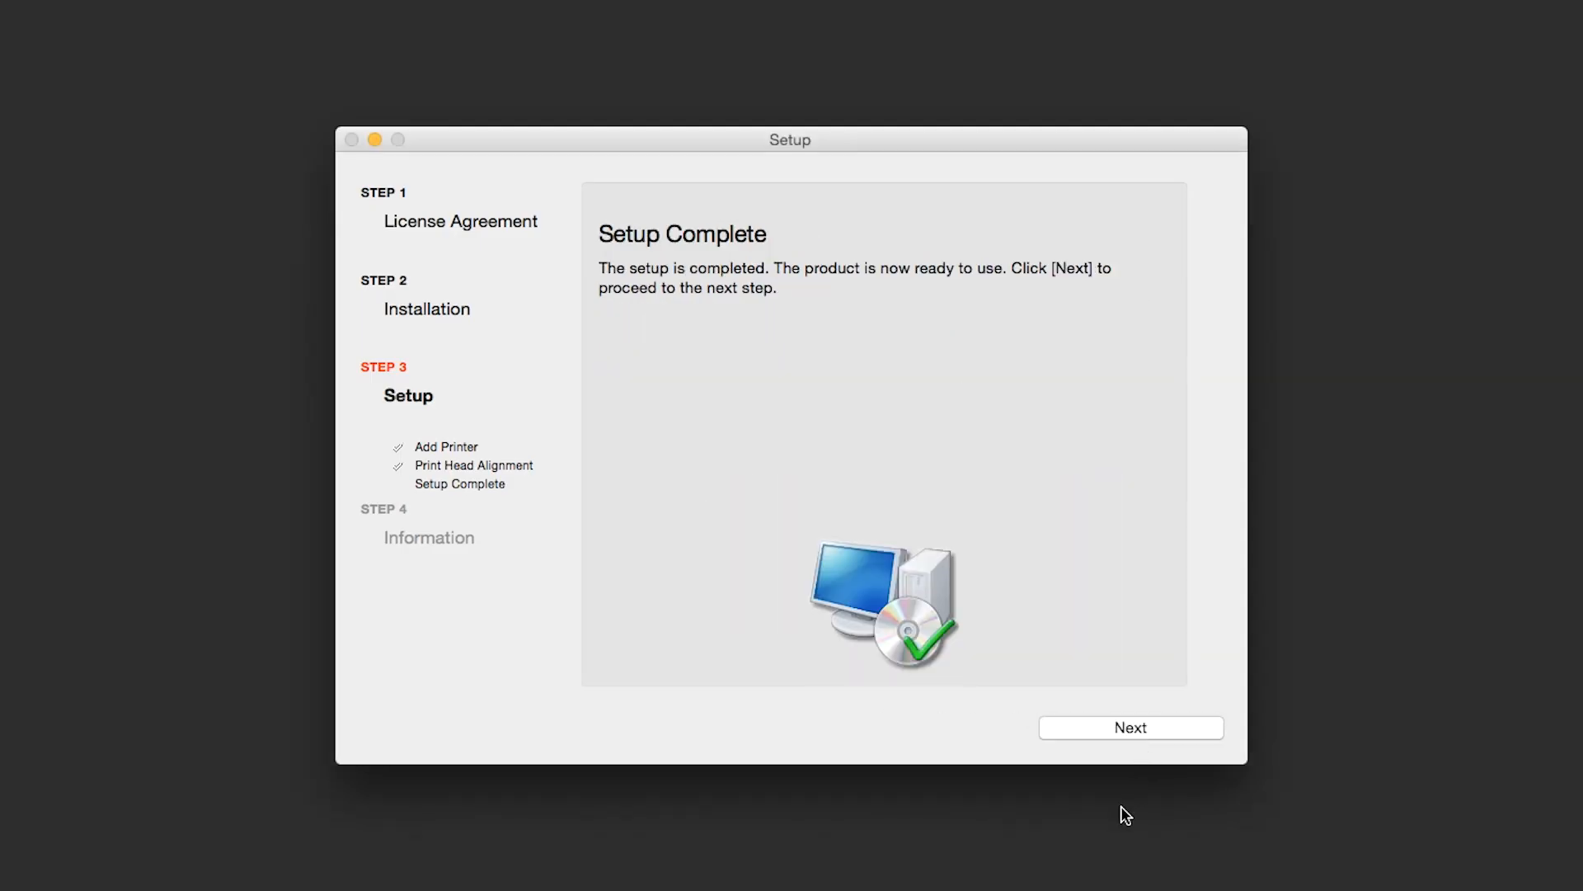
mouse_move(1125, 767)
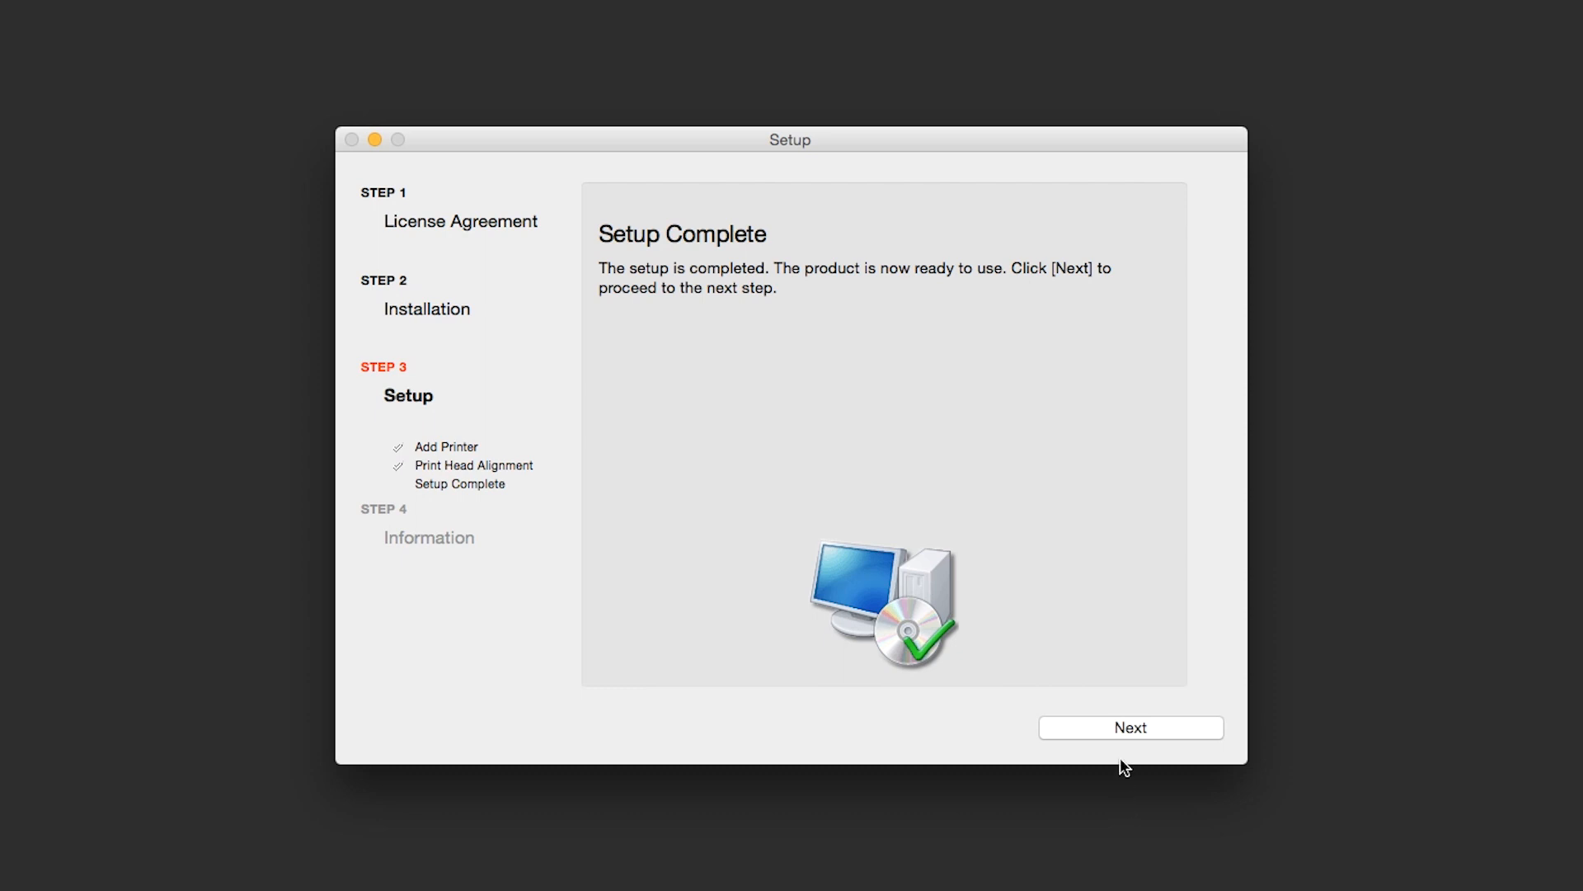
Complete User Registration and answer the Extended Survey Program to reach Test Print.
click(1130, 727)
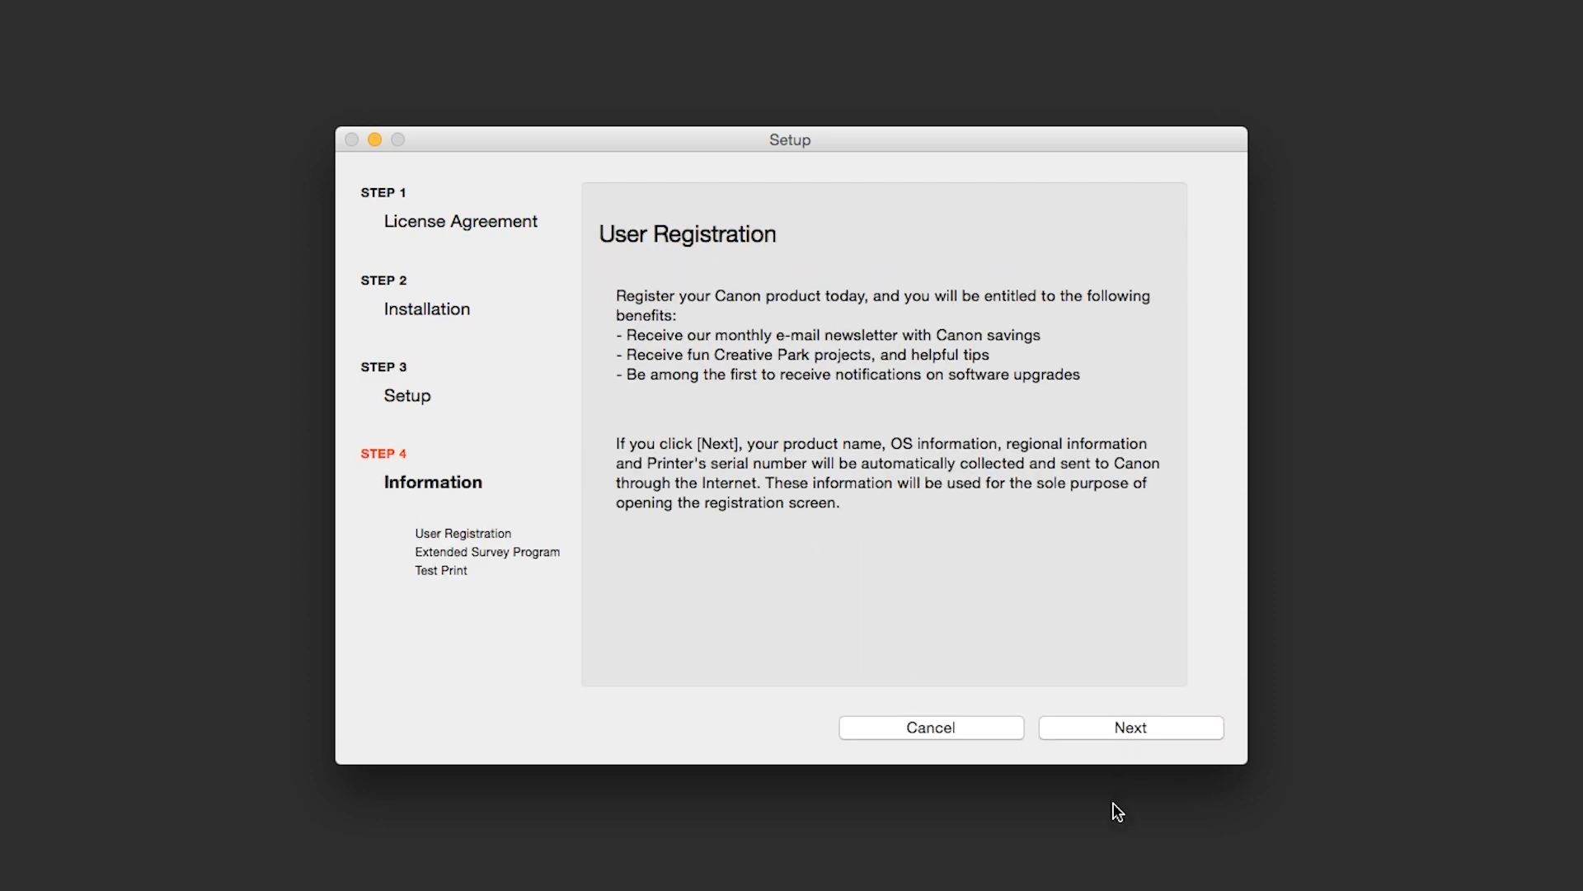
mouse_move(1104, 832)
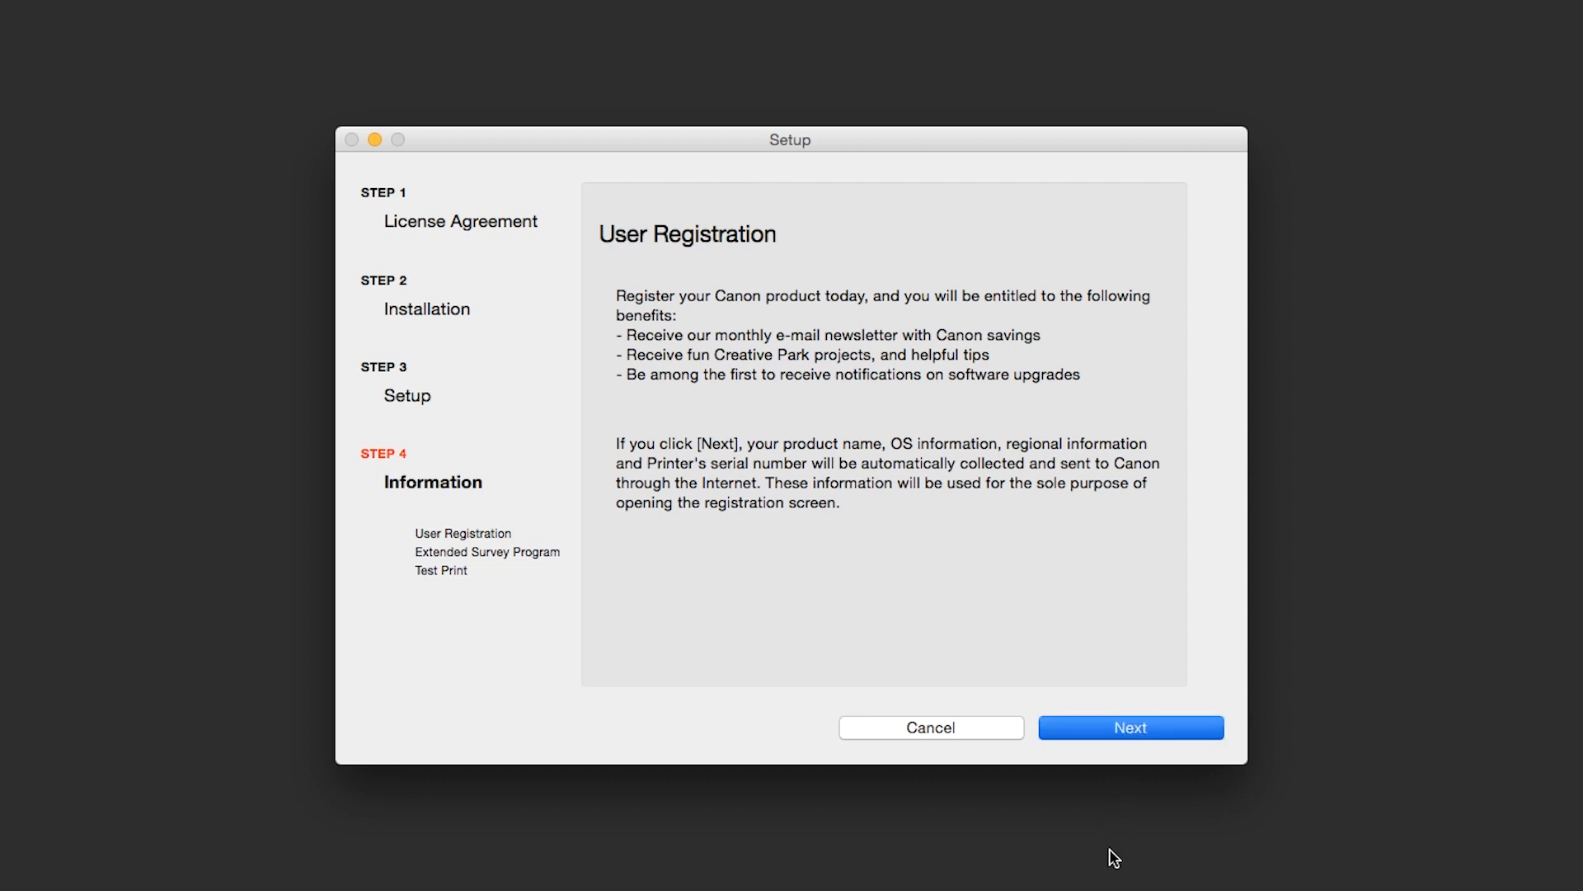
click(1130, 727)
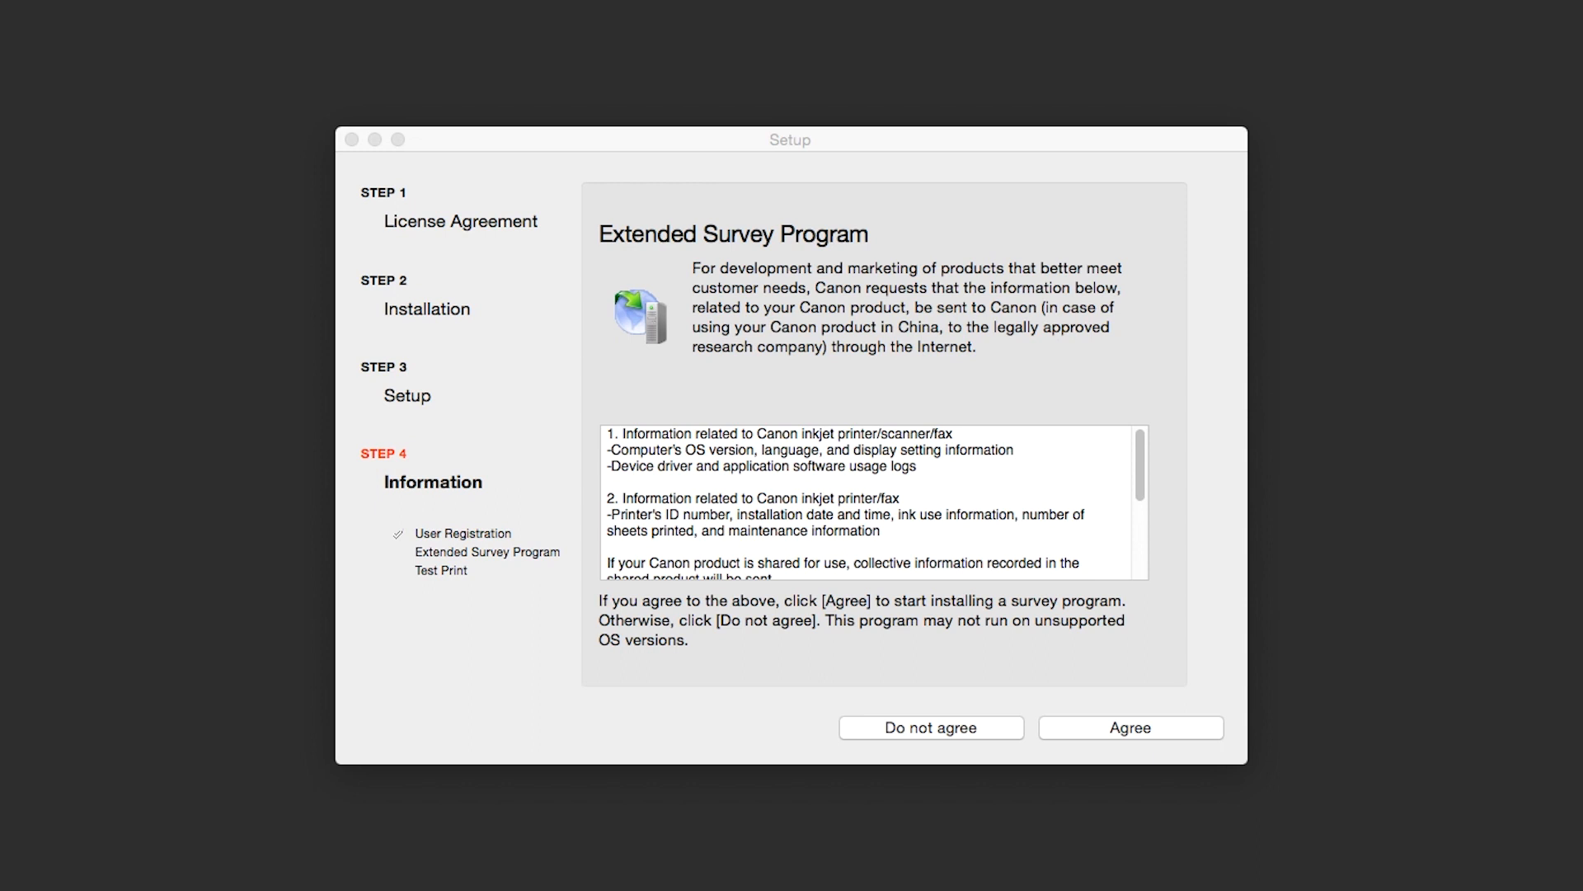
mouse_move(1069, 713)
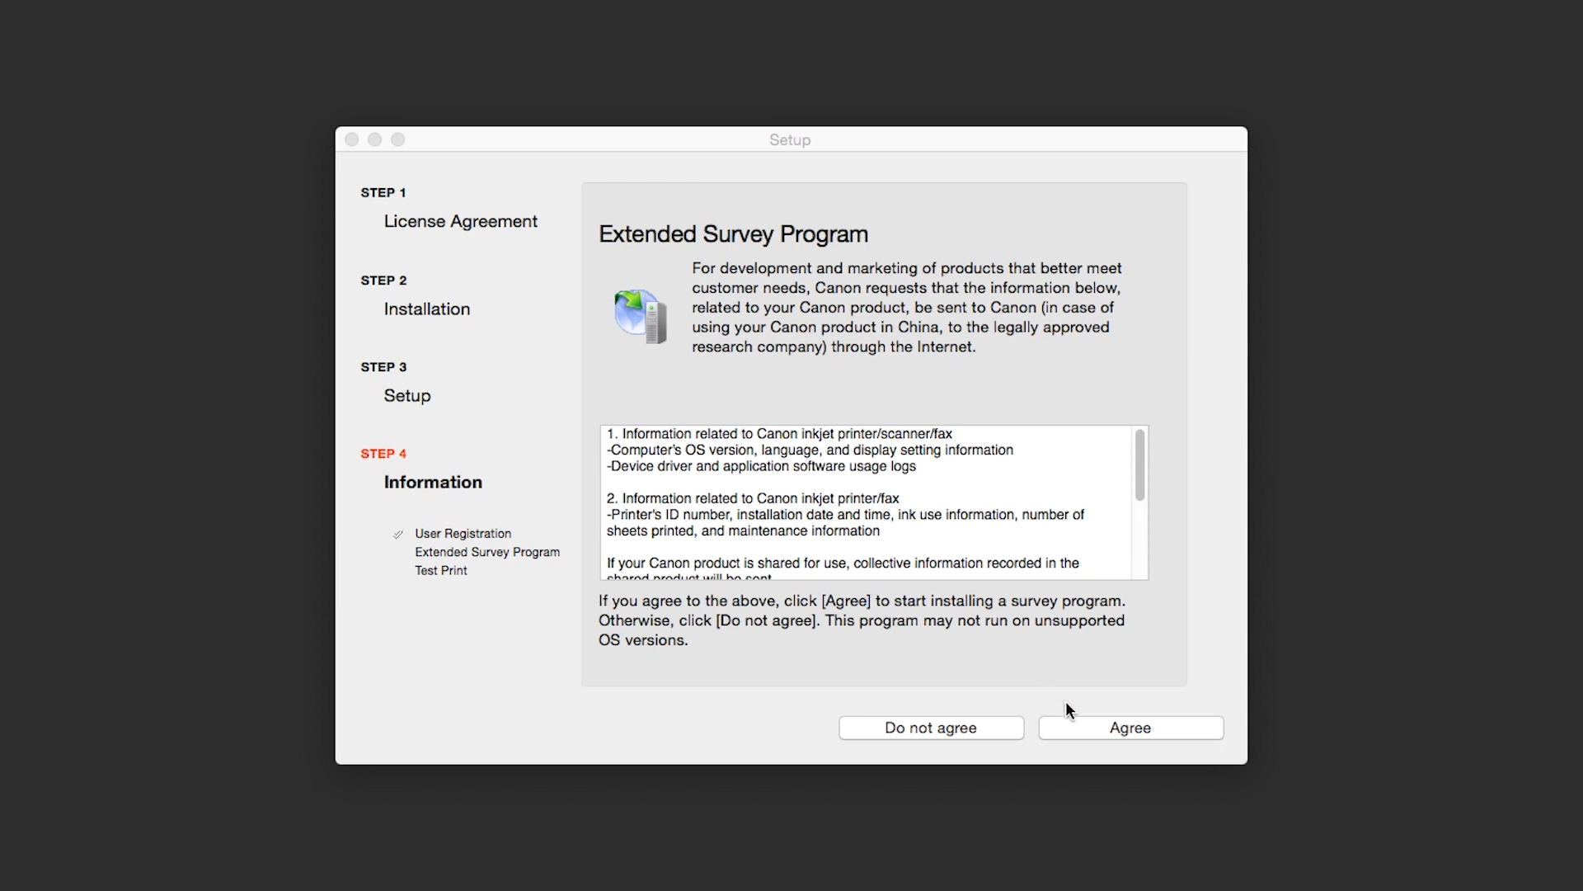
click(1130, 728)
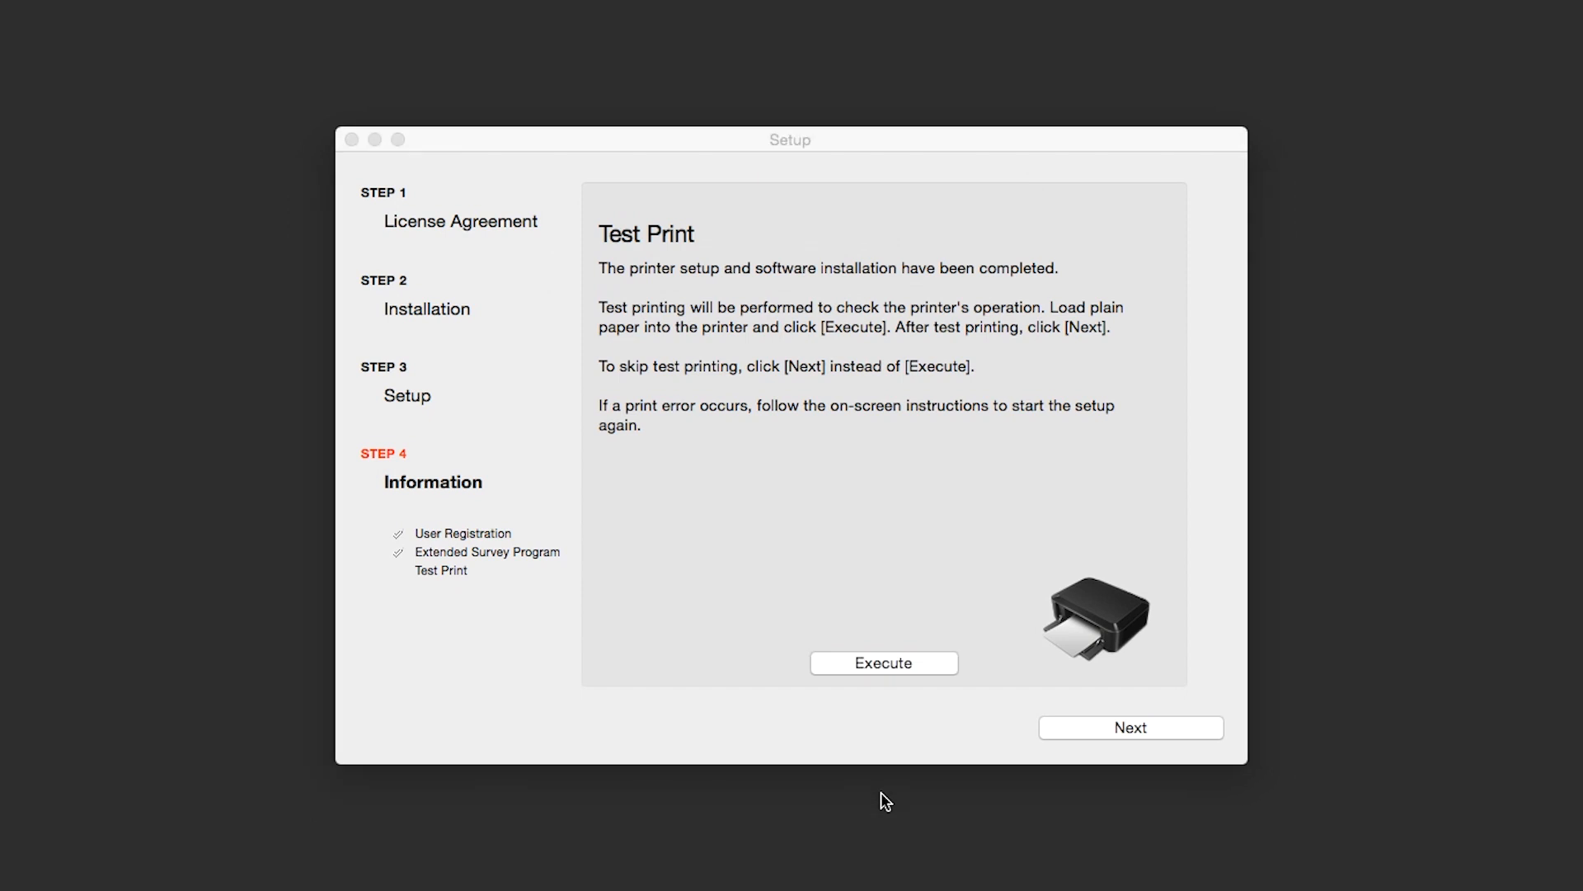
Execute a test print on the Canon MG2900 series printer.
click(881, 663)
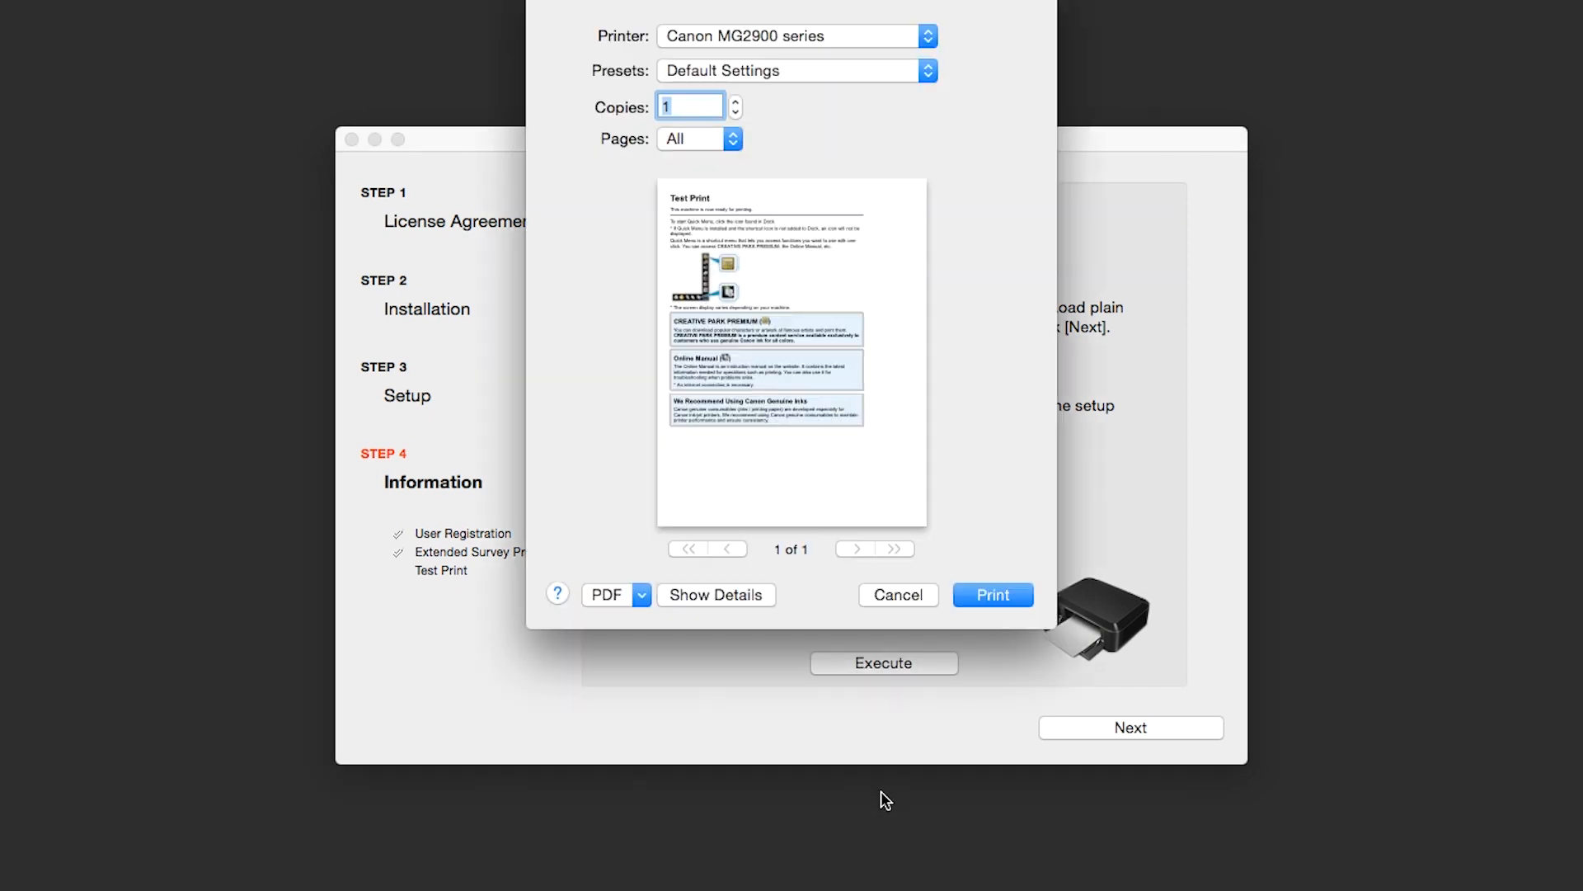
mouse_move(967, 633)
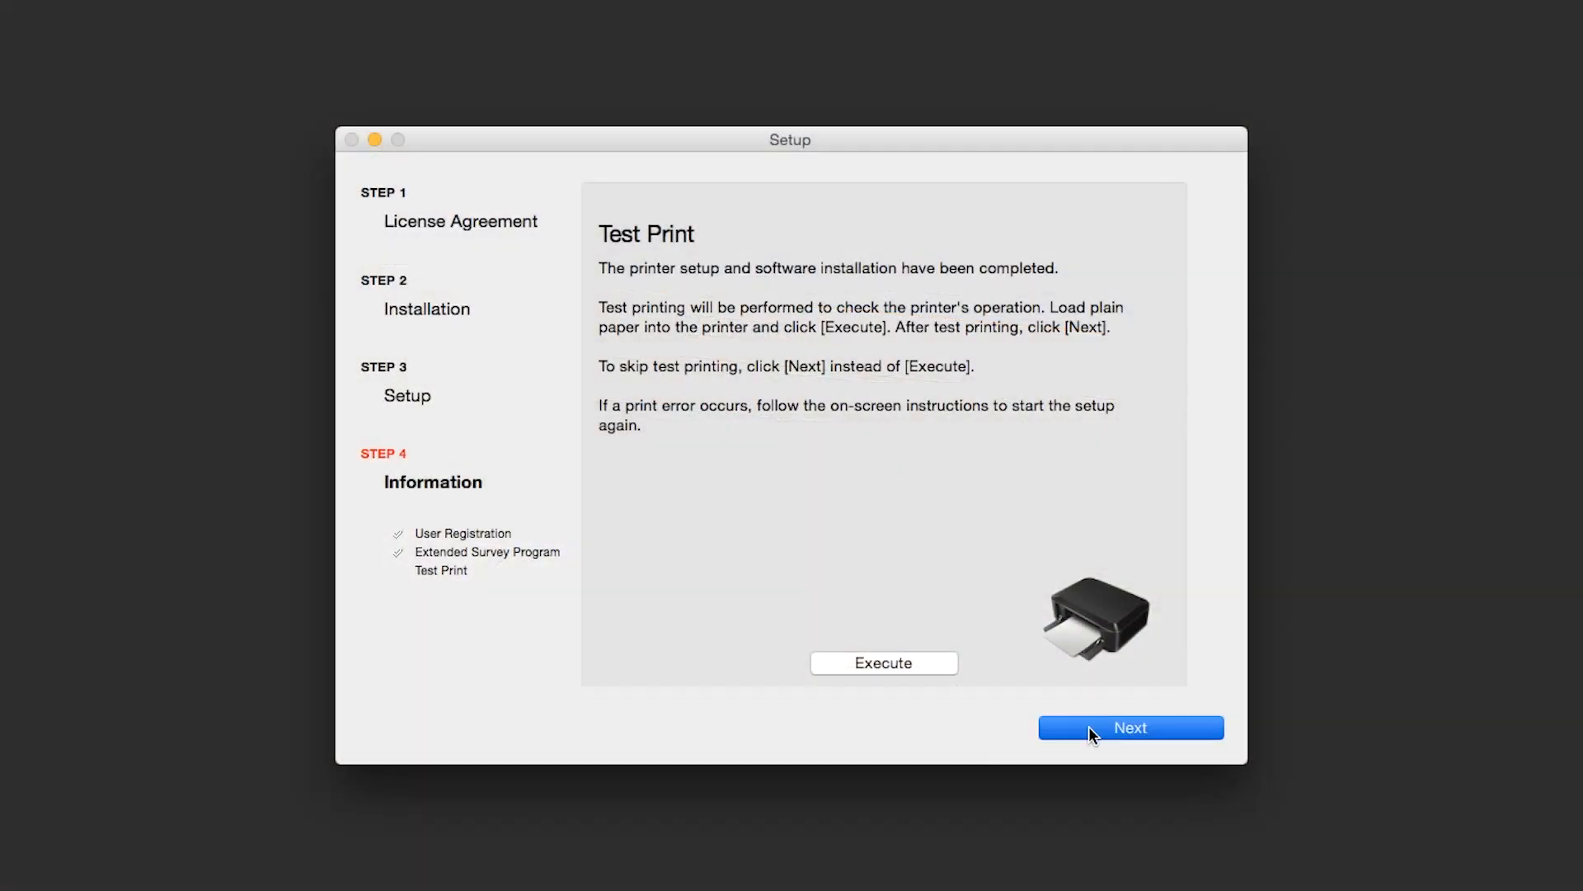
Finish the Test Print step and exit the installer after successful completion.
click(1130, 727)
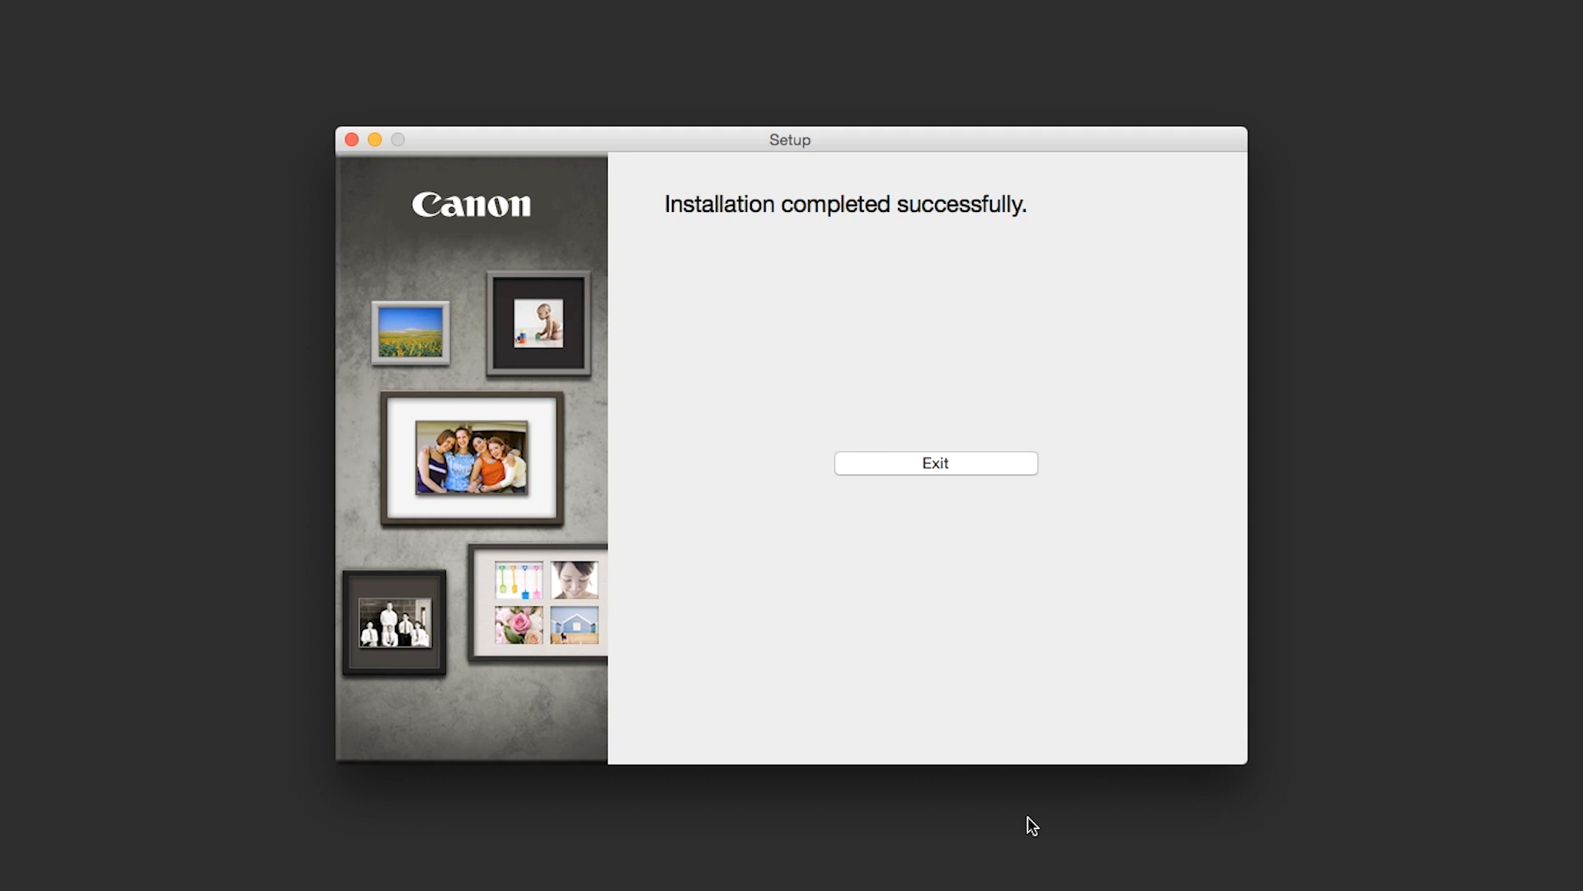
click(935, 462)
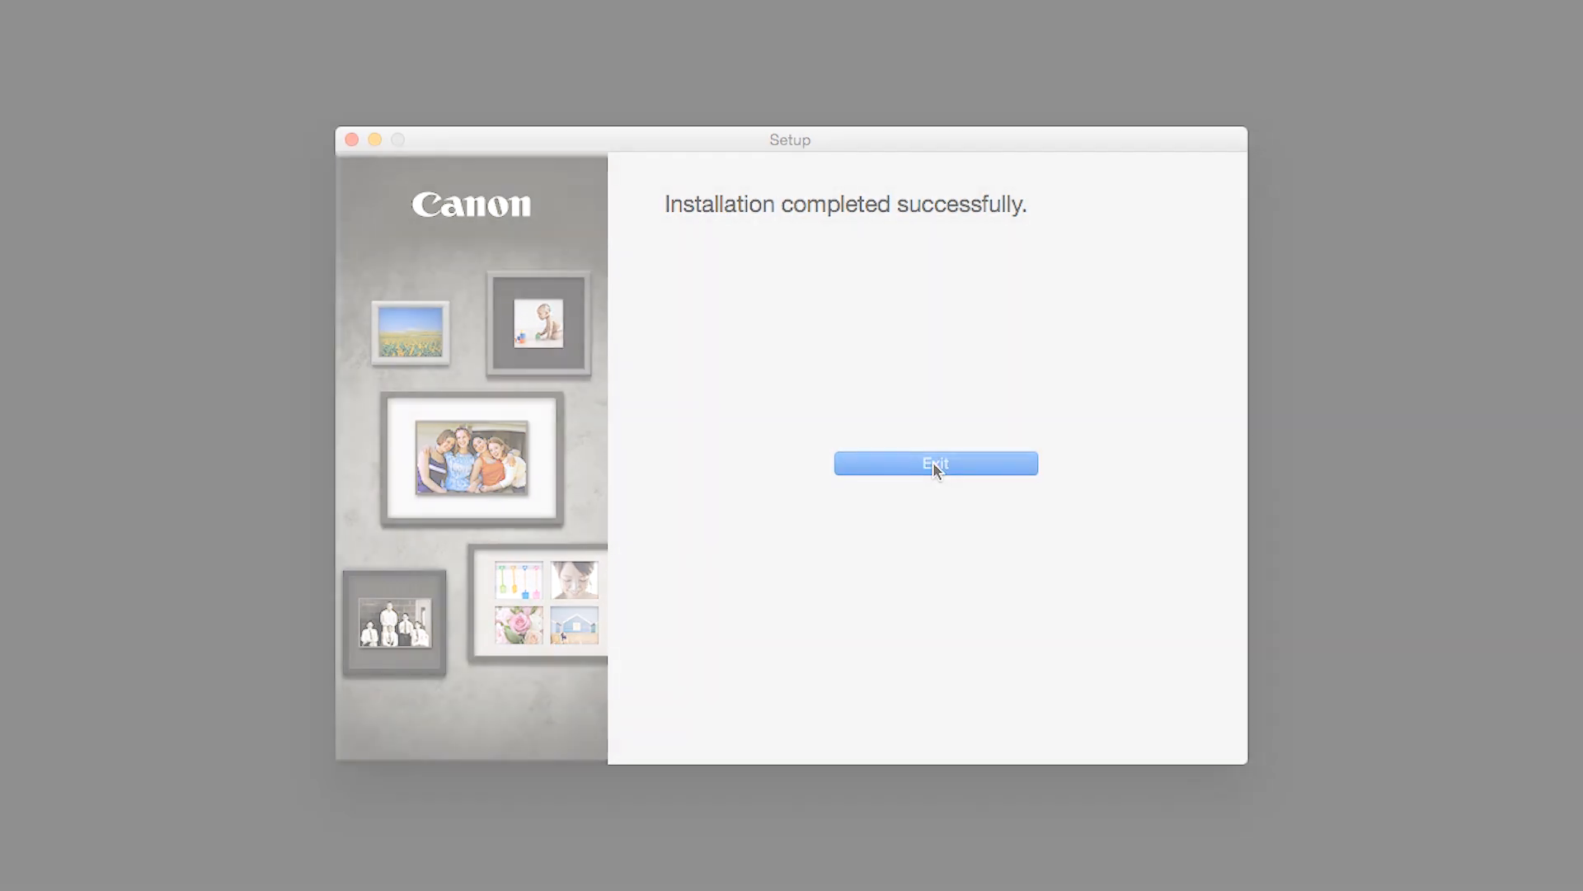